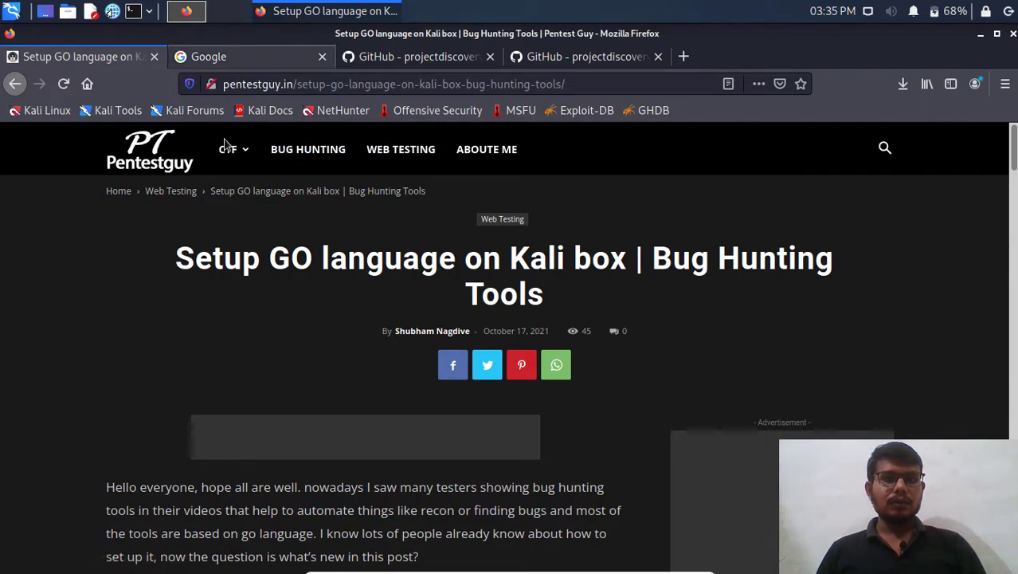
Search Google for 'golang' from the open Google tab.
{"action": "left_click", "coordinate": [247, 57]}
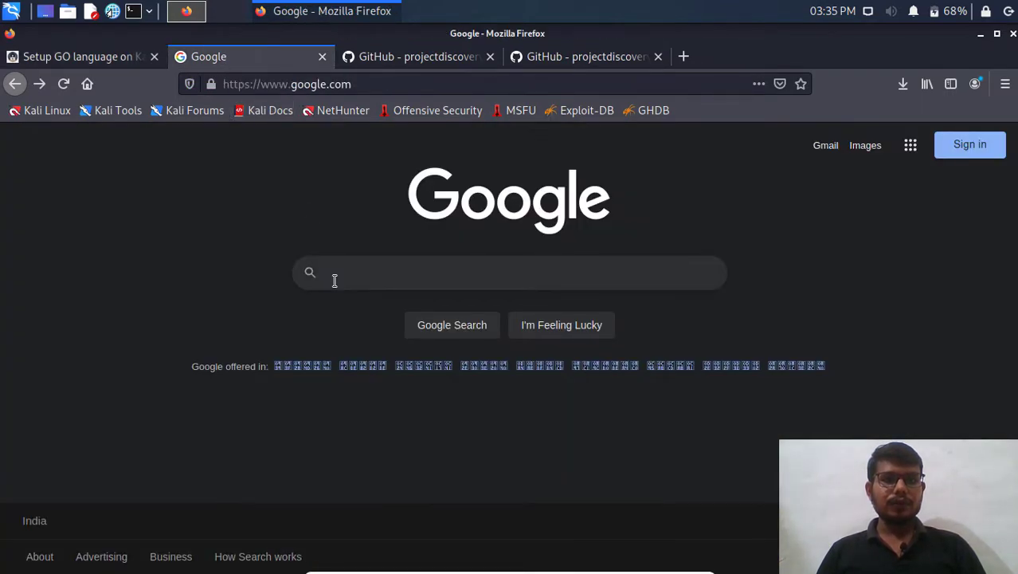
{"action": "type", "text": "gan"}
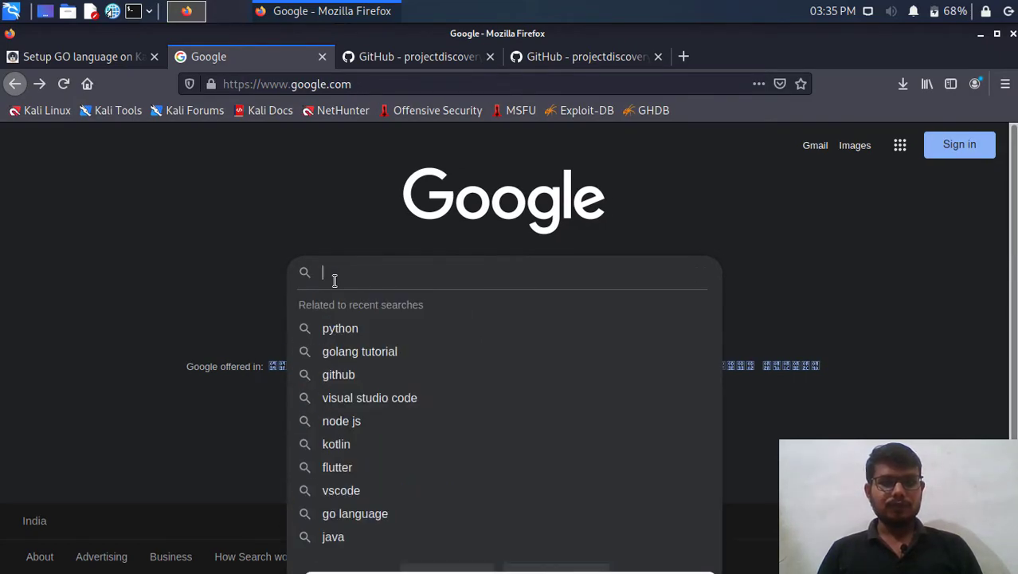
{"action": "type", "text": "golang"}
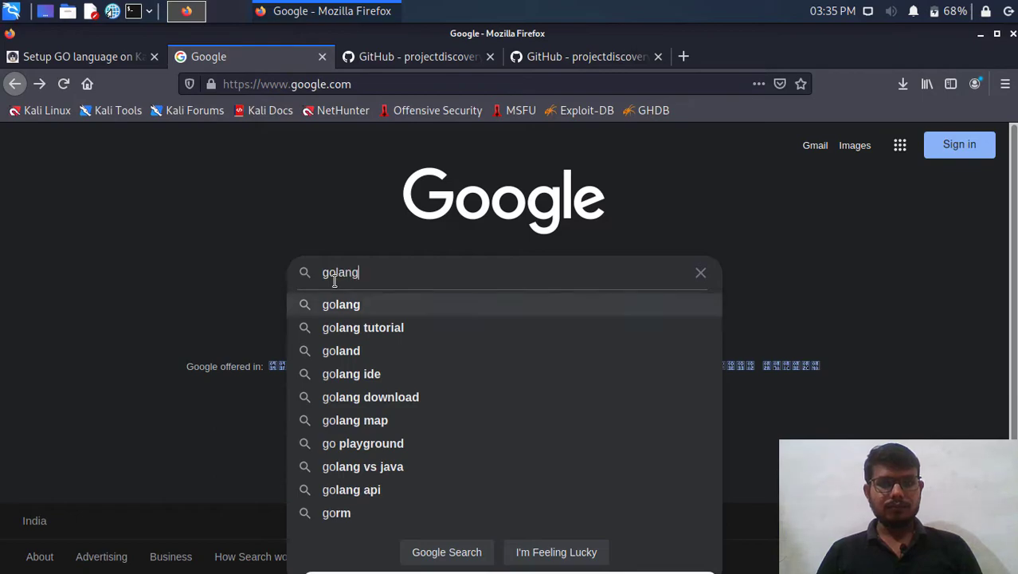
{"action": "key", "text": "Return"}
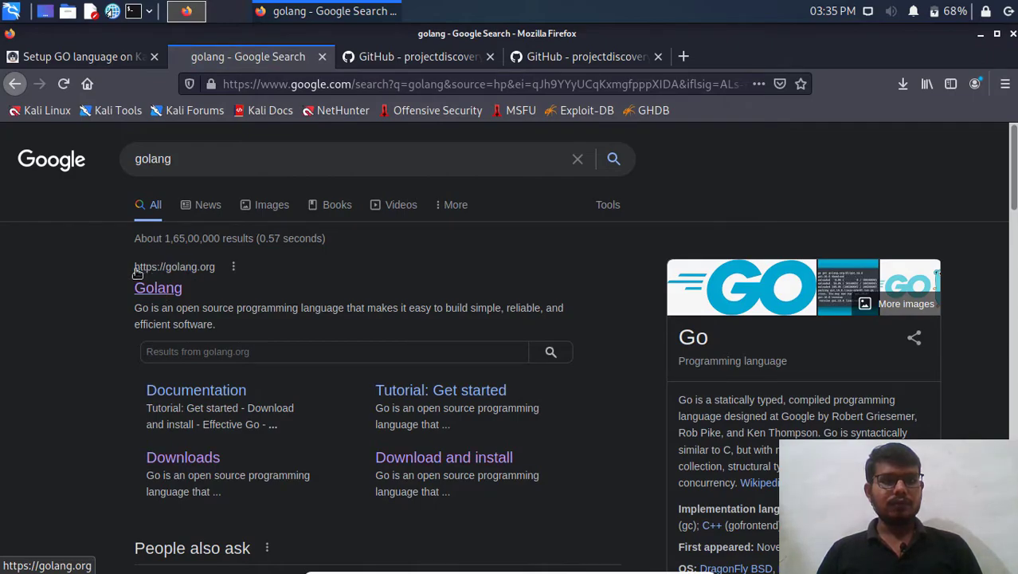
Open the golang.org site and its Download Go page.
{"action": "left_click", "coordinate": [157, 288]}
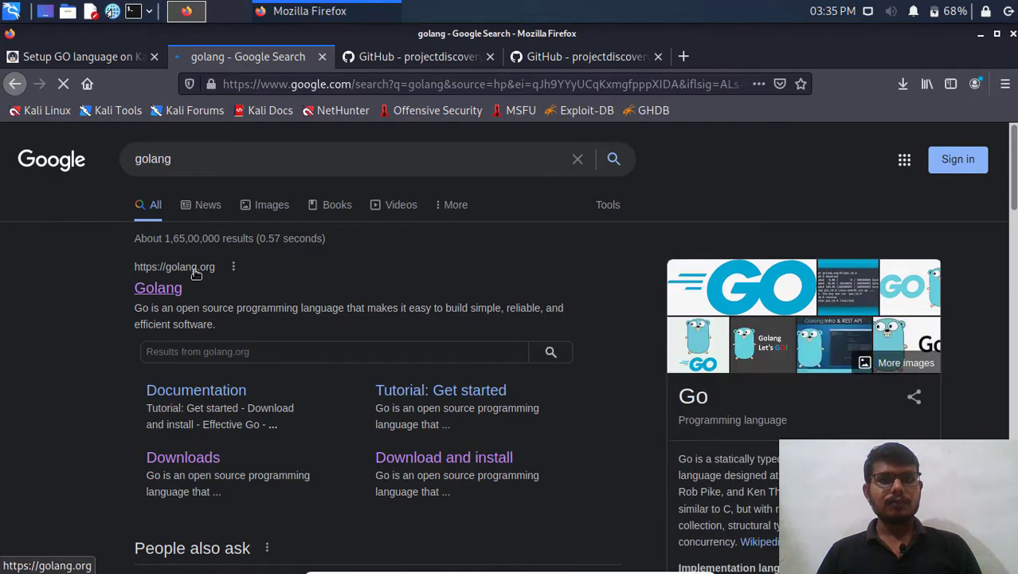
{"action": "left_click", "coordinate": [157, 288]}
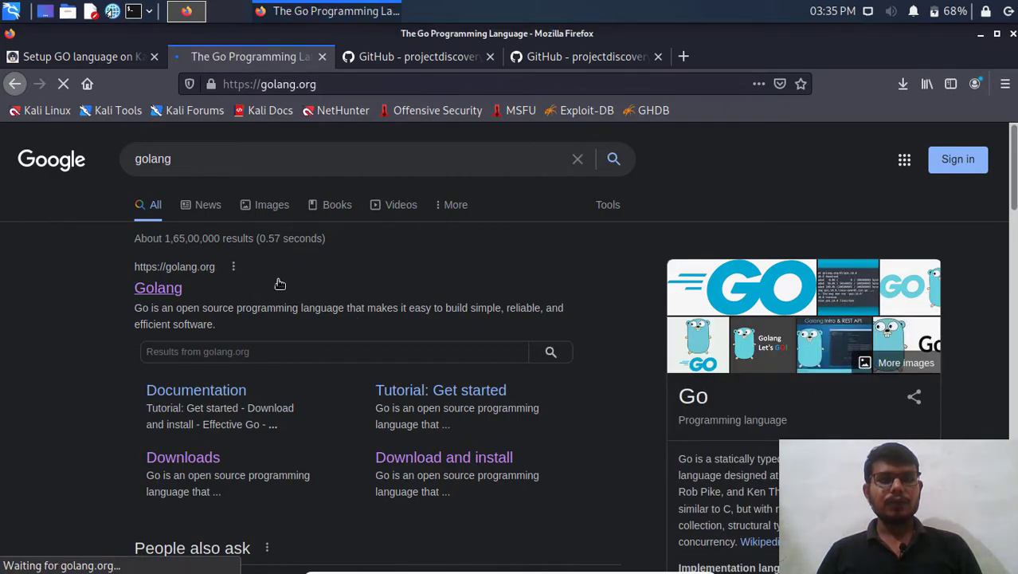
{"action": "left_click", "coordinate": [158, 287]}
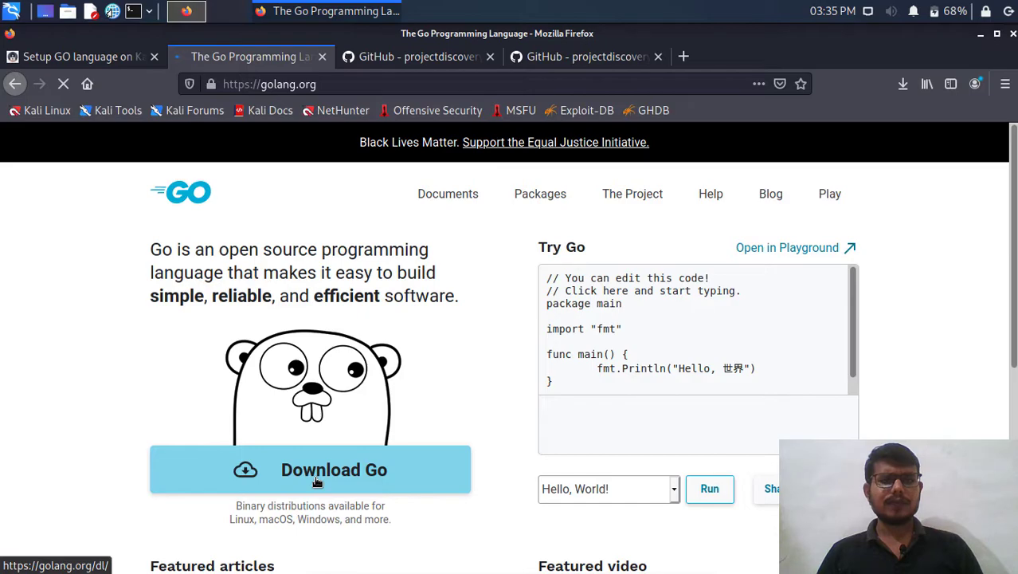
{"action": "left_click", "coordinate": [333, 469]}
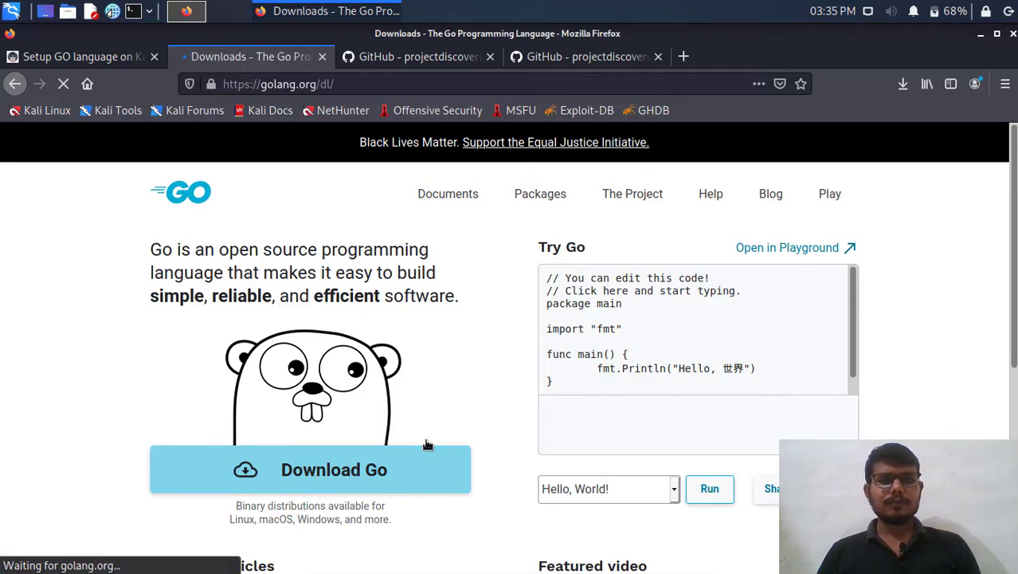
{"action": "left_click", "coordinate": [310, 469]}
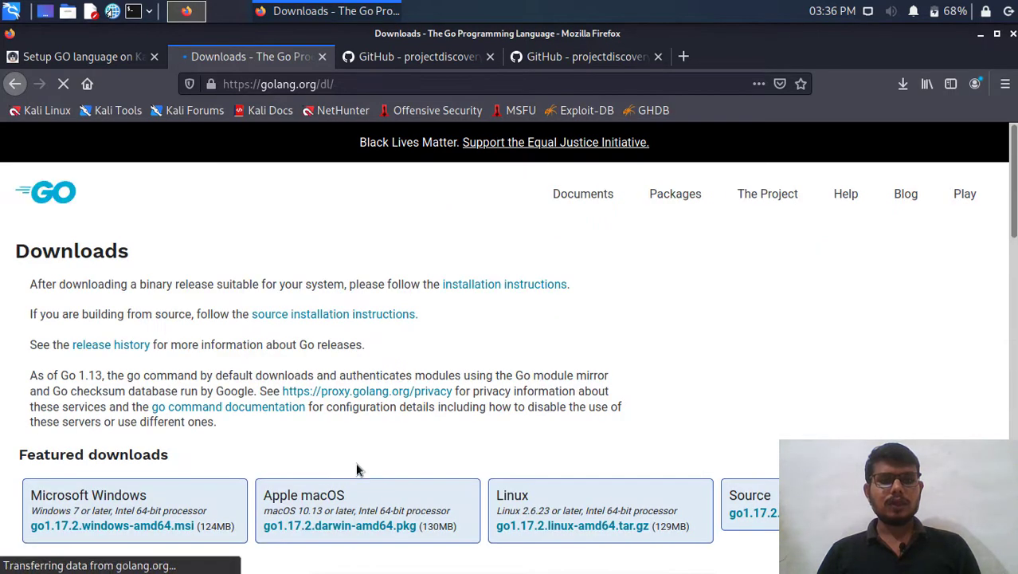
Save the go1.17.2 Linux amd64 tar.gz archive to disk.
{"action": "scroll", "scroll_direction": "down", "scroll_amount": 3}
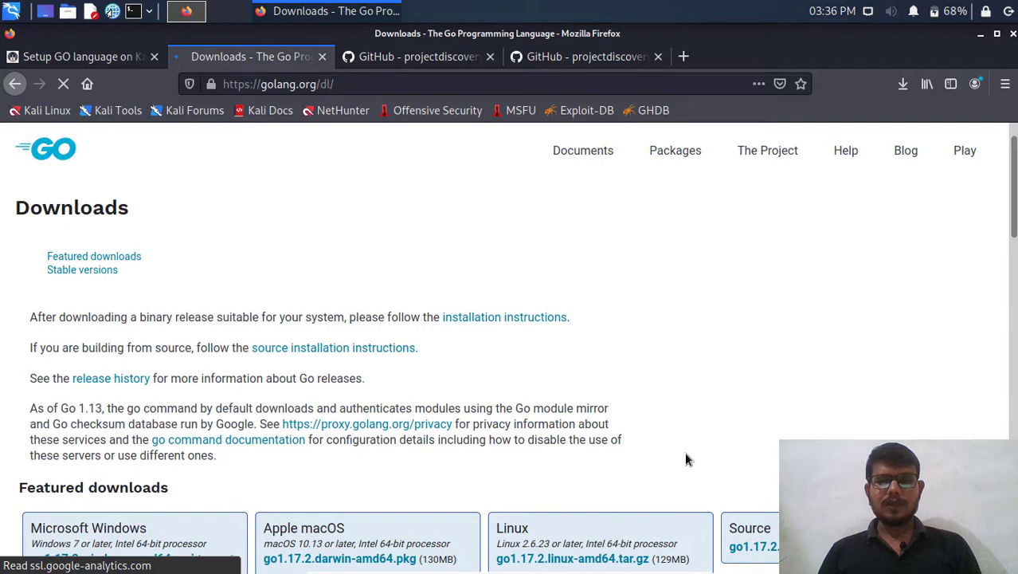
{"action": "scroll", "scroll_direction": "down", "scroll_amount": 3}
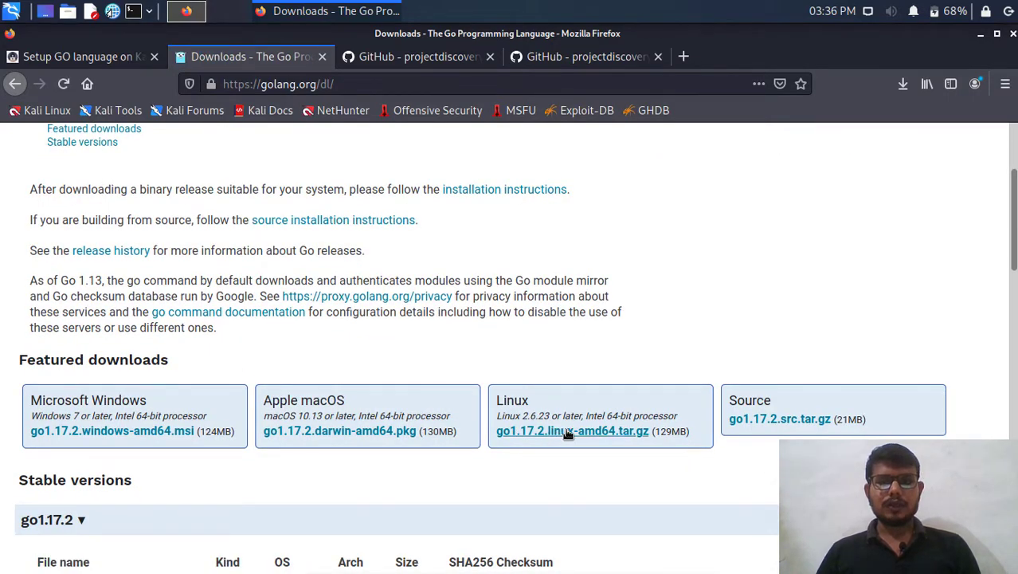
{"action": "left_click", "coordinate": [572, 430]}
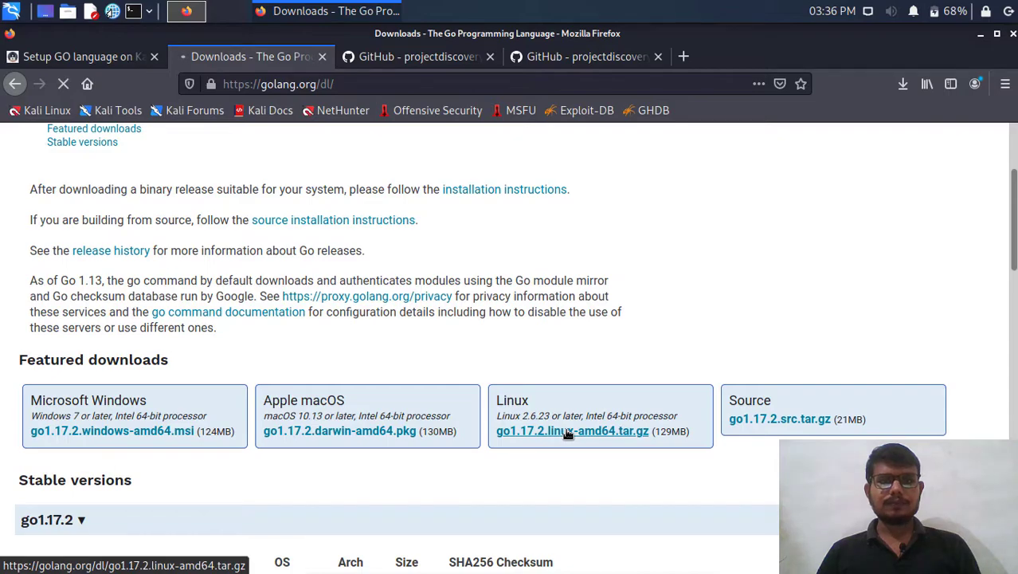
{"action": "left_click", "coordinate": [572, 430]}
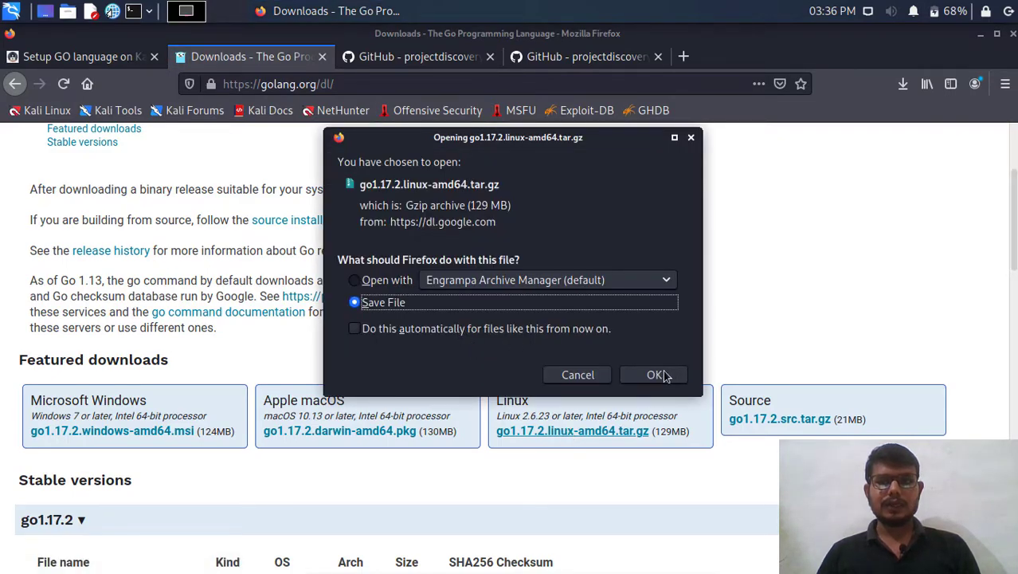
{"action": "left_click", "coordinate": [655, 374]}
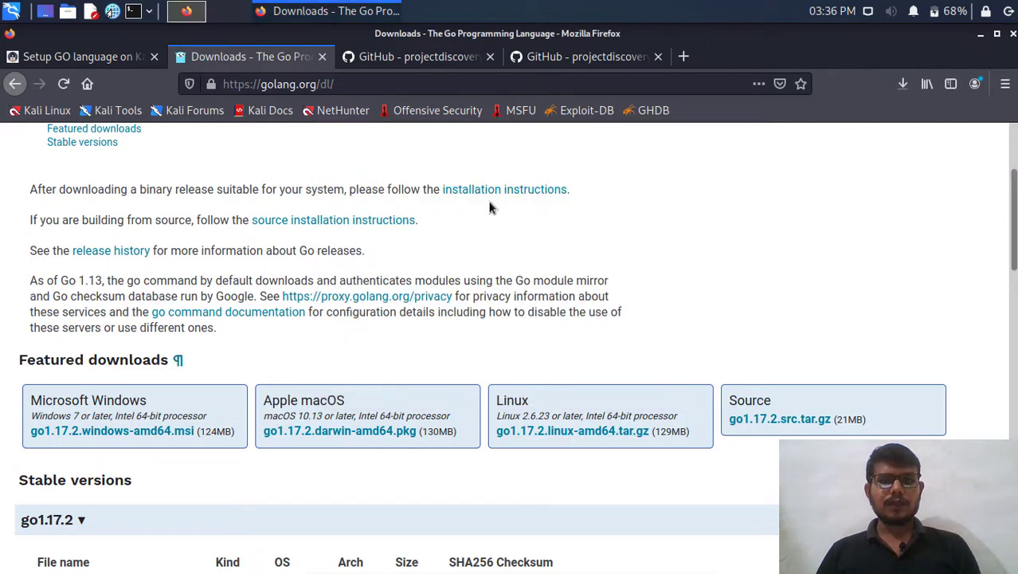
{"action": "mouse_move", "coordinate": [504, 189]}
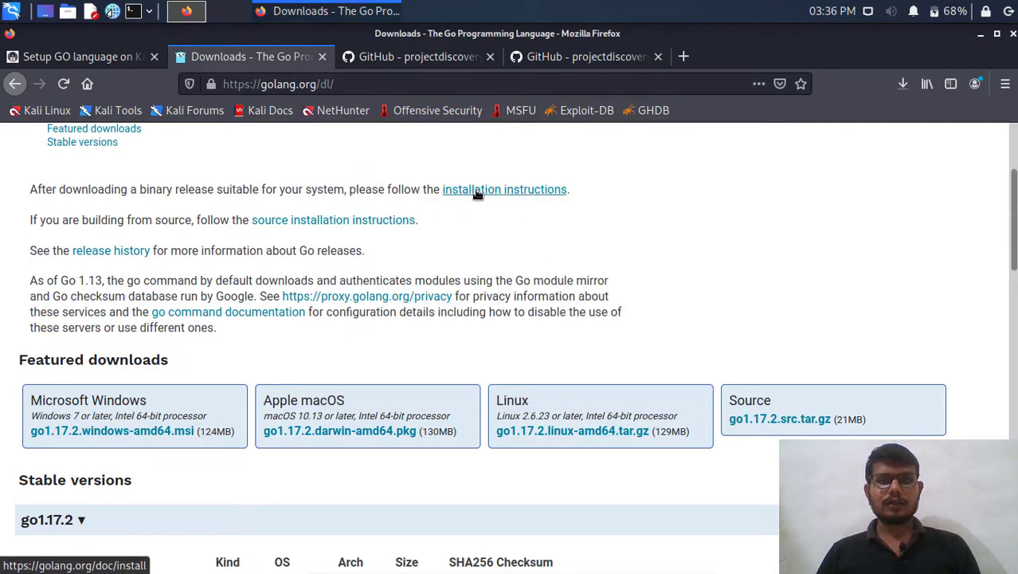
Open the Go installation instructions and scroll through the Linux steps.
{"action": "left_click", "coordinate": [505, 189]}
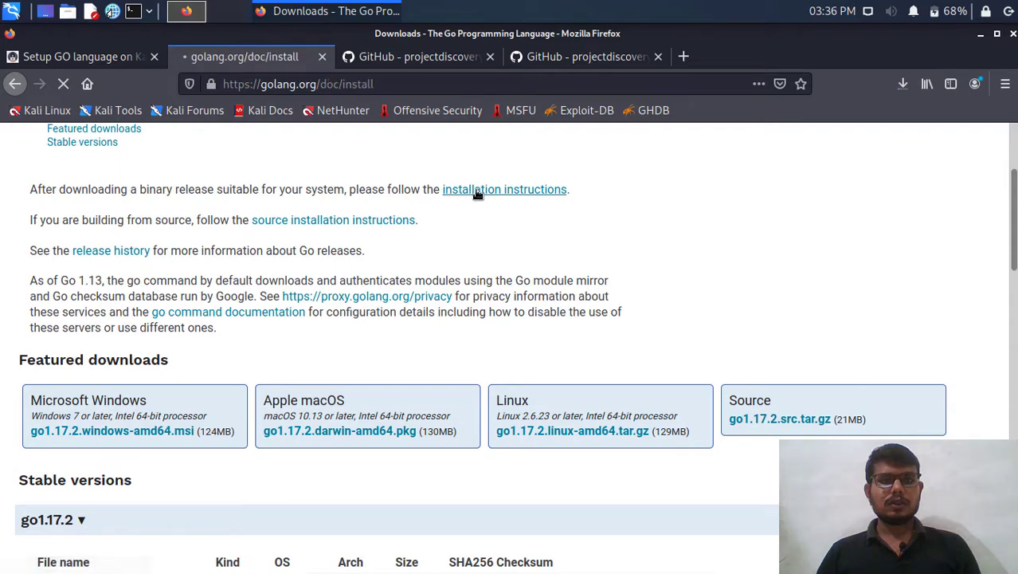
{"action": "left_click", "coordinate": [505, 189]}
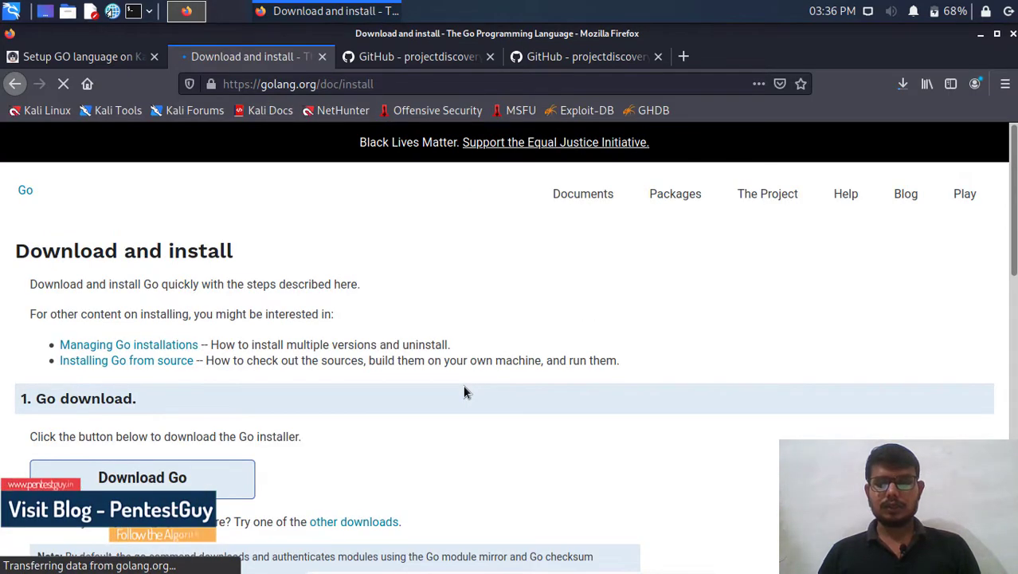
{"action": "scroll", "scroll_direction": "down", "scroll_amount": 3}
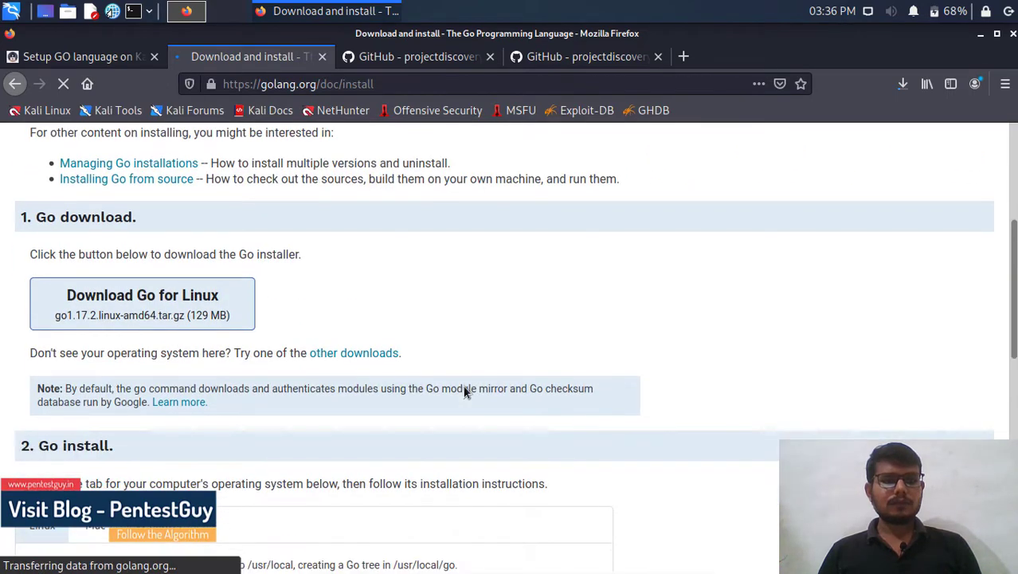
{"action": "scroll", "scroll_direction": "down", "scroll_amount": 3}
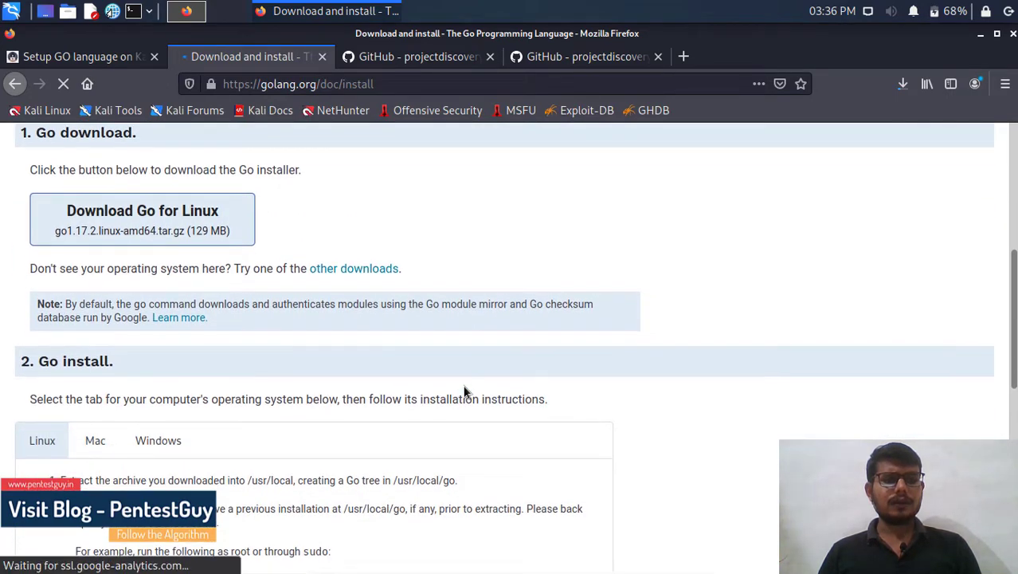
{"action": "scroll", "scroll_direction": "down", "scroll_amount": 3}
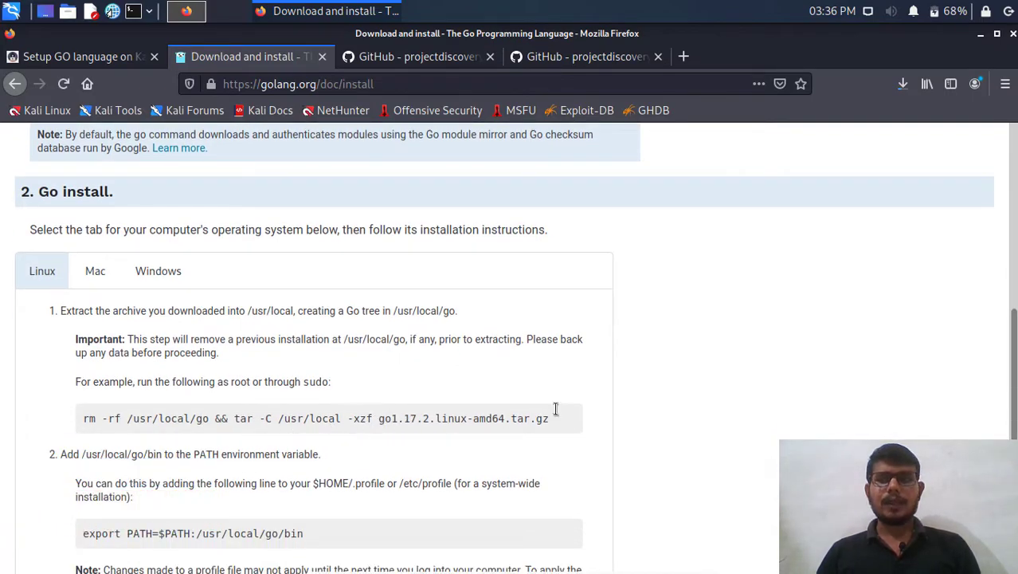
{"action": "mouse_move", "coordinate": [555, 422]}
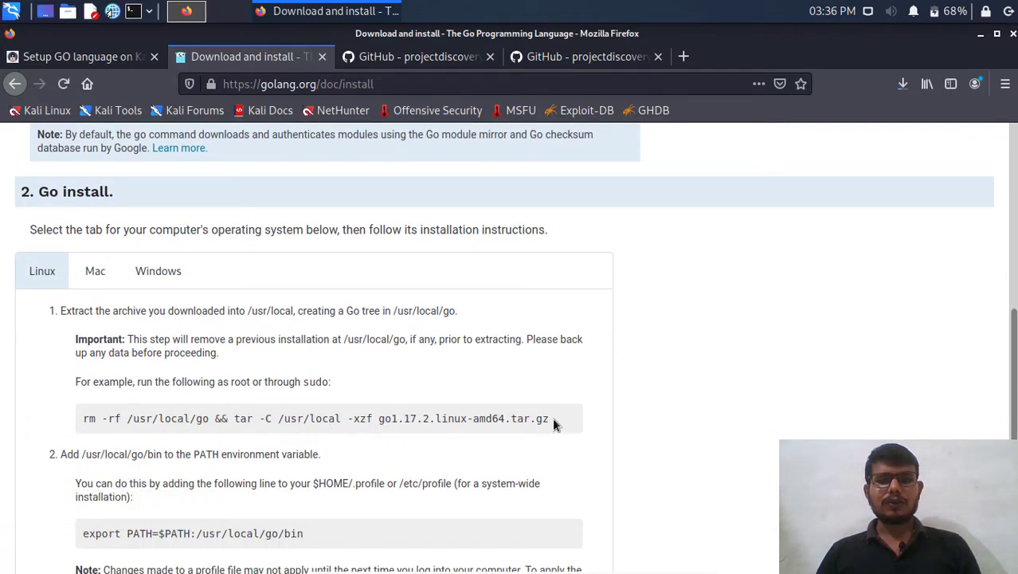
{"action": "mouse_move", "coordinate": [325, 436]}
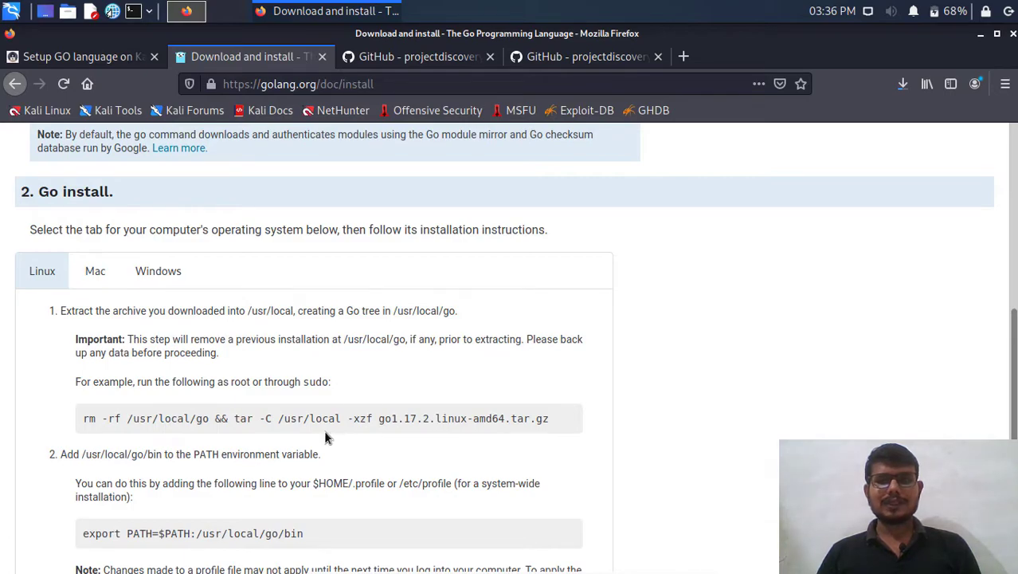
{"action": "mouse_move", "coordinate": [902, 83]}
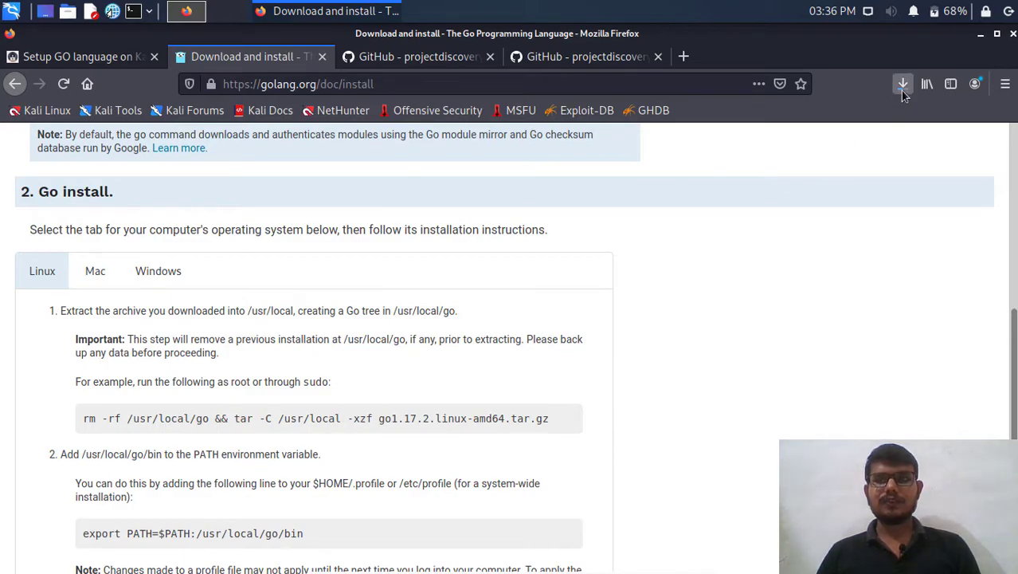
Check the archive download progress, then select the rm -rf /usr/local/go && tar command.
{"action": "left_click", "coordinate": [903, 84]}
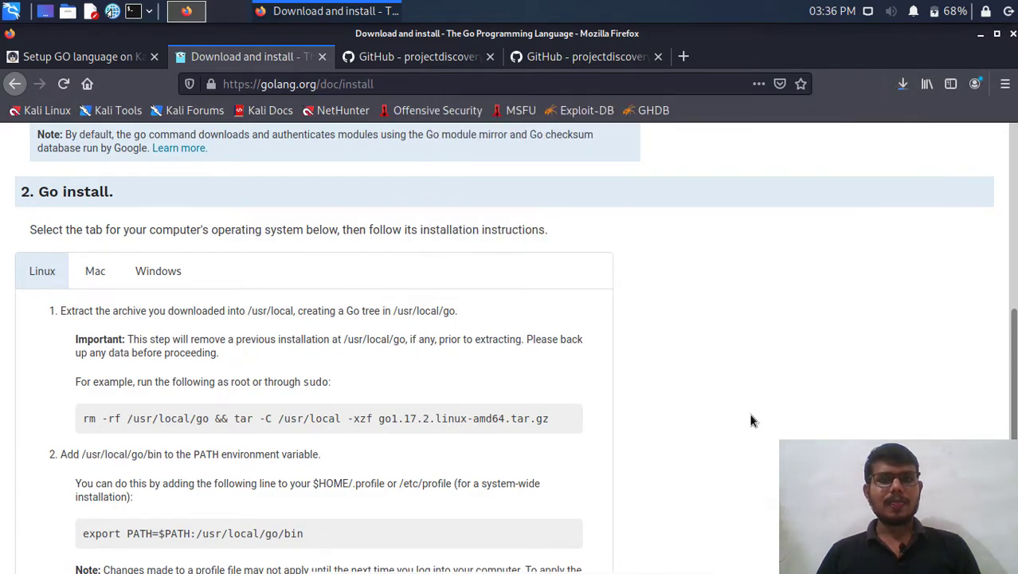
{"action": "mouse_move", "coordinate": [324, 416]}
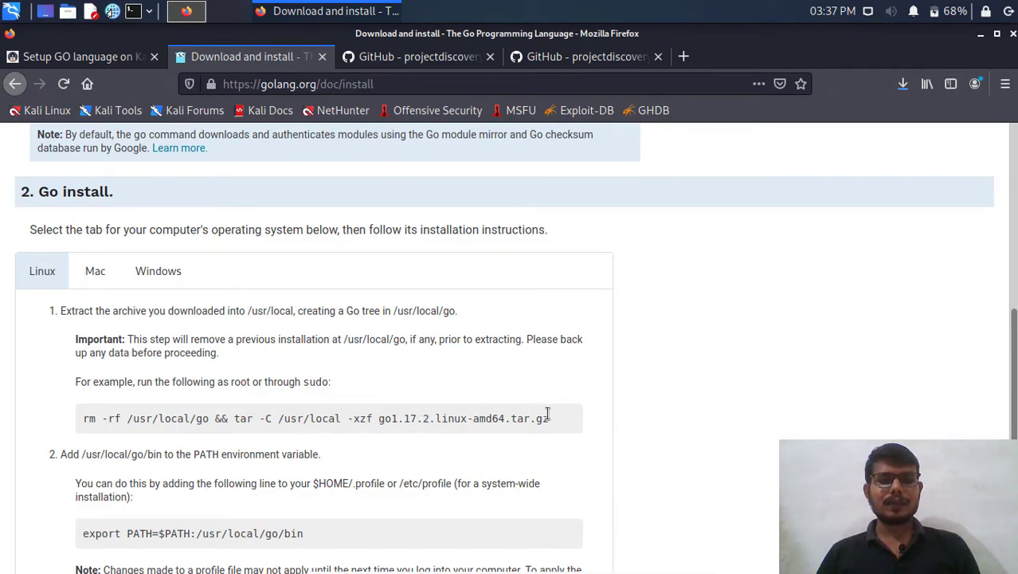
{"action": "mouse_move", "coordinate": [287, 430]}
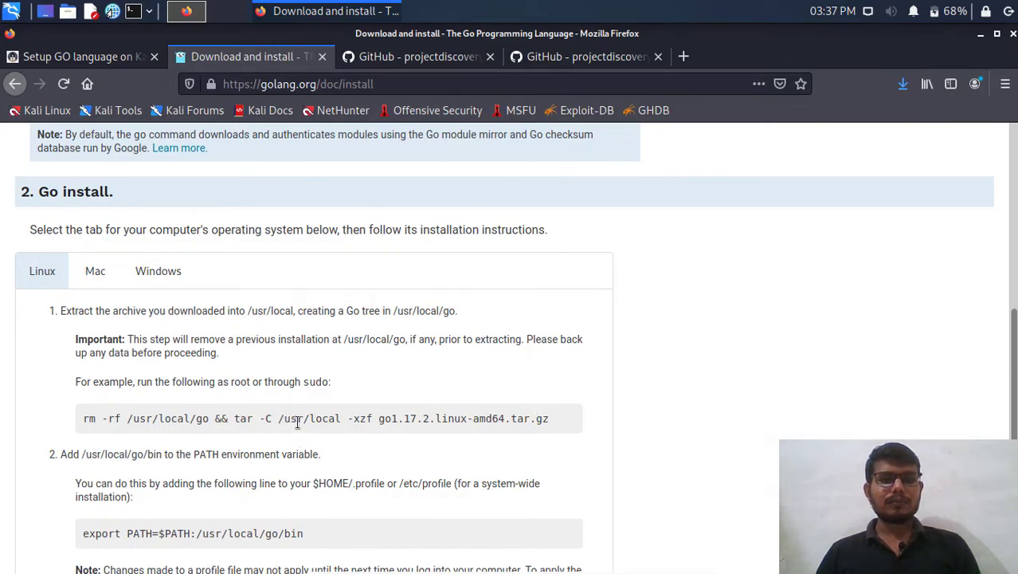
{"action": "double_click", "coordinate": [311, 419]}
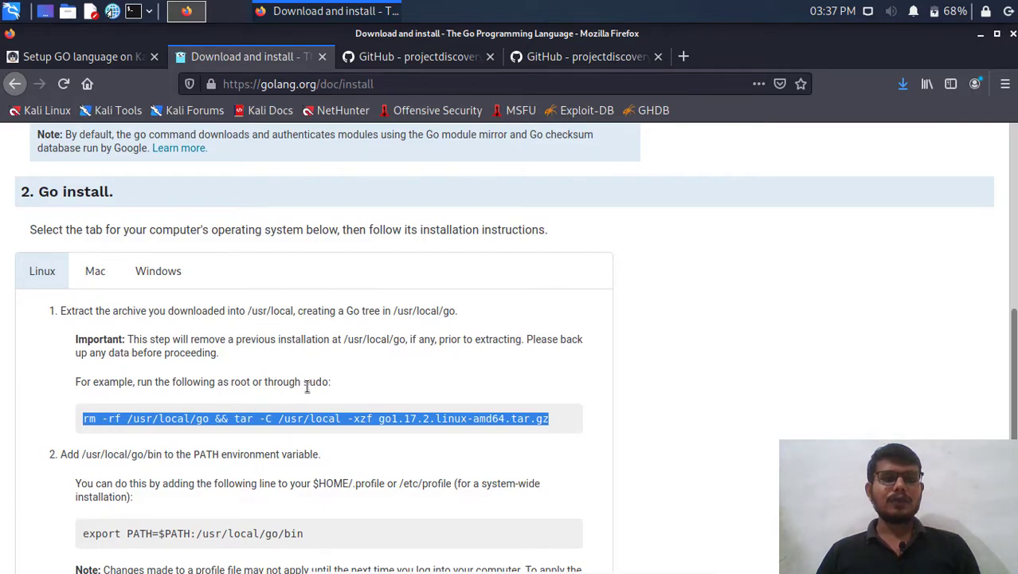
{"action": "double_click", "coordinate": [316, 382]}
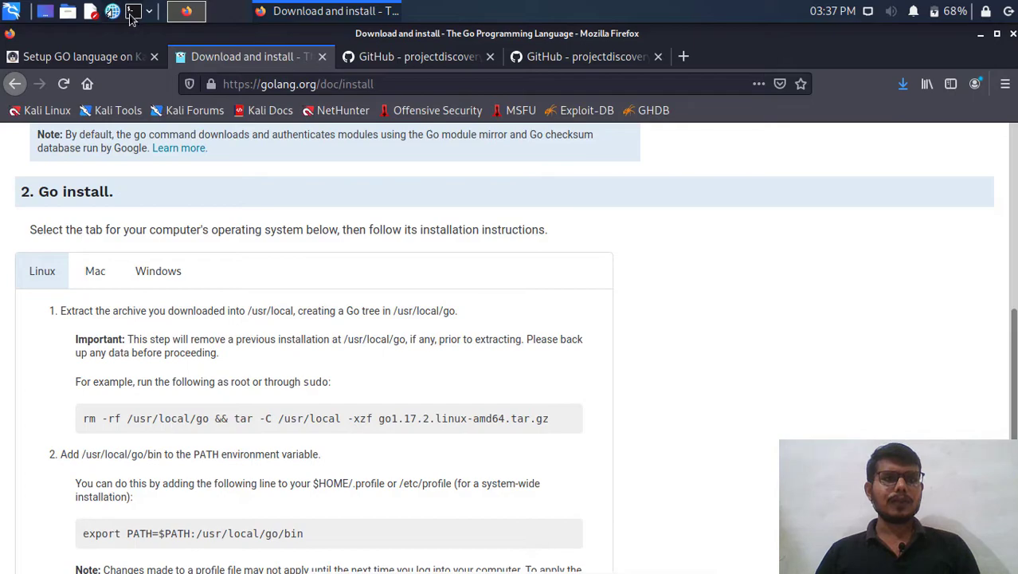
Open a new terminal and move into the Downloads folder.
{"action": "left_click", "coordinate": [186, 11]}
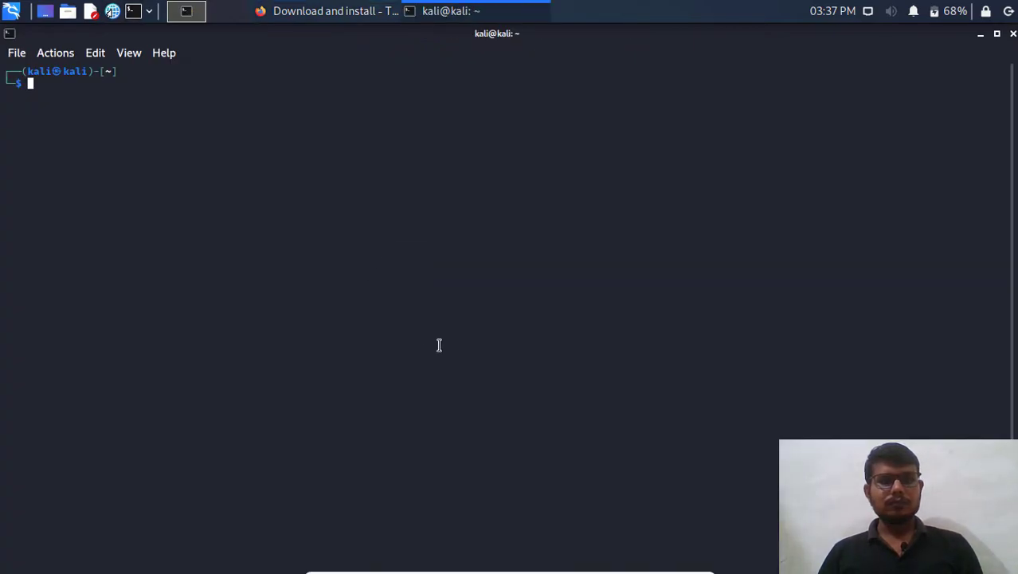
{"action": "type", "text": "cd Desktop"}
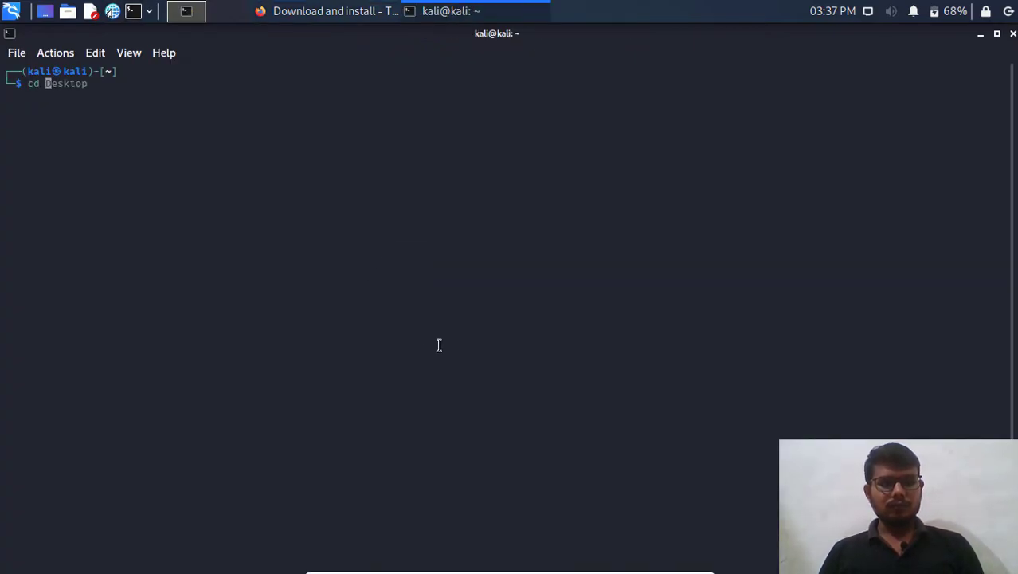
{"action": "type", "text": "Downloads"}
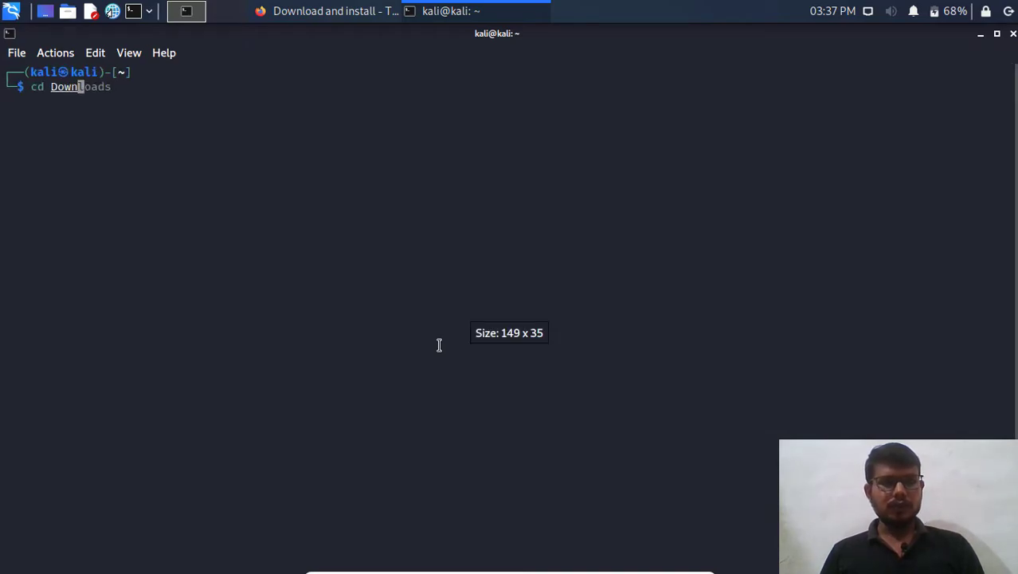
{"action": "key", "text": "Return"}
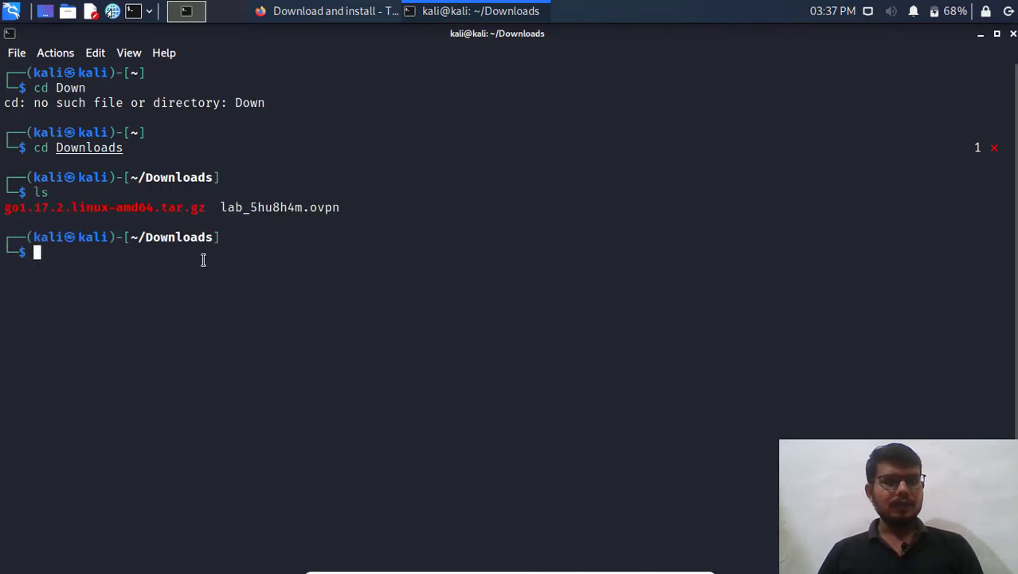
Run the sudo remove-and-extract command for go1.17.2.linux-amd64.tar.gz into /usr/local.
{"action": "double_click", "coordinate": [141, 207]}
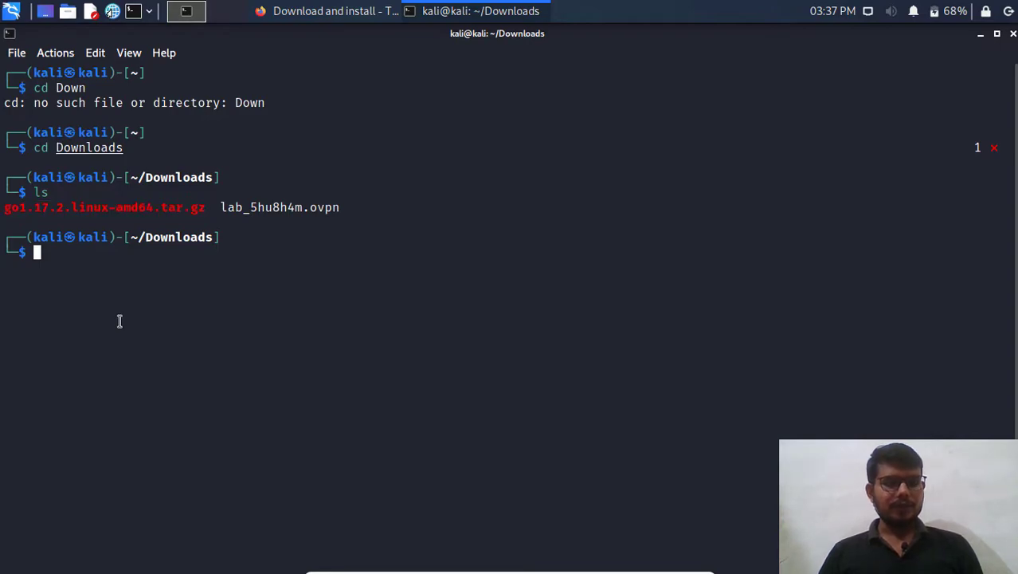
{"action": "type", "text": "rm -rf /usr/local/go && tar -C /usr/local -xzf go1.17.2.linux-amd64.tar.gz"}
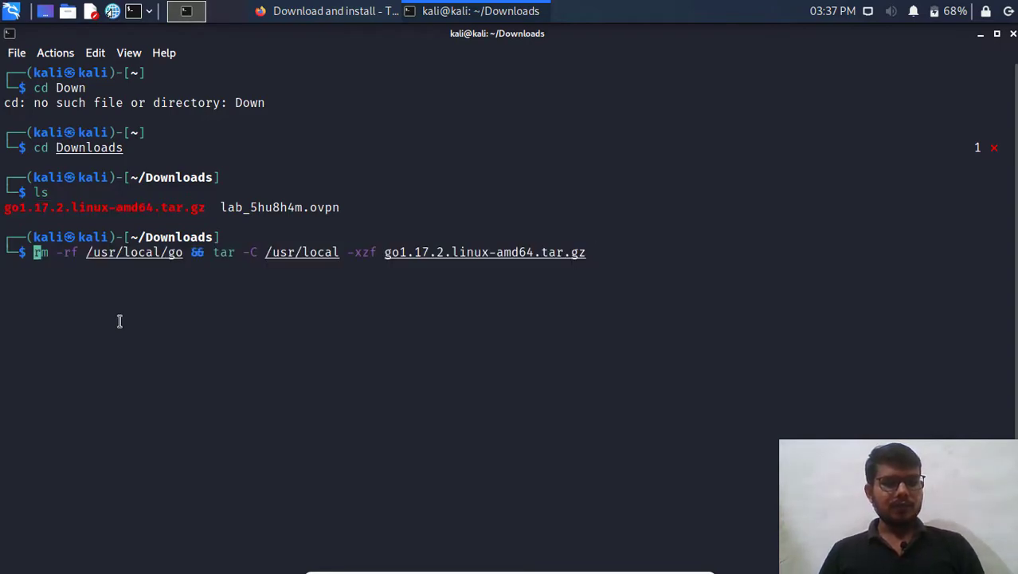
{"action": "type", "text": "sudo"}
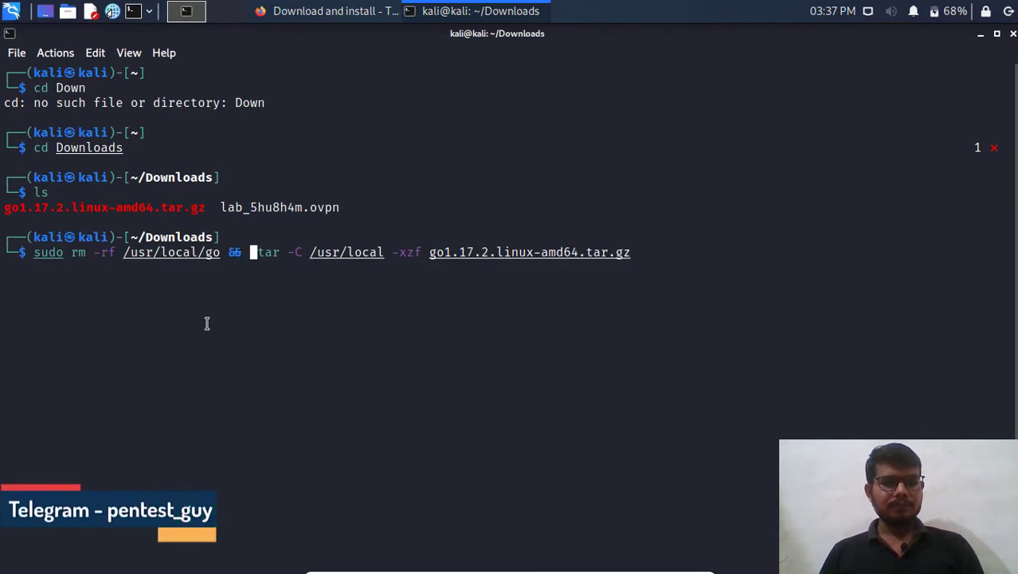
{"action": "type", "text": "sudo"}
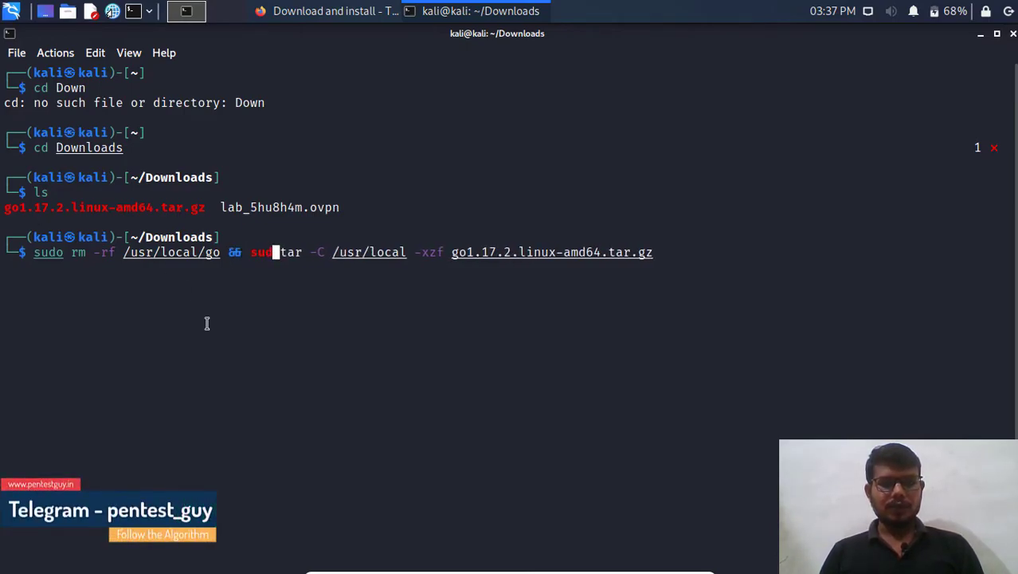
{"action": "key", "text": "Return"}
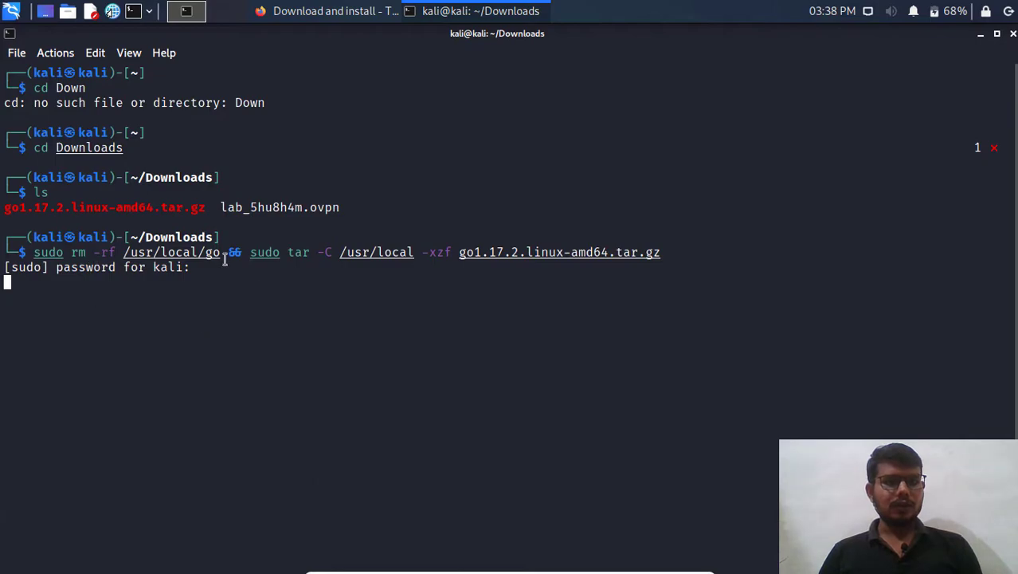
{"action": "key", "text": "Return"}
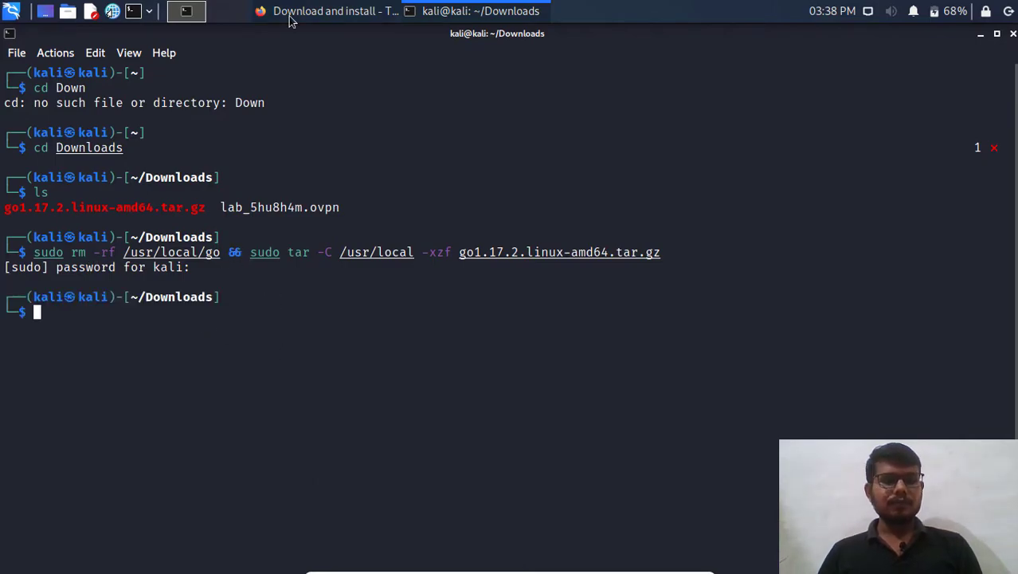
{"action": "mouse_move", "coordinate": [323, 5]}
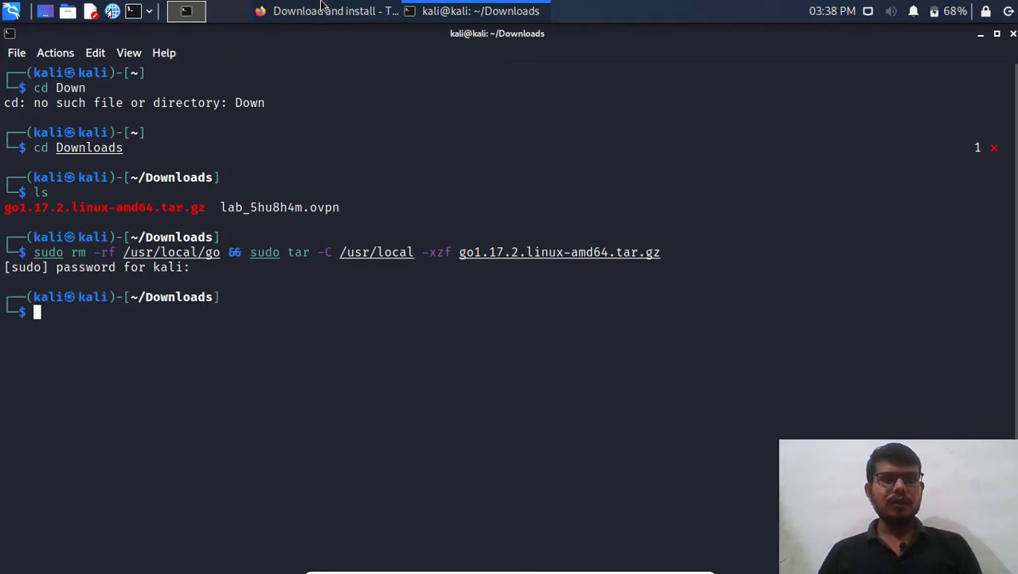
Return to the Go install page and scroll to the PATH step.
{"action": "left_click", "coordinate": [335, 10]}
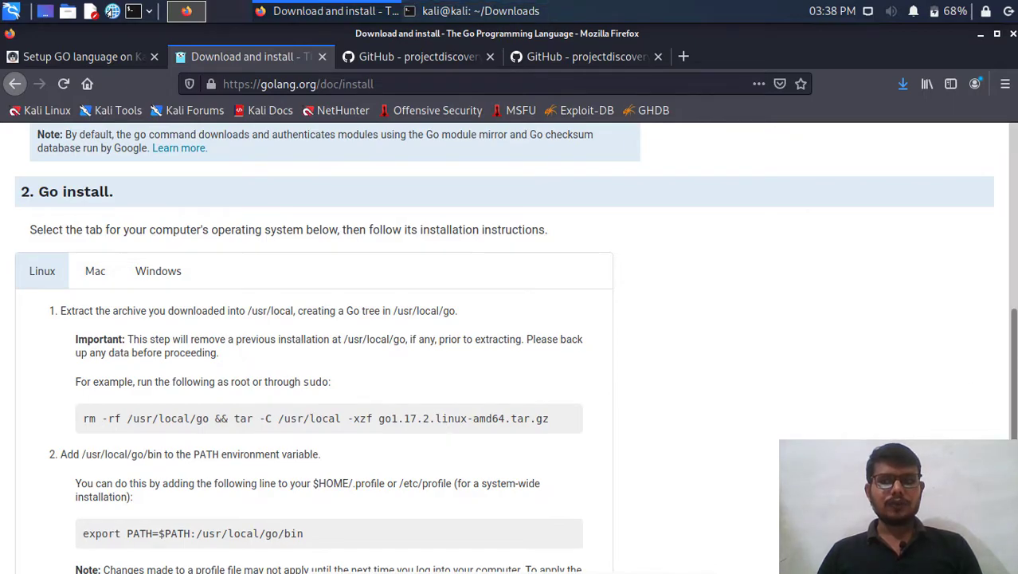
{"action": "scroll", "scroll_direction": "down", "scroll_amount": 3}
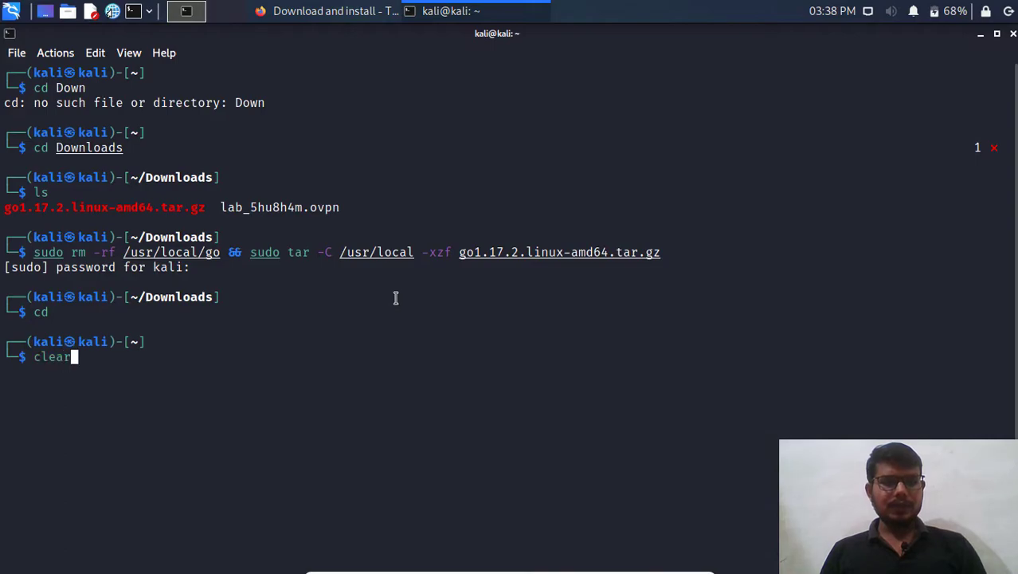
Clear the screen, list hidden home files with ls -a, and type sudo nano .zshrc.
{"action": "key", "text": "Return"}
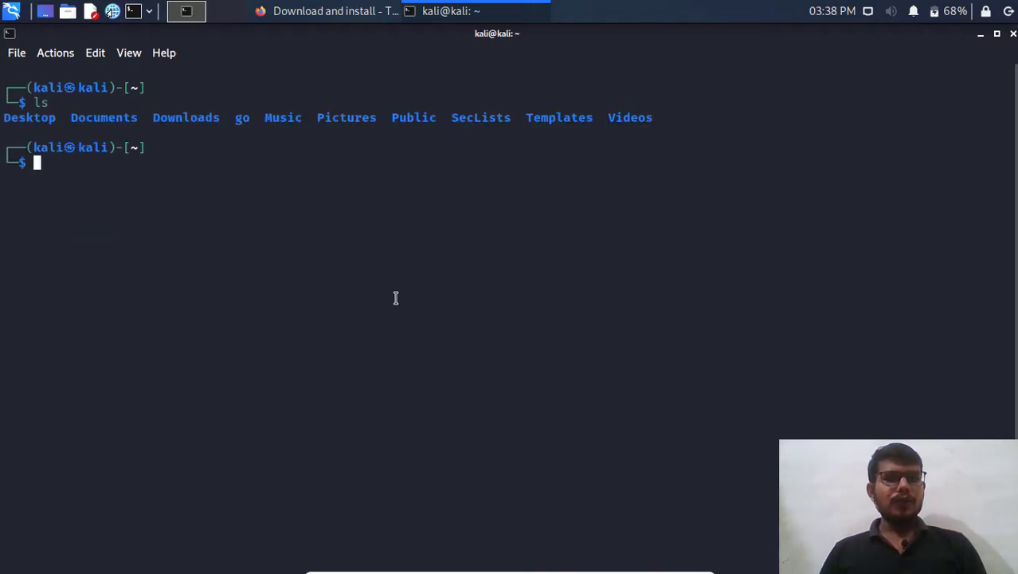
{"action": "type", "text": "ls -a"}
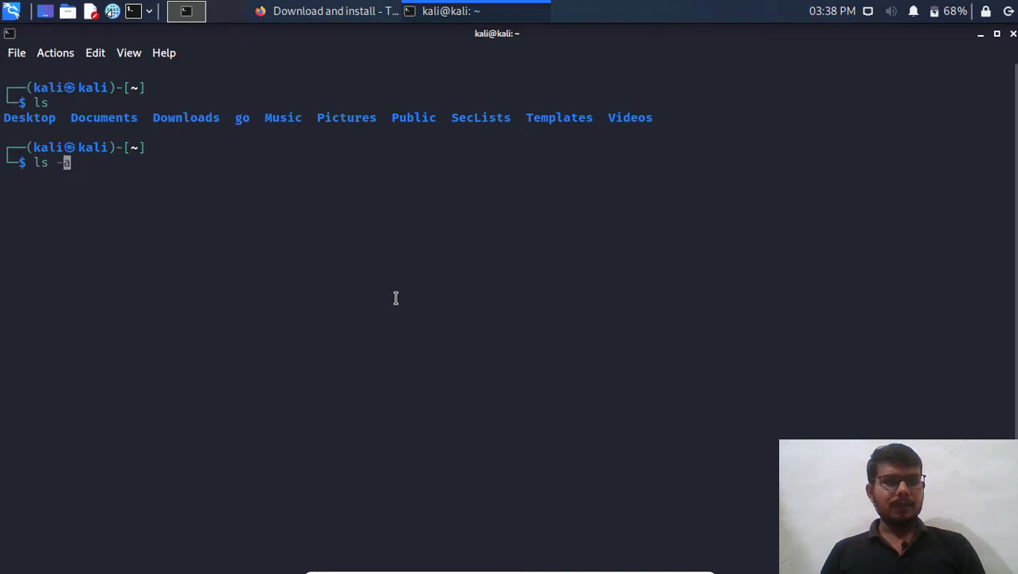
{"action": "key", "text": "Return"}
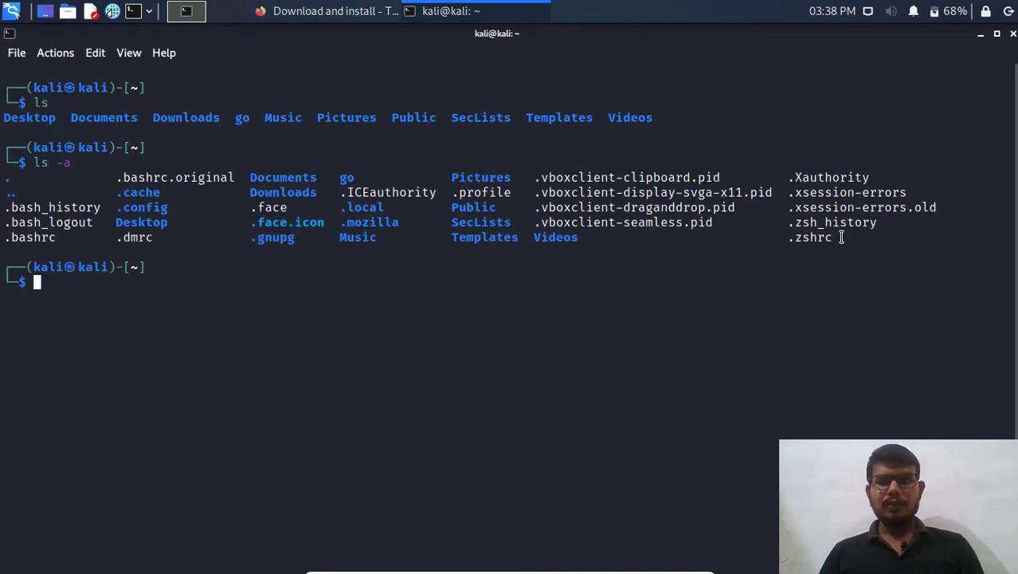
{"action": "double_click", "coordinate": [812, 237]}
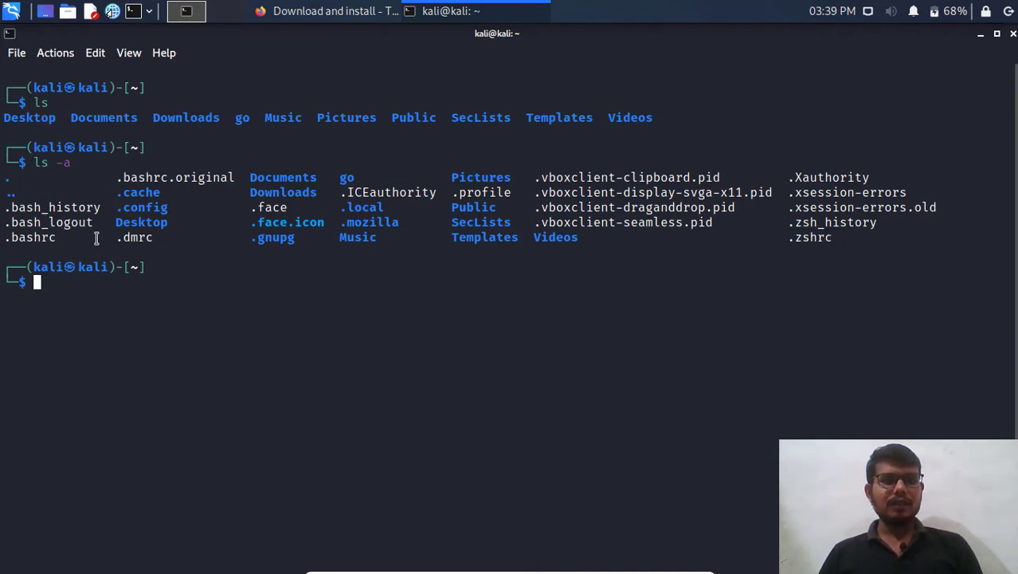
{"action": "double_click", "coordinate": [33, 237]}
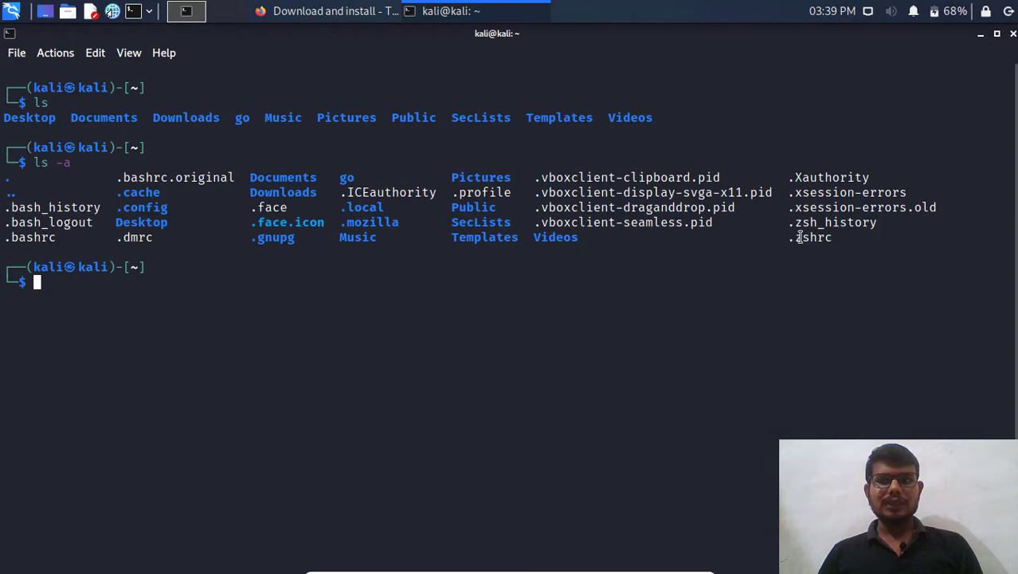
{"action": "double_click", "coordinate": [811, 237]}
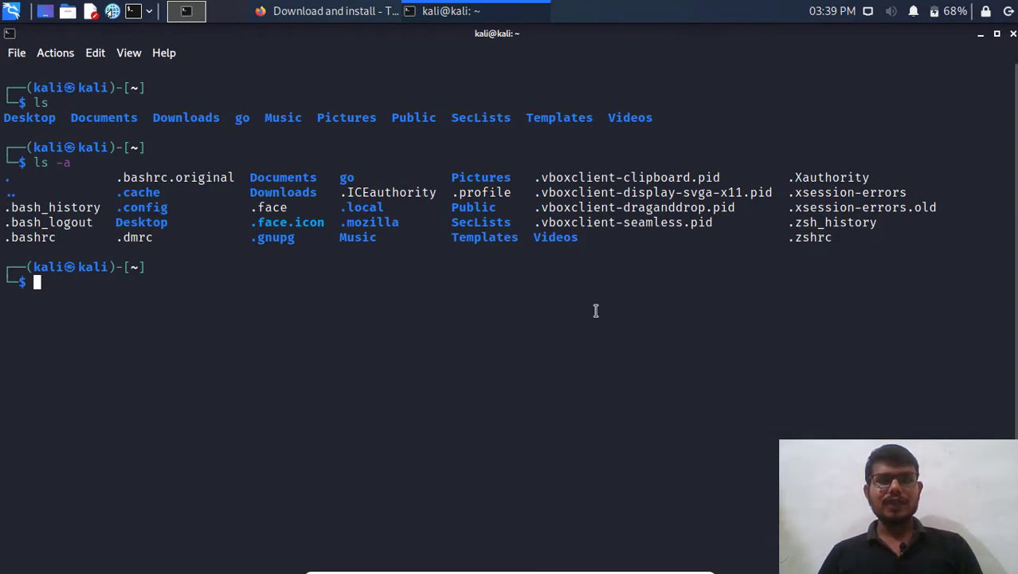
{"action": "mouse_move", "coordinate": [815, 247]}
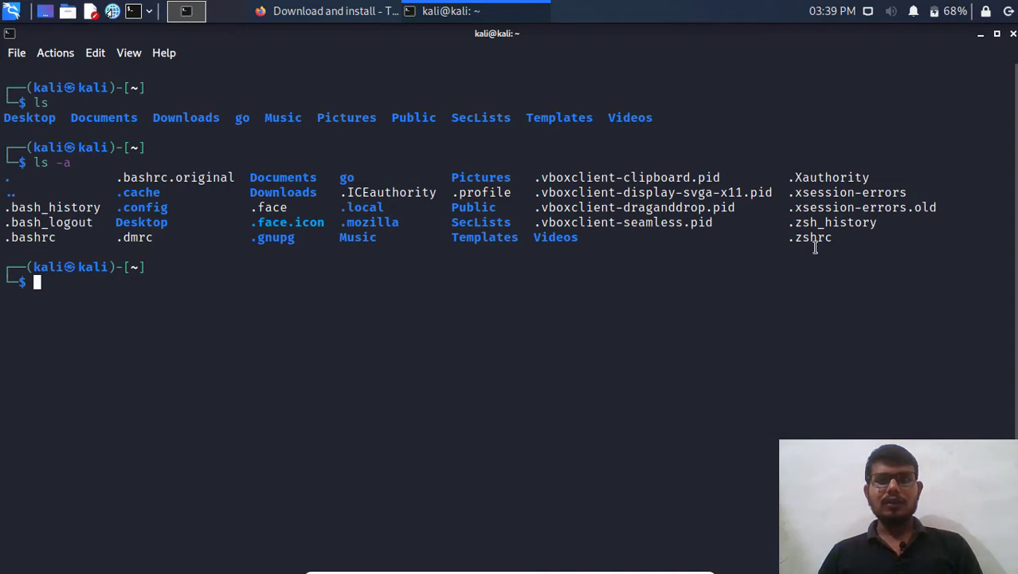
{"action": "double_click", "coordinate": [811, 238]}
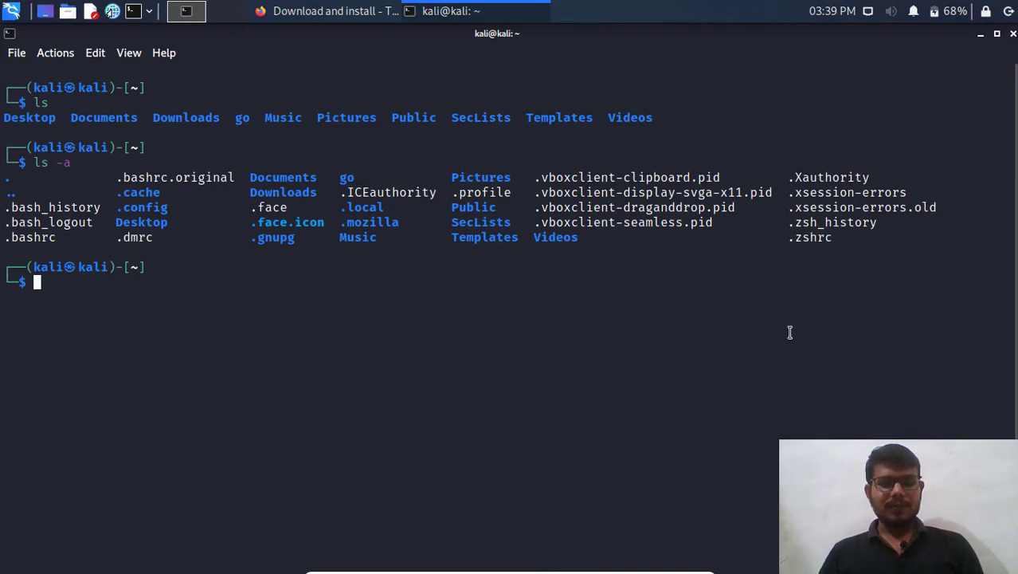
{"action": "type", "text": "sudo nano .zshrc"}
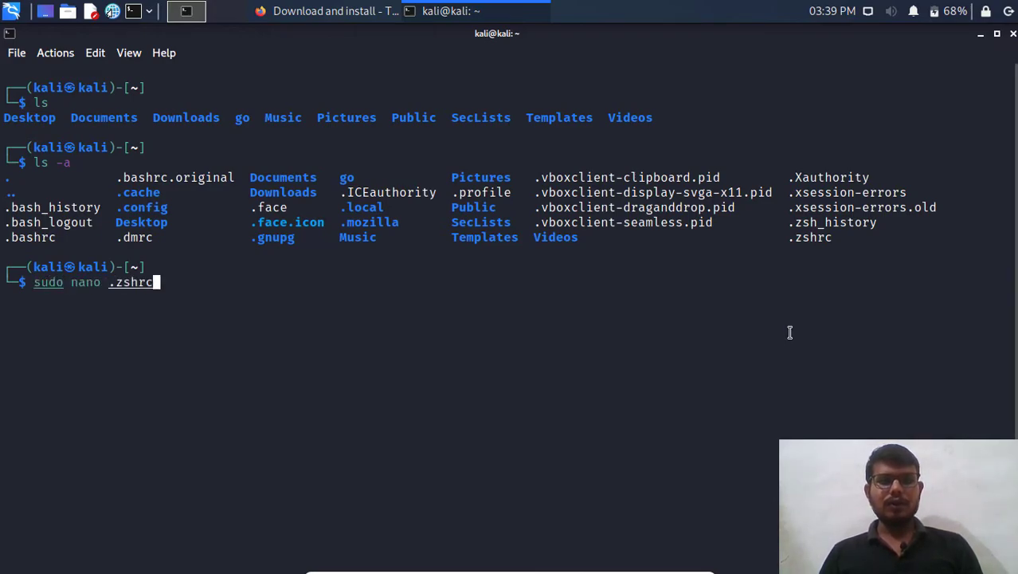
Open .zshrc in nano, scroll to its end, and exit with Ctrl+X.
{"action": "key", "text": "Return"}
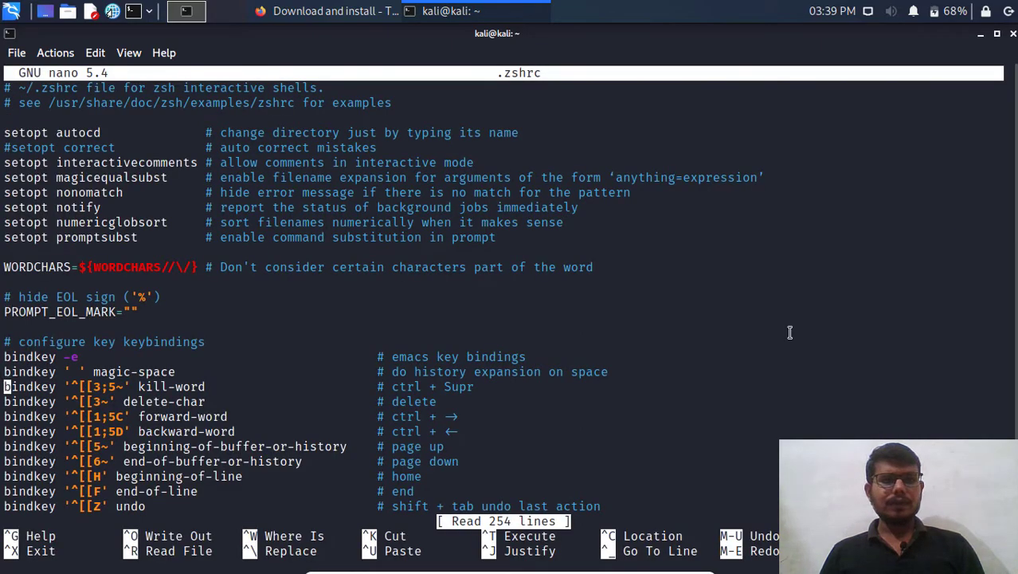
{"action": "scroll", "scroll_direction": "down", "scroll_amount": 3}
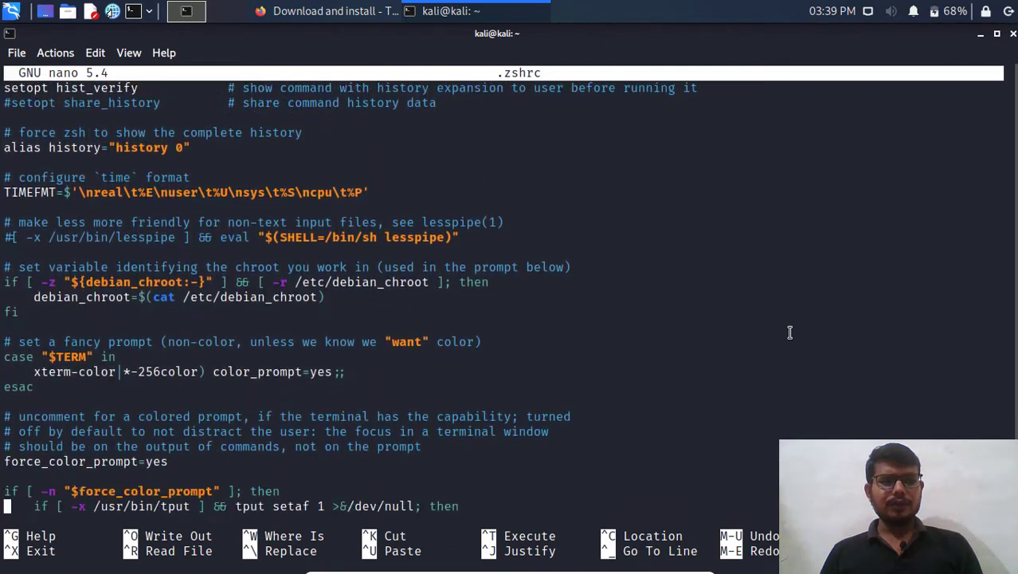
{"action": "scroll", "scroll_direction": "down", "scroll_amount": 3}
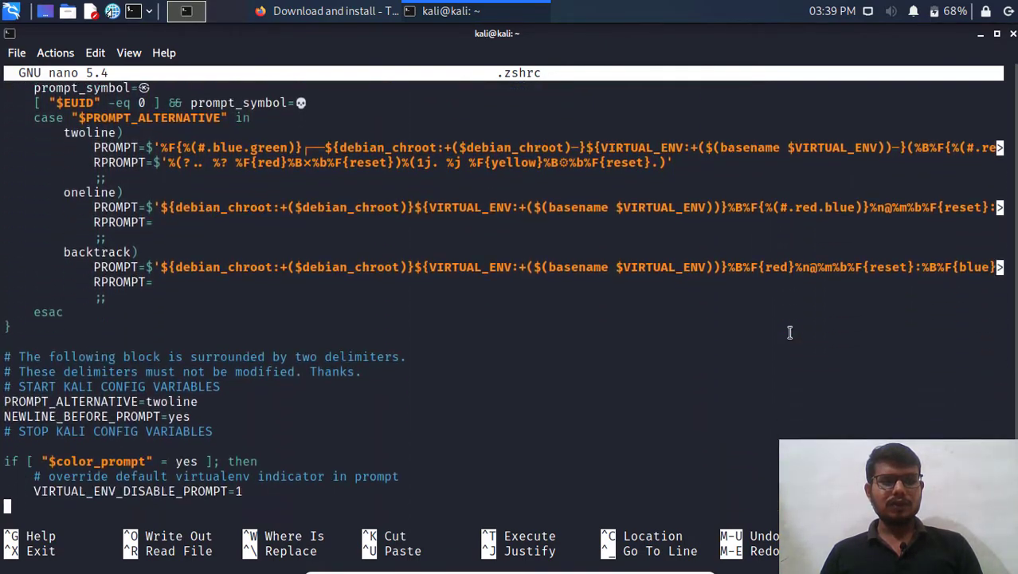
{"action": "scroll", "scroll_direction": "down", "scroll_amount": 3}
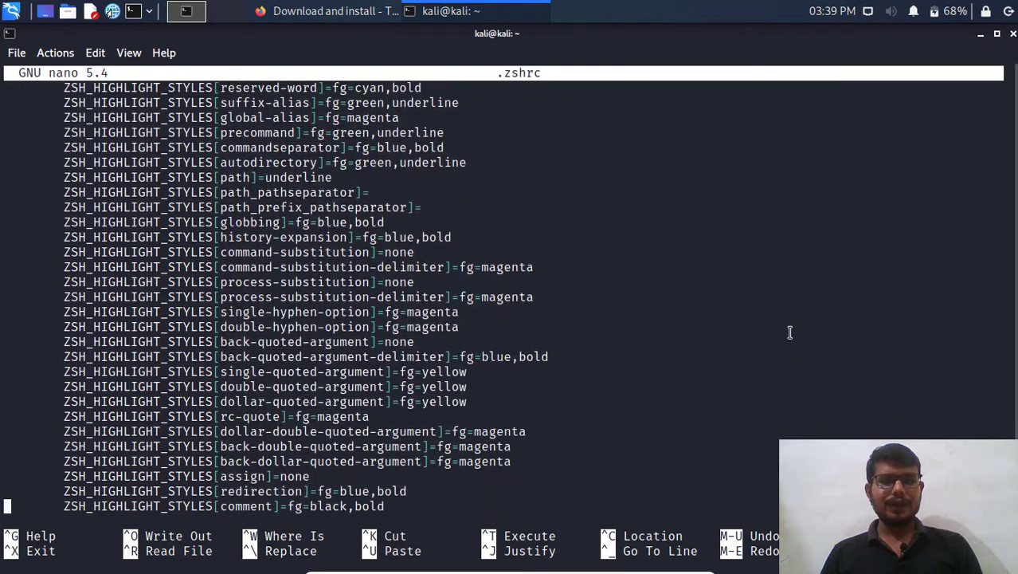
{"action": "scroll", "scroll_direction": "up", "scroll_amount": 3}
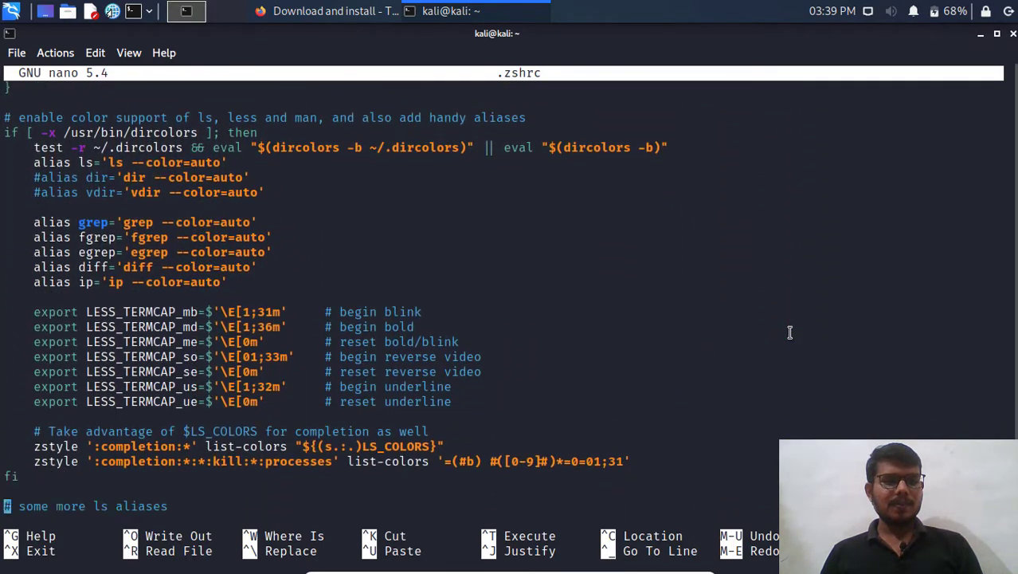
{"action": "scroll", "scroll_direction": "down", "scroll_amount": 3}
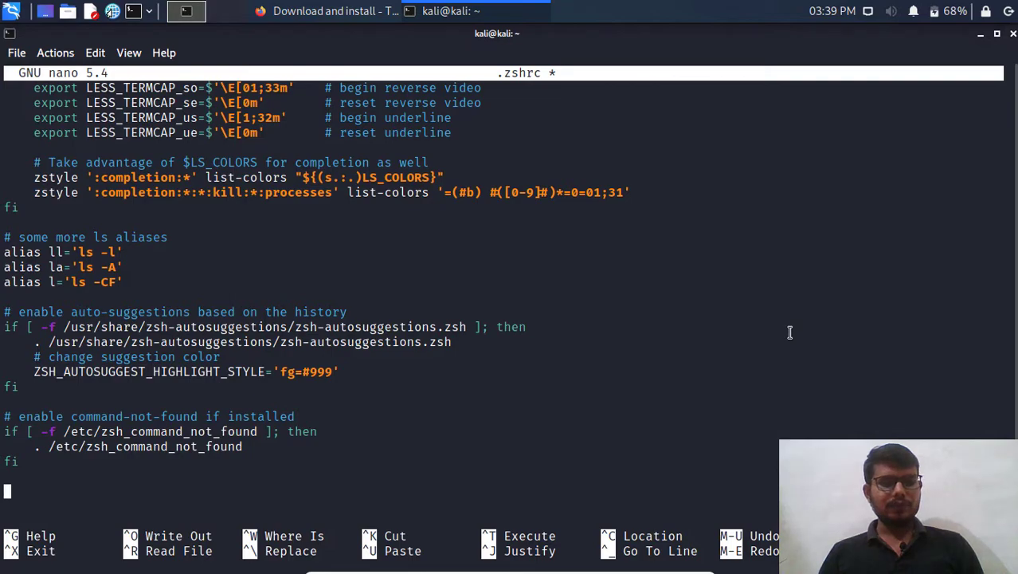
{"action": "key", "text": "ctrl+x"}
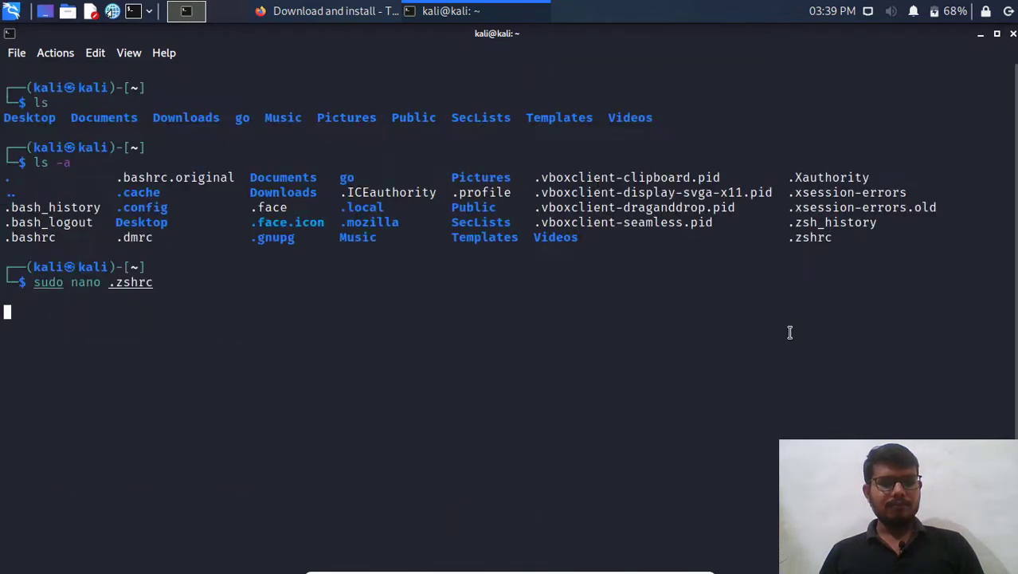
Clear the terminal and confirm go version reports go1.17.2 linux/amd64.
{"action": "type", "text": "clear"}
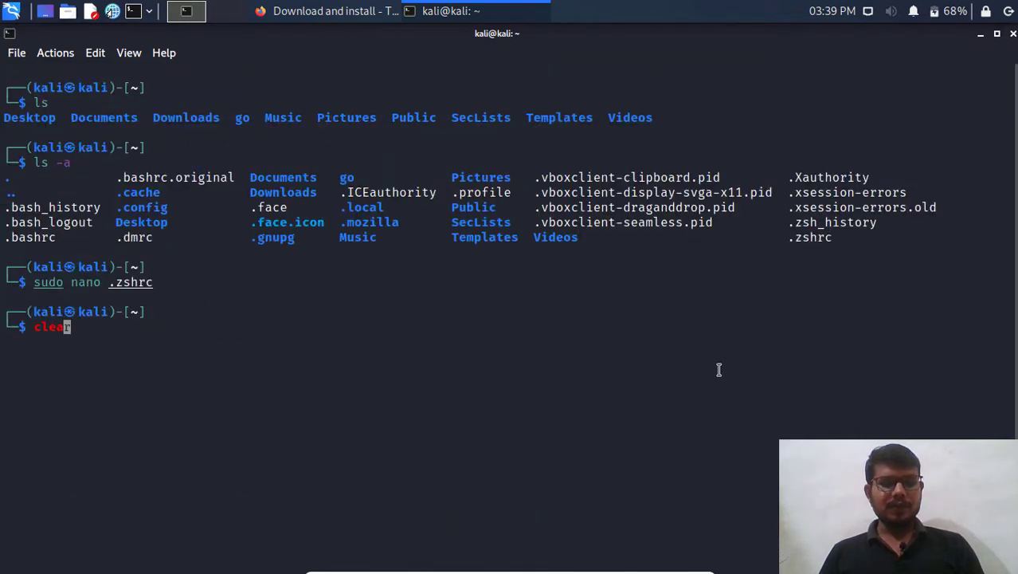
{"action": "key", "text": "Return"}
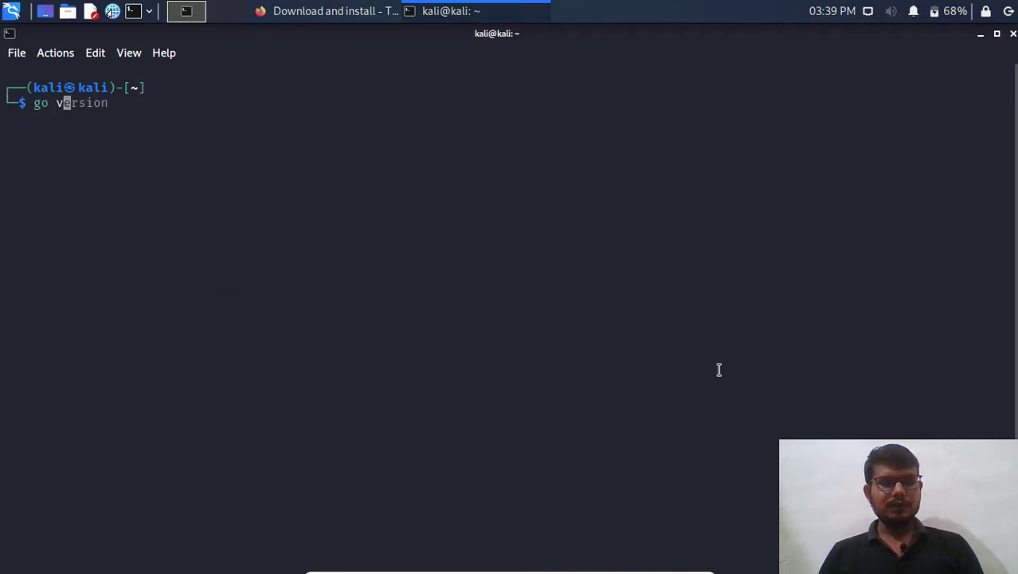
{"action": "key", "text": "Return"}
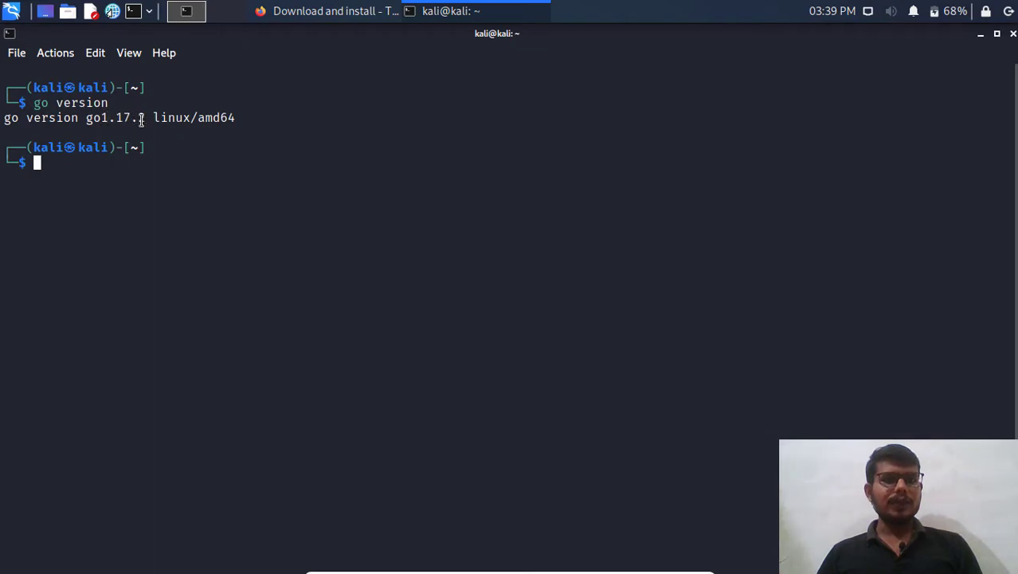
{"action": "mouse_move", "coordinate": [530, 236]}
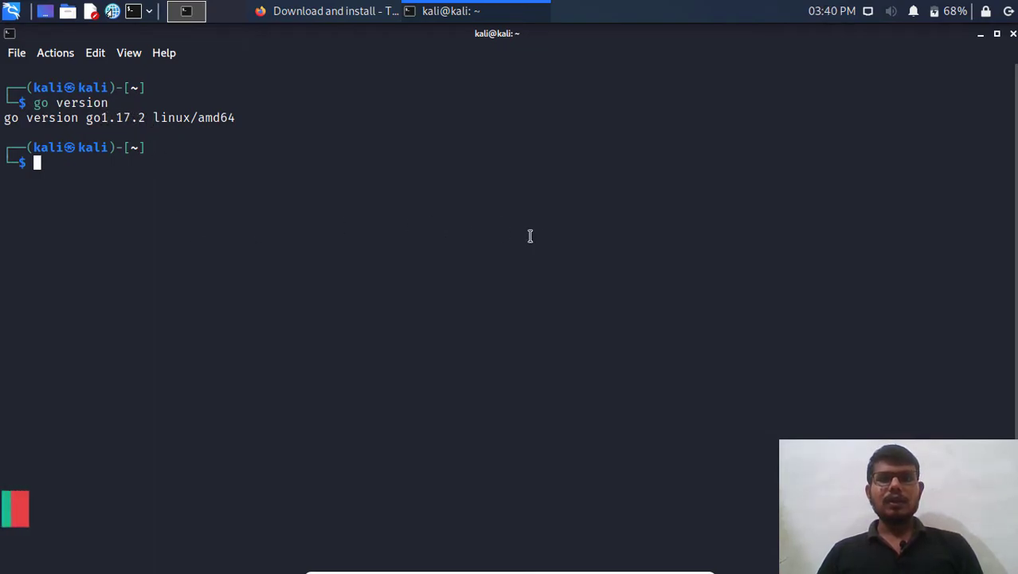
{"action": "type", "text": "clear"}
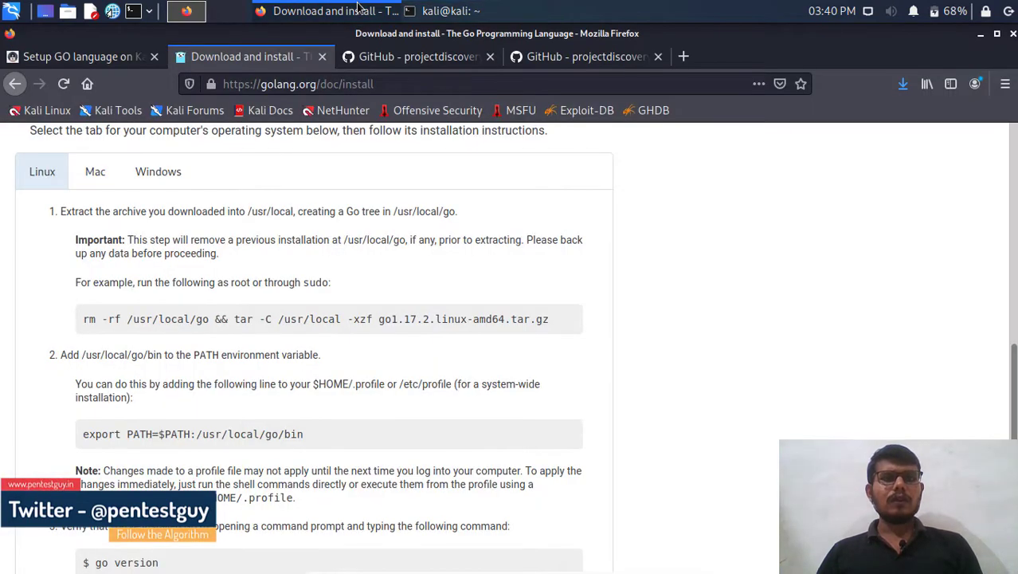
{"action": "mouse_move", "coordinate": [413, 75]}
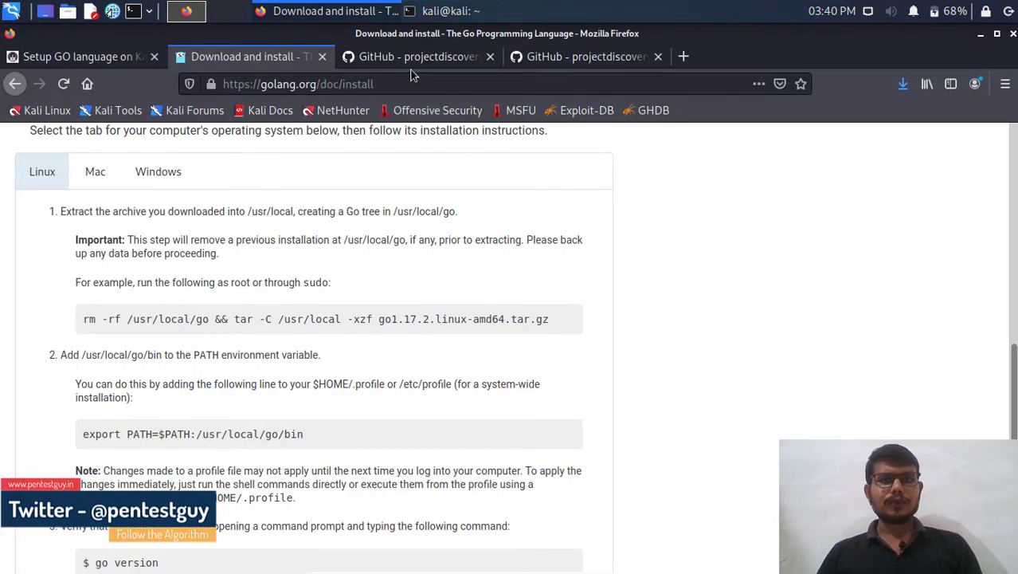
Check the subfinder and httpx repo pages, then copy subfinder's go install command.
{"action": "left_click", "coordinate": [418, 56]}
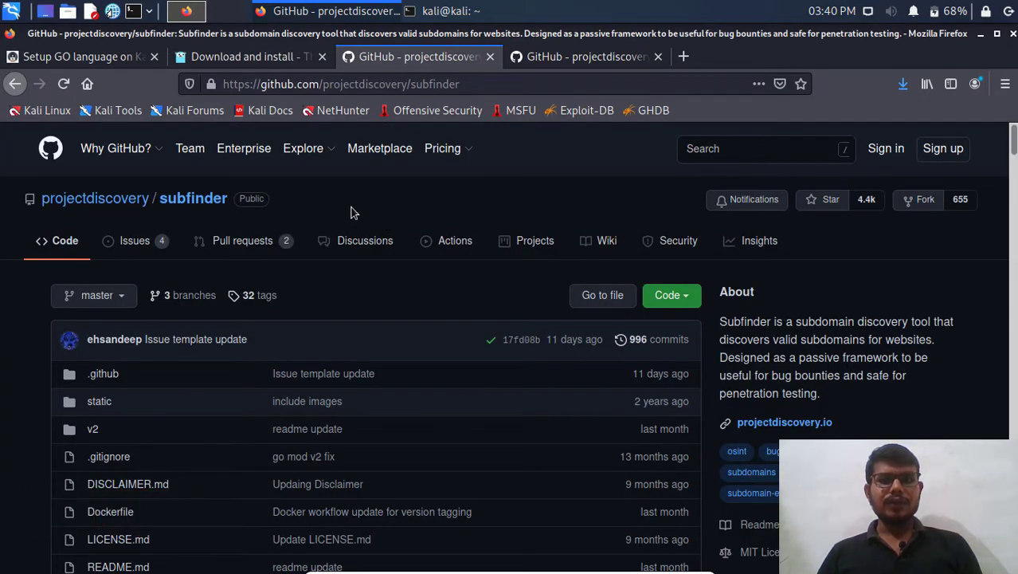
{"action": "mouse_move", "coordinate": [446, 209]}
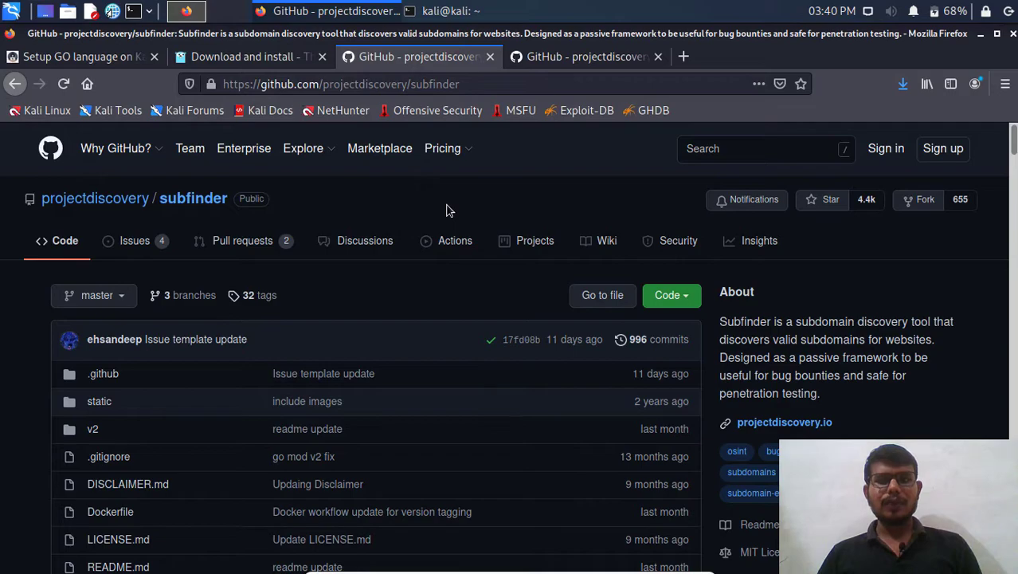
{"action": "left_click", "coordinate": [586, 56]}
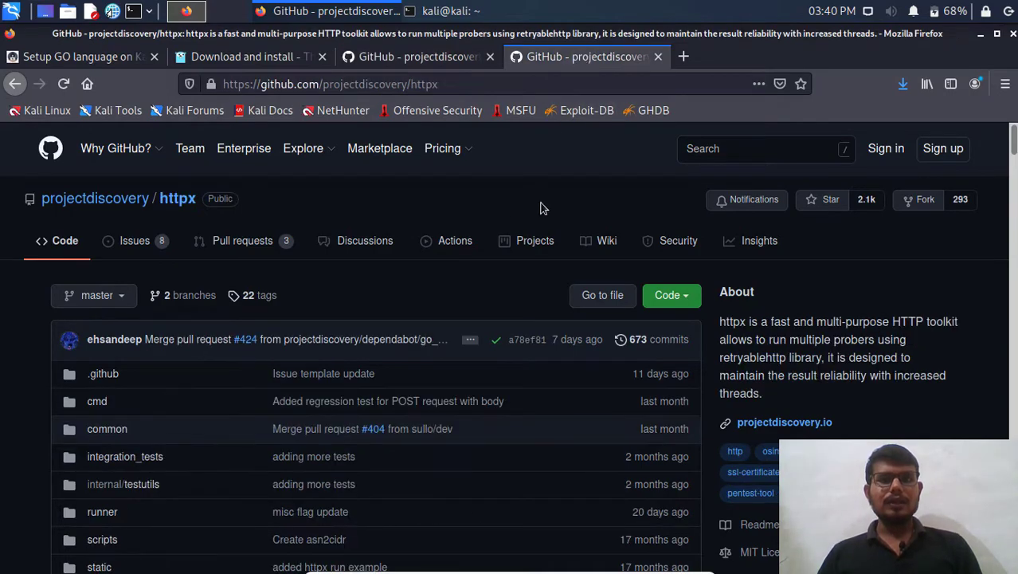
{"action": "mouse_move", "coordinate": [405, 142]}
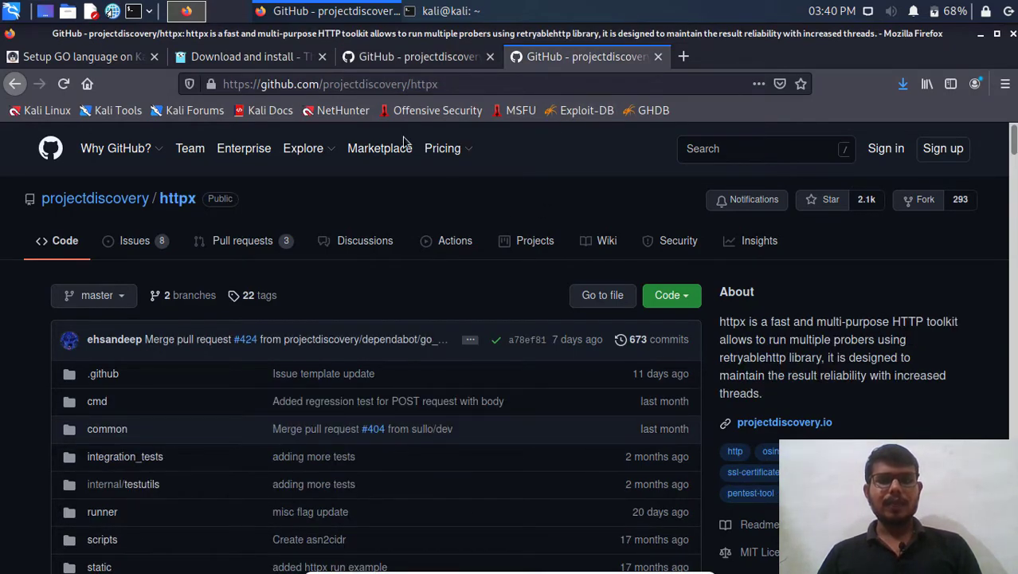
{"action": "left_click", "coordinate": [418, 57]}
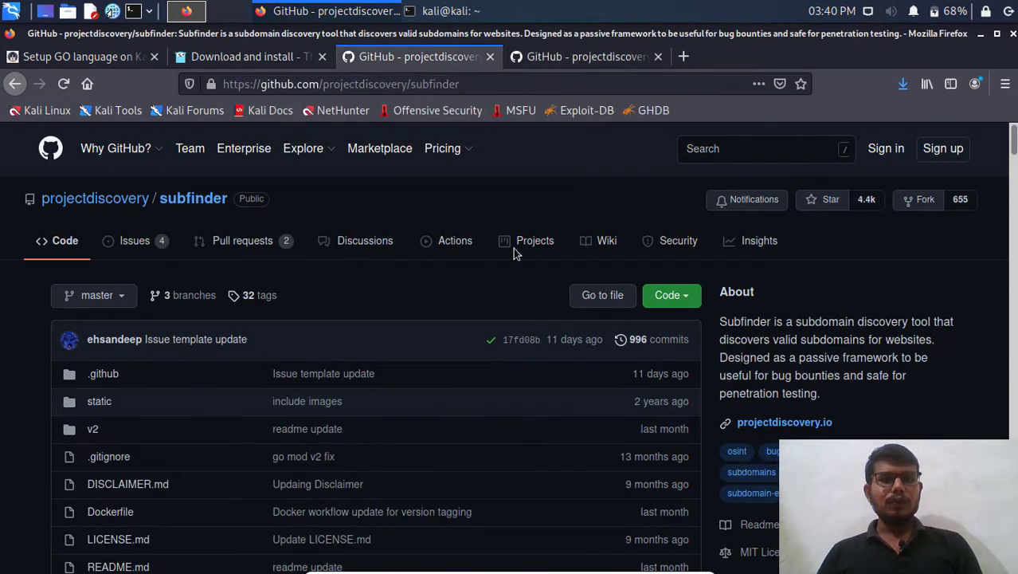
{"action": "mouse_move", "coordinate": [510, 199]}
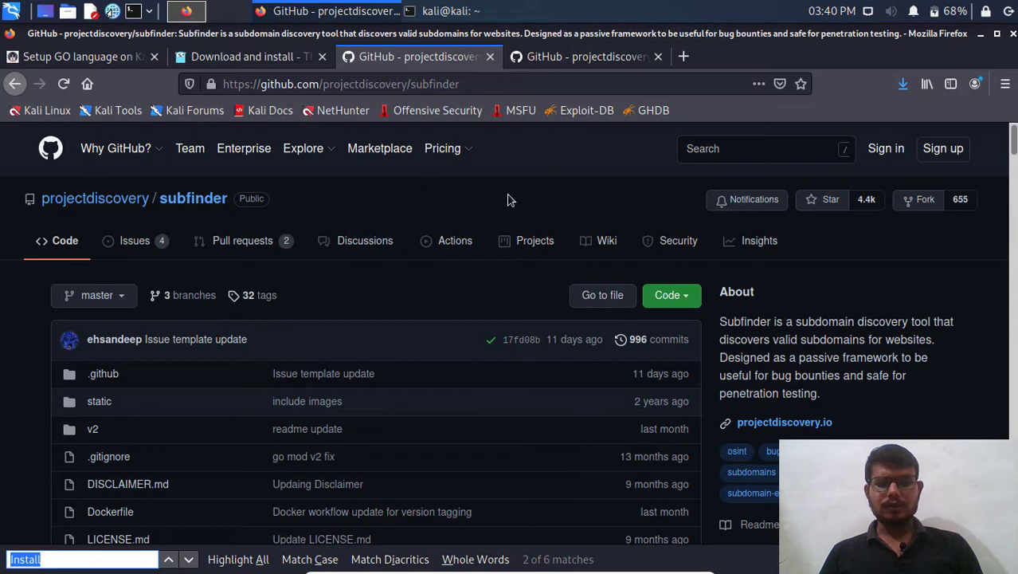
{"action": "scroll", "scroll_direction": "down", "scroll_amount": 3}
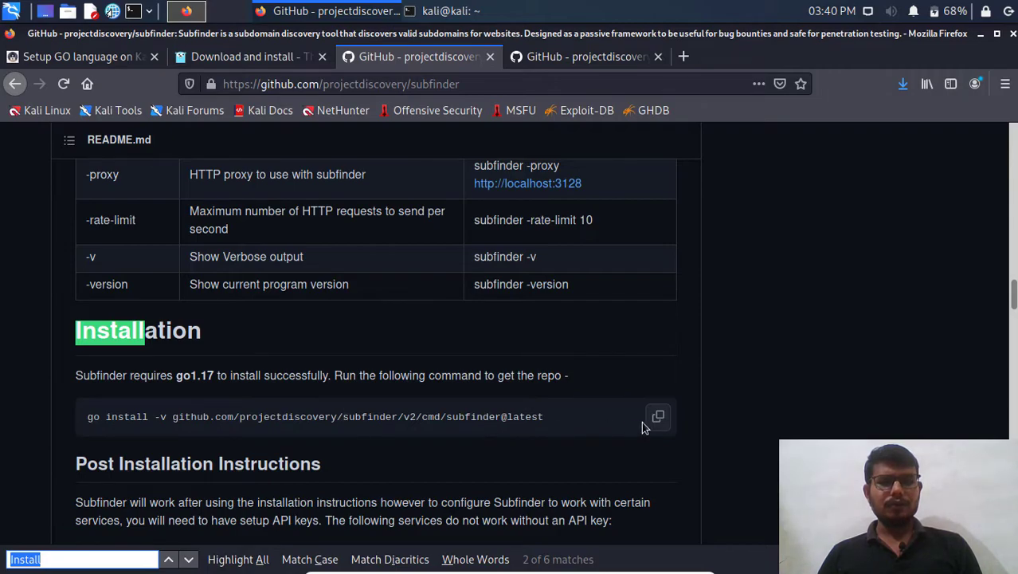
{"action": "left_click", "coordinate": [657, 416]}
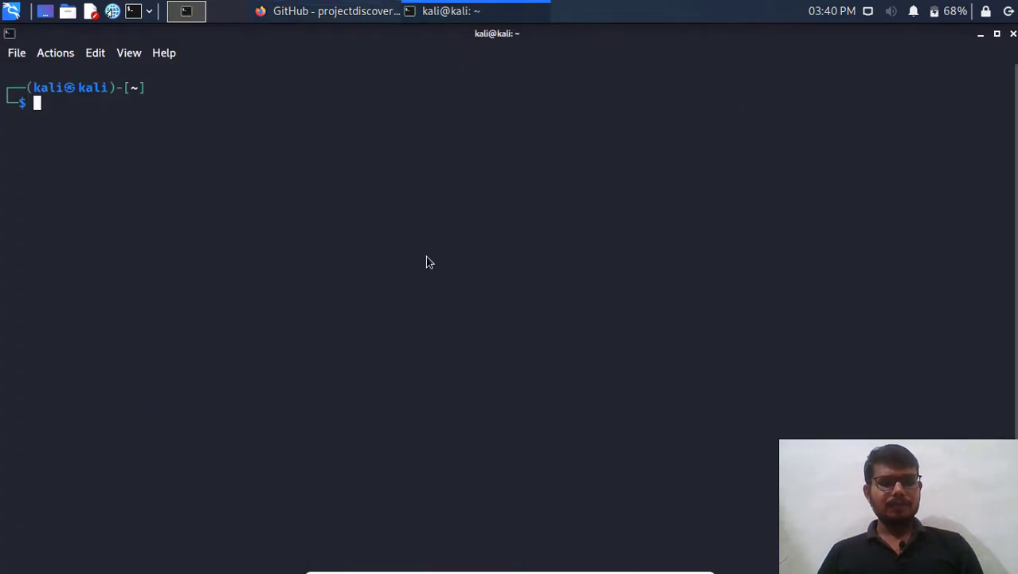
Run go install -v github.com/projectdiscovery/subfinder/v2/cmd/subfinder@latest.
{"action": "type", "text": "go install -v github.com/projectdiscovery/subfinder/v2/cmd/subfinder@latest"}
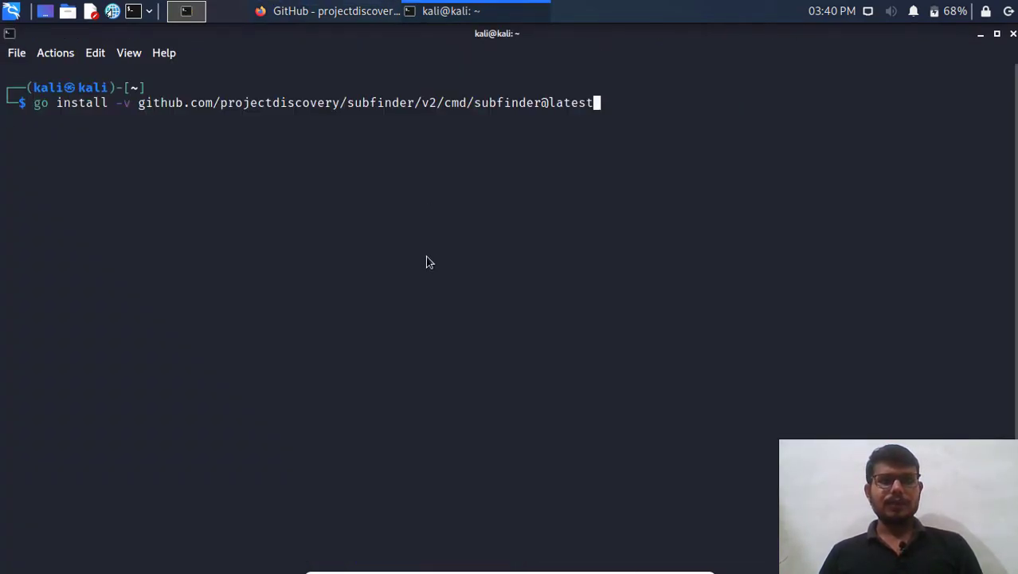
{"action": "key", "text": "Return"}
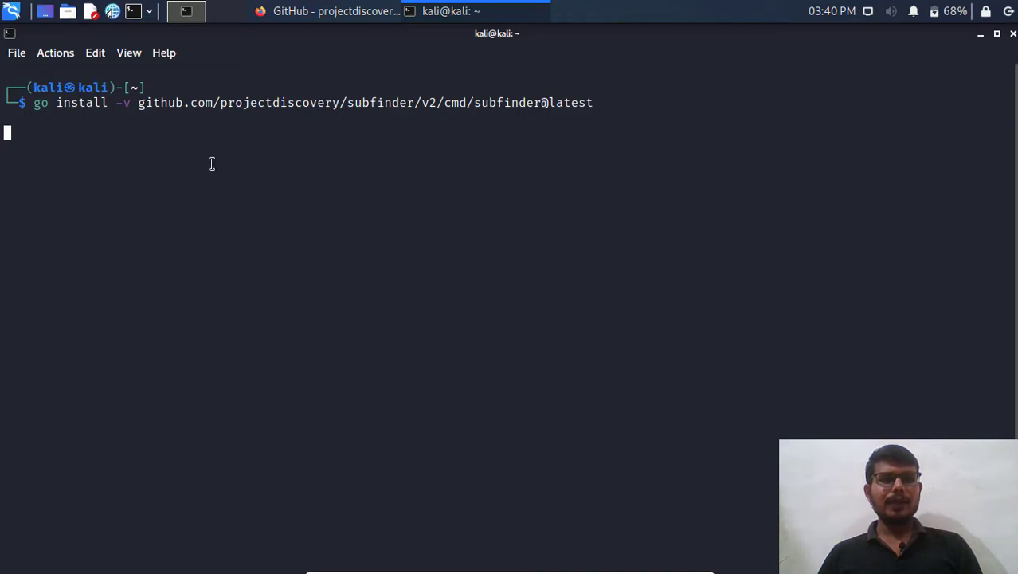
{"action": "mouse_move", "coordinate": [180, 203]}
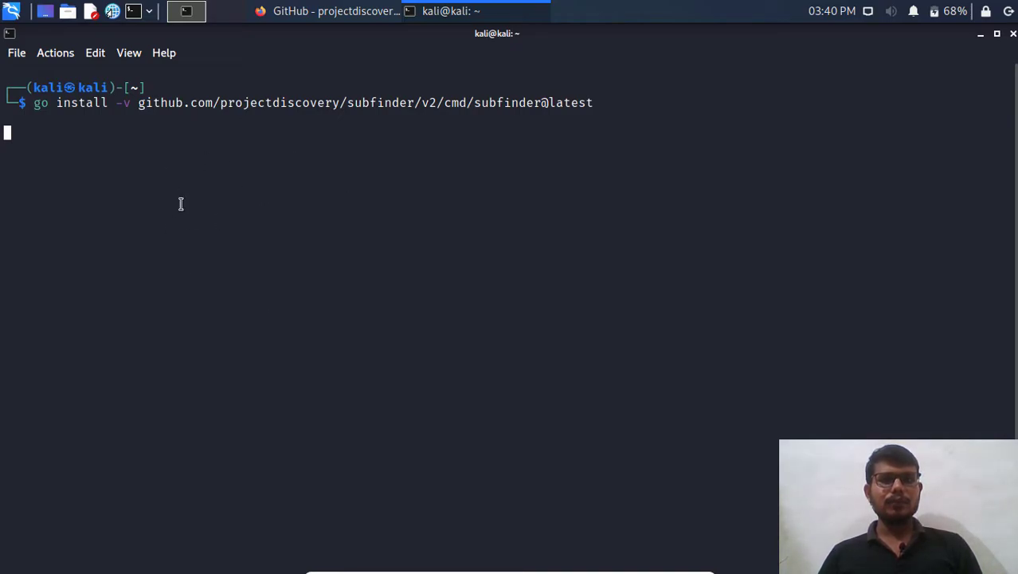
{"action": "key", "text": "Return"}
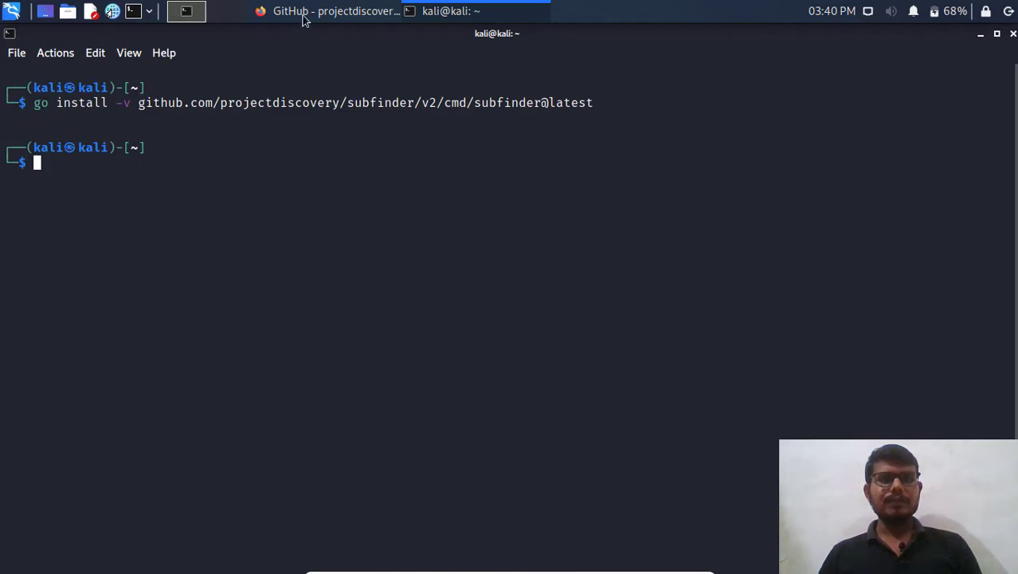
Copy the go install command from the httpx README's Installation Instructions.
{"action": "left_click", "coordinate": [335, 10]}
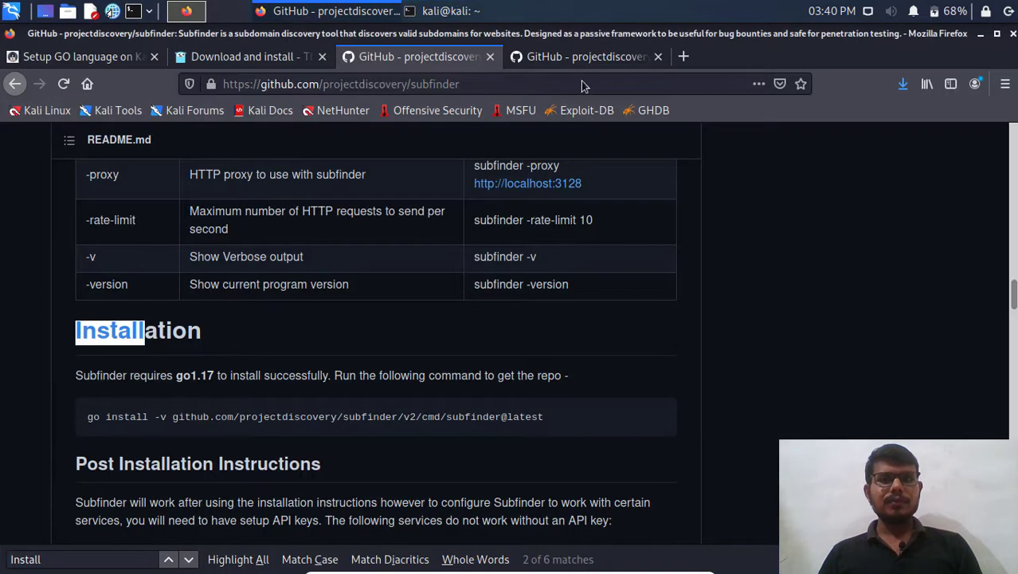
{"action": "left_click", "coordinate": [585, 57]}
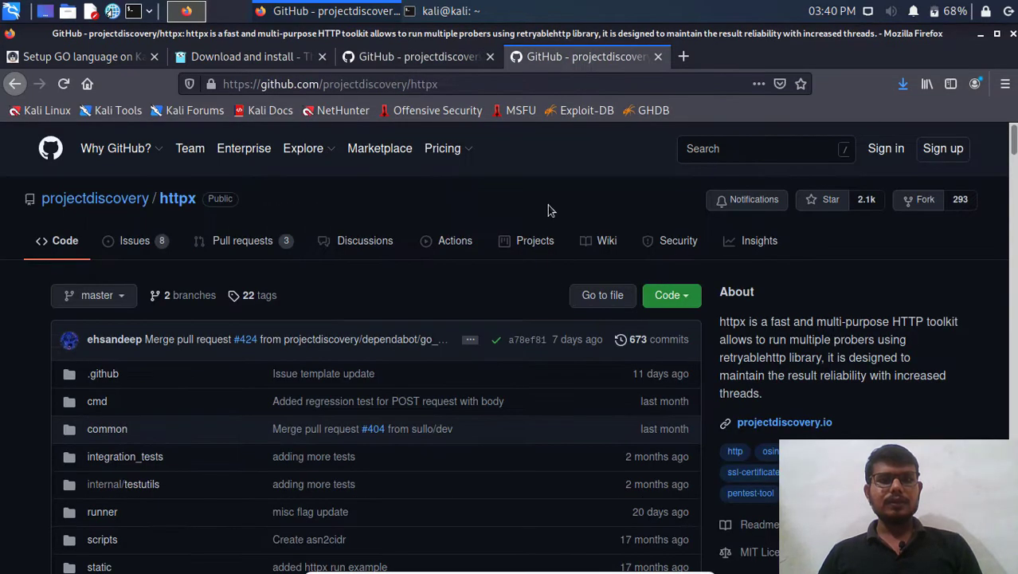
{"action": "mouse_move", "coordinate": [422, 288]}
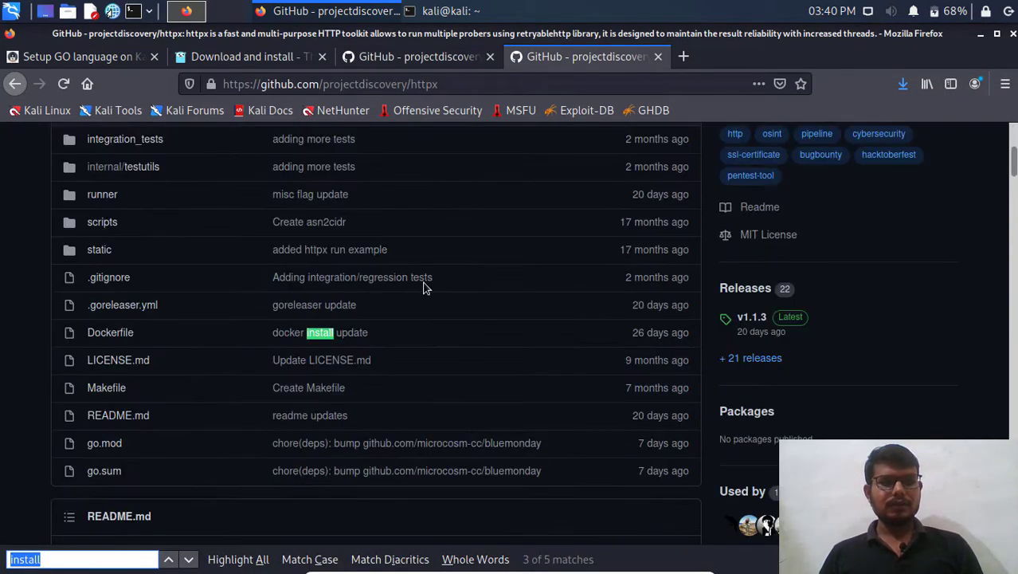
{"action": "scroll", "scroll_direction": "down", "scroll_amount": 3}
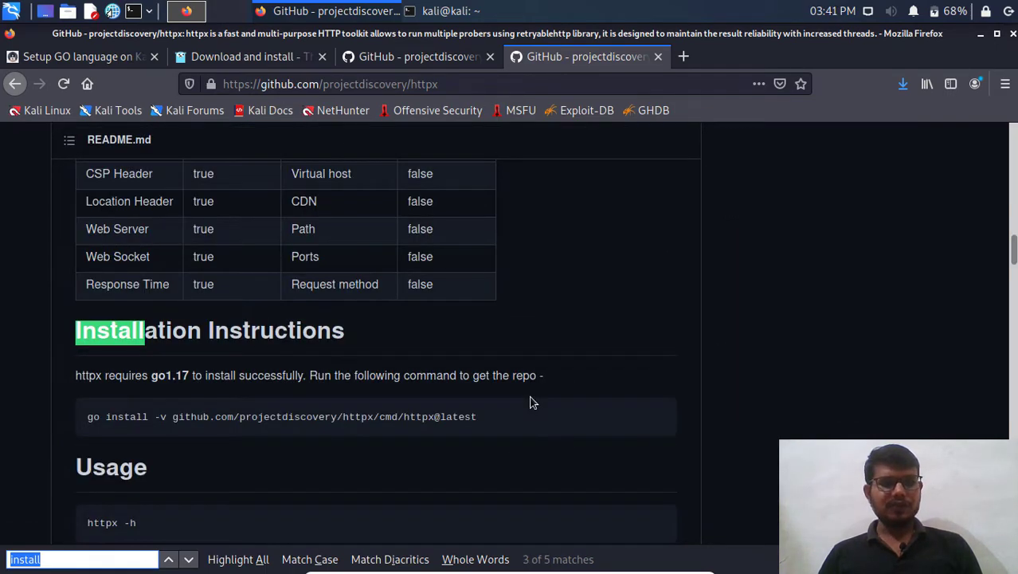
{"action": "mouse_move", "coordinate": [658, 417]}
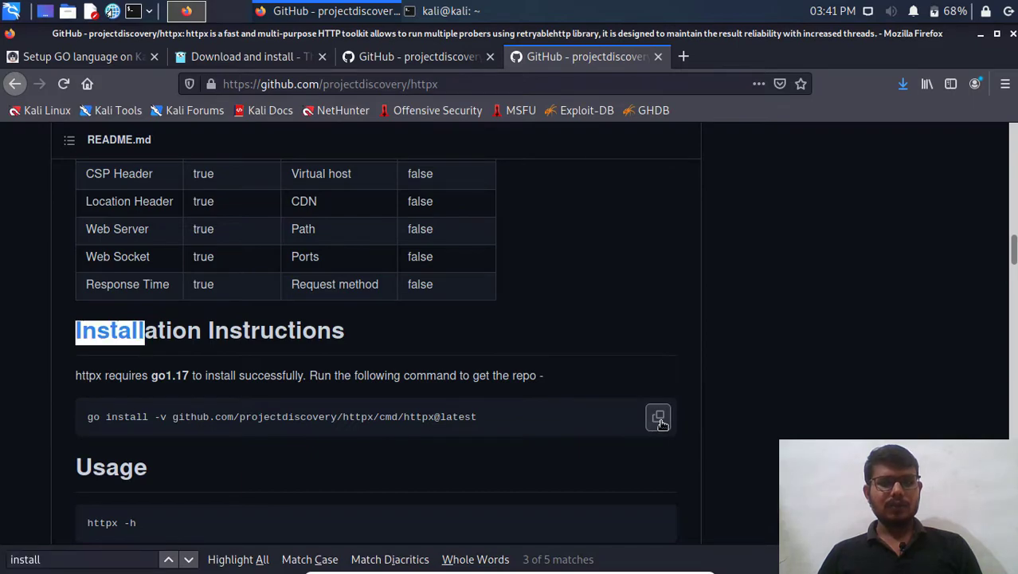
{"action": "left_click", "coordinate": [446, 11]}
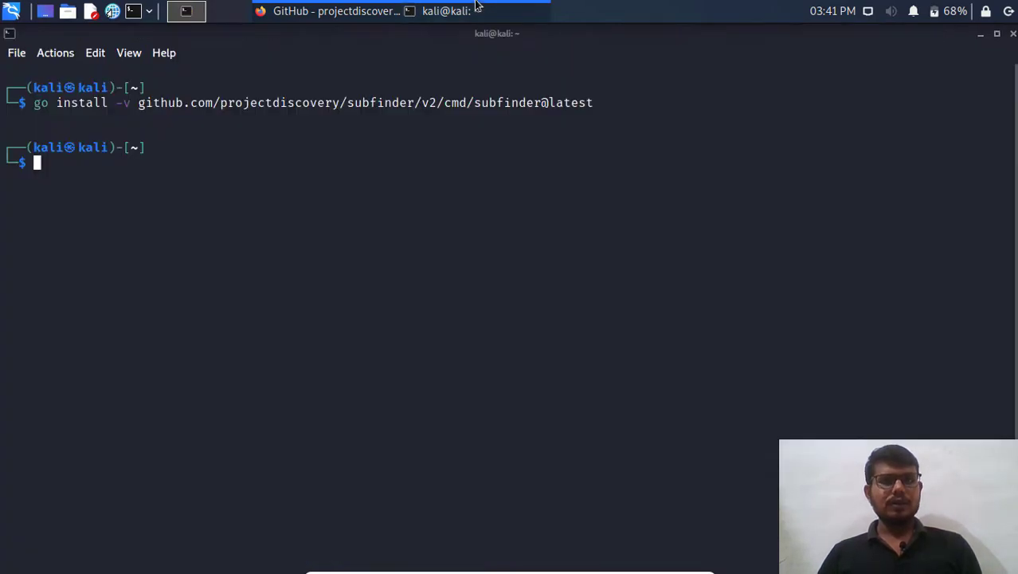
Install httpx with 'go install -v github.com/projectdiscovery/httpx/cmd/httpx@latest' and list the home folder.
{"action": "type", "text": "go install -v github.com/projectdiscovery/httpx/cmd/httpx@latest"}
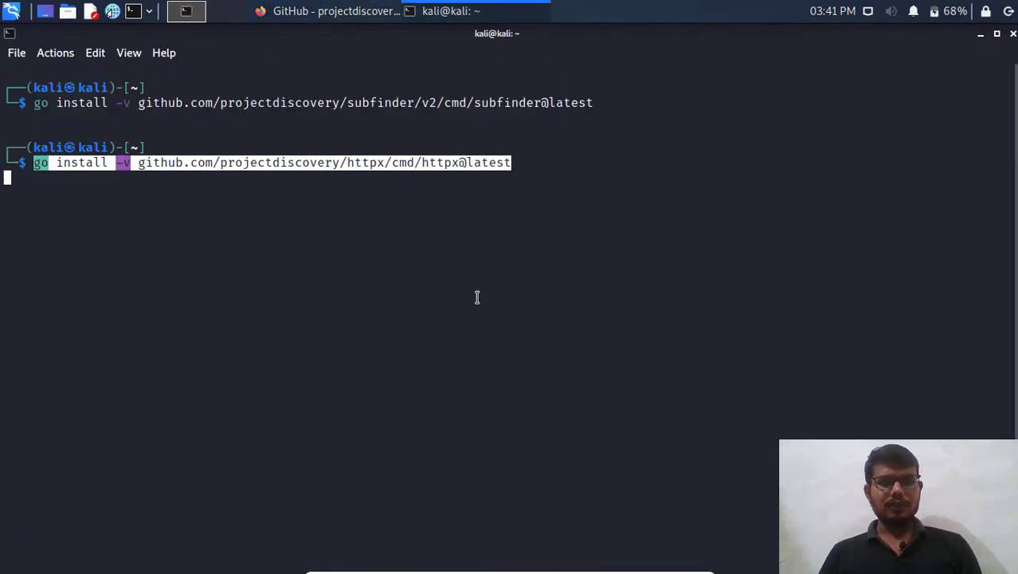
{"action": "key", "text": "Return"}
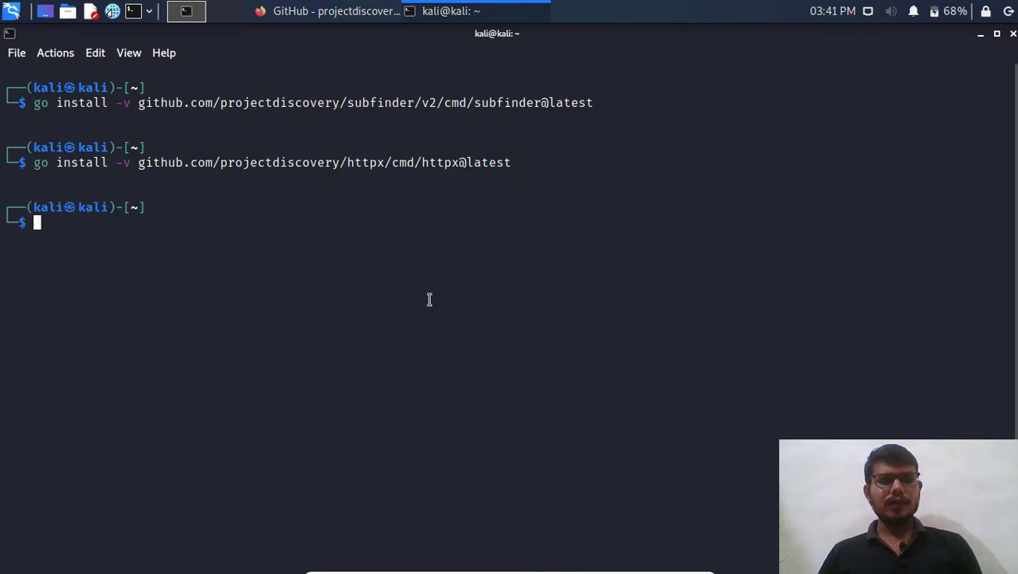
{"action": "type", "text": "ls -a"}
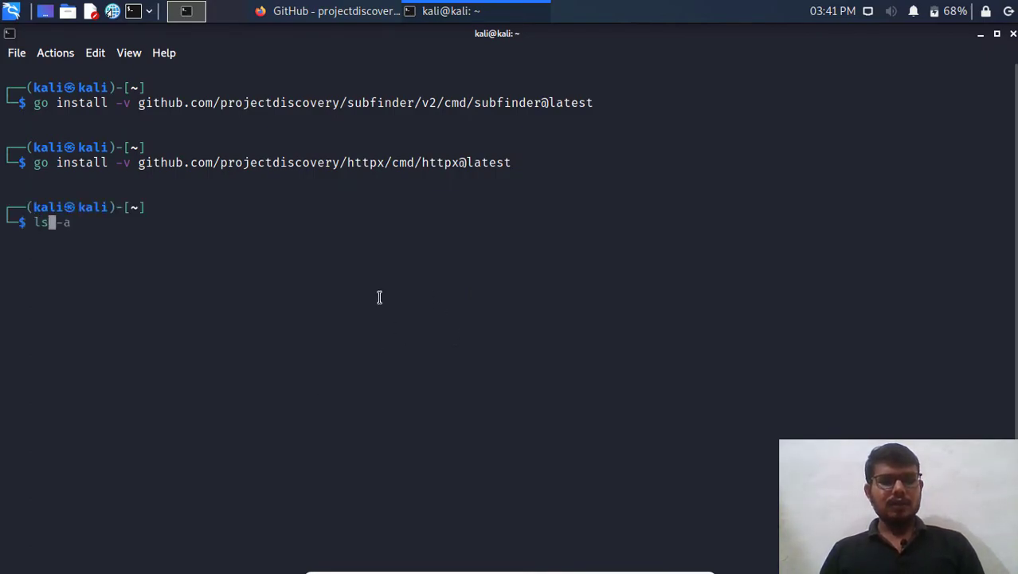
{"action": "key", "text": "Return"}
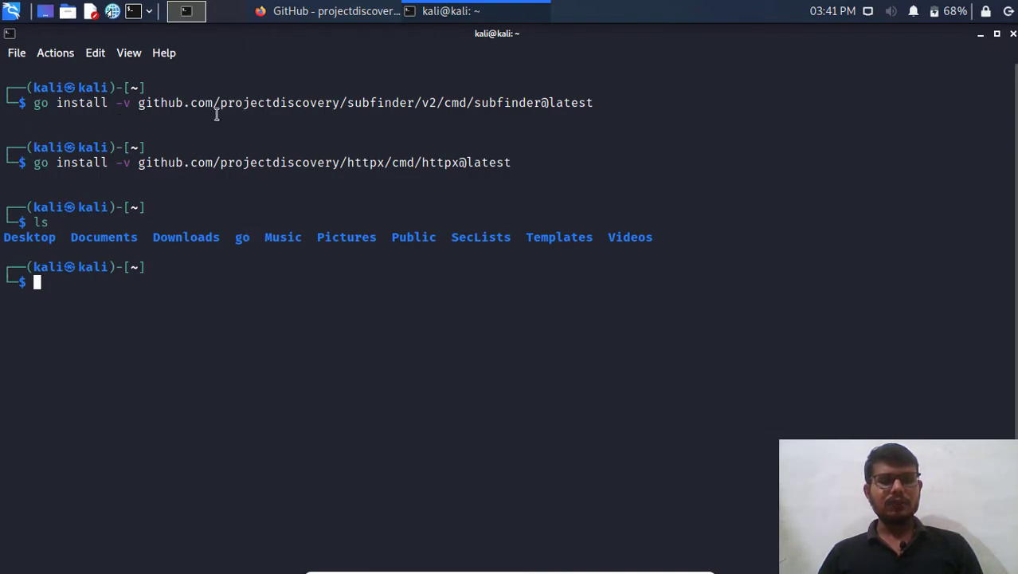
{"action": "mouse_move", "coordinate": [478, 102]}
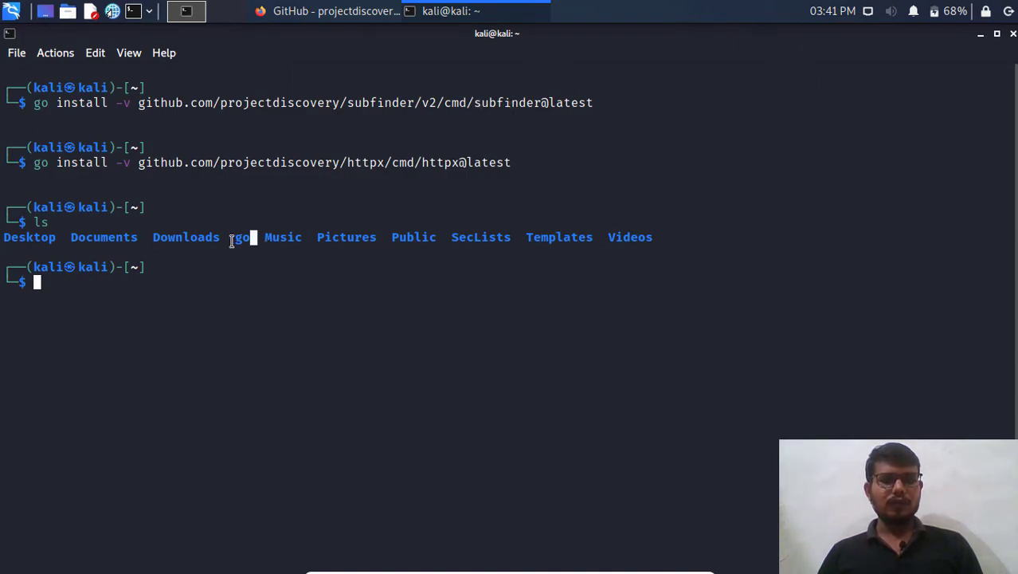
List go/bin to confirm the httpx and subfinder binaries are present.
{"action": "type", "text": "cd Downloads"}
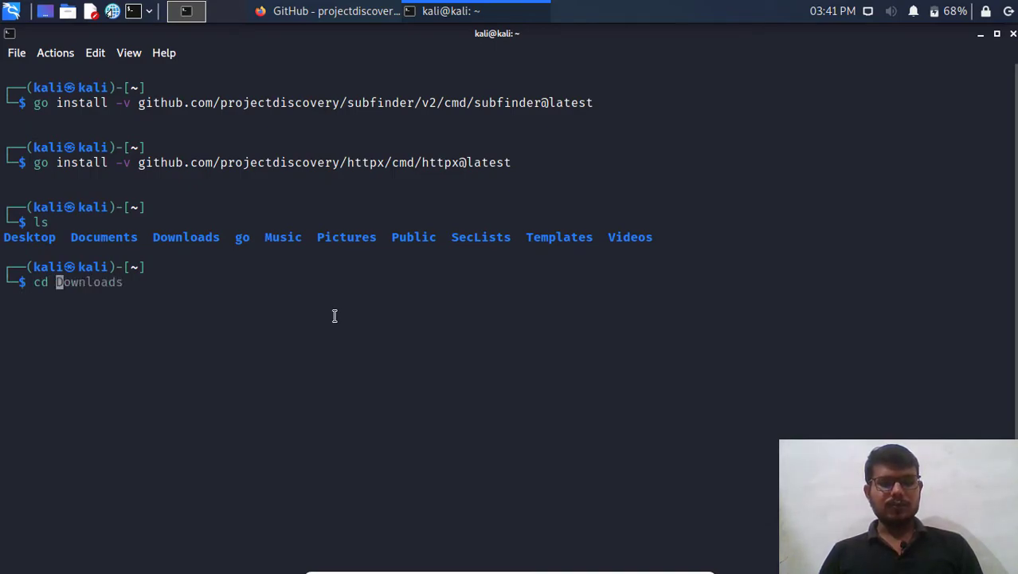
{"action": "type", "text": "go/bin"}
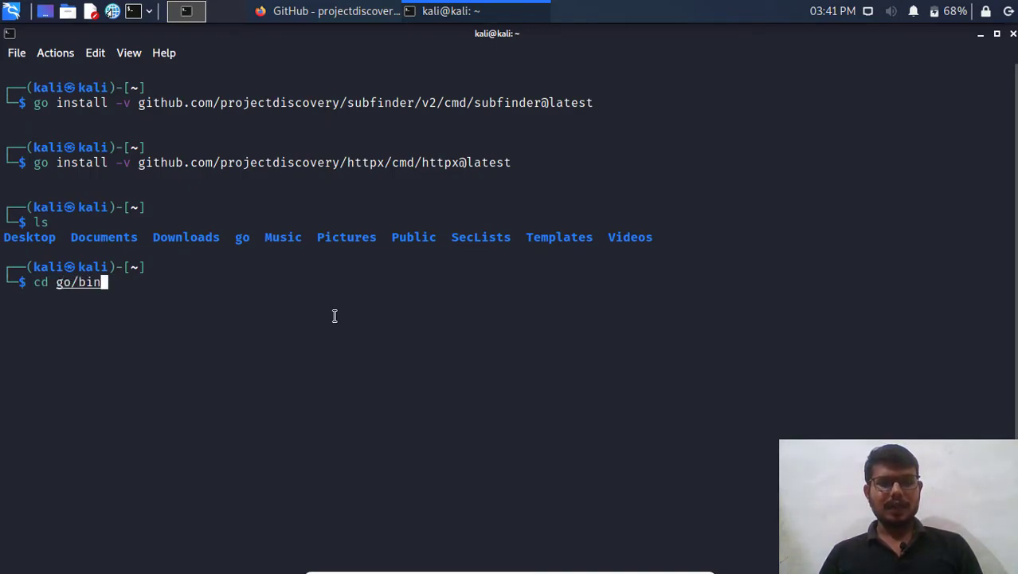
{"action": "key", "text": "Return"}
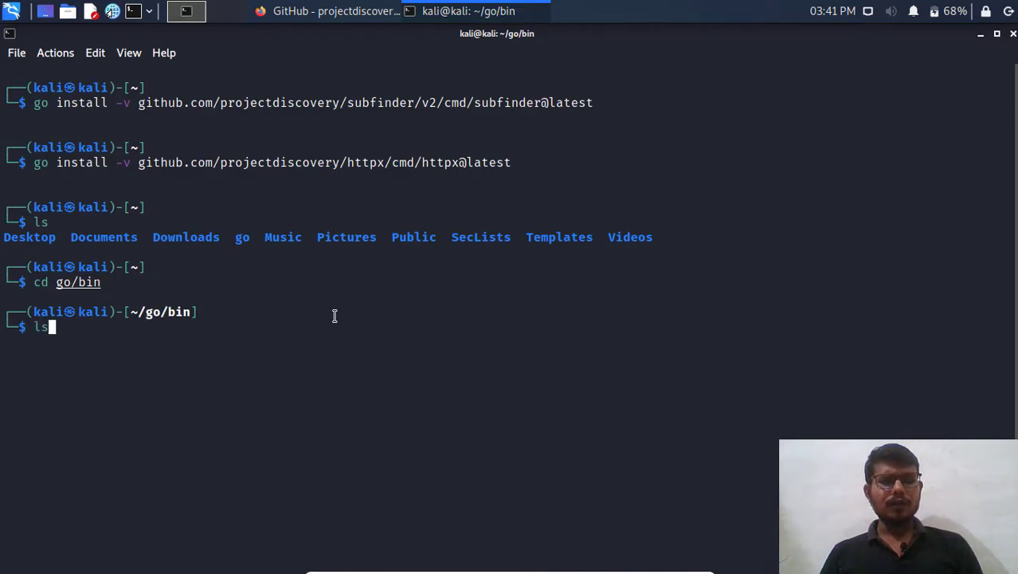
{"action": "key", "text": "Return"}
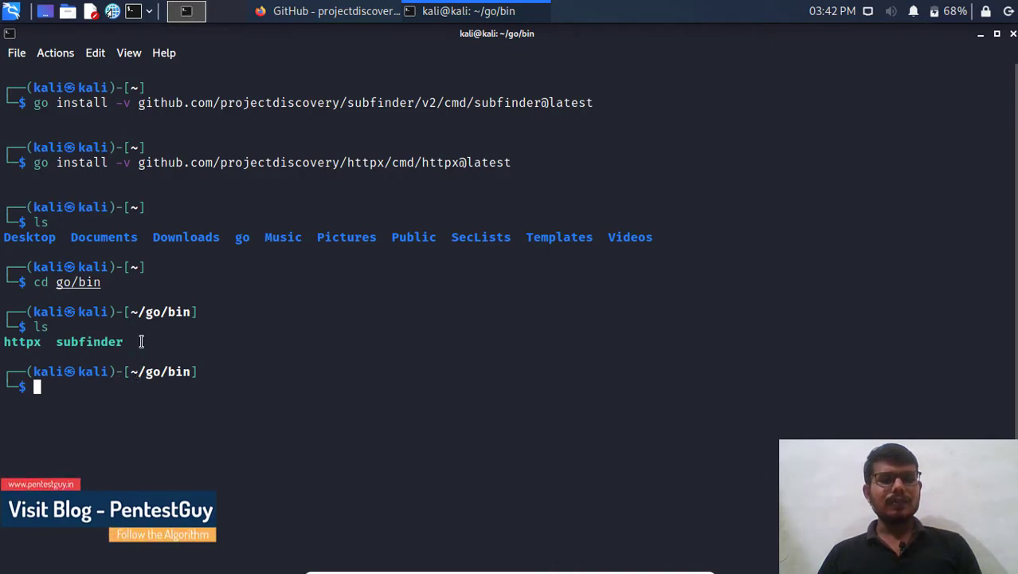
{"action": "double_click", "coordinate": [89, 341]}
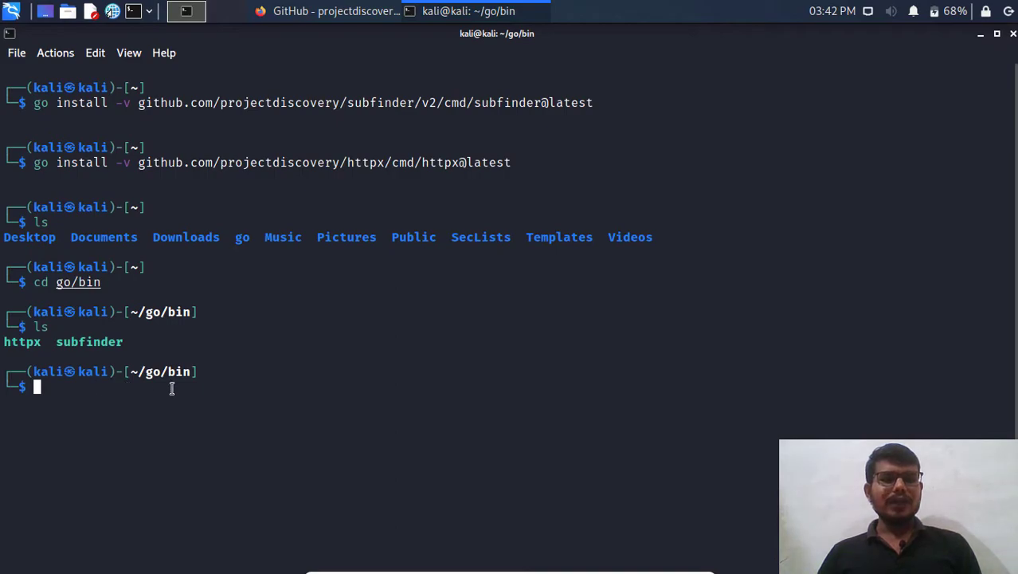
{"action": "mouse_move", "coordinate": [116, 395]}
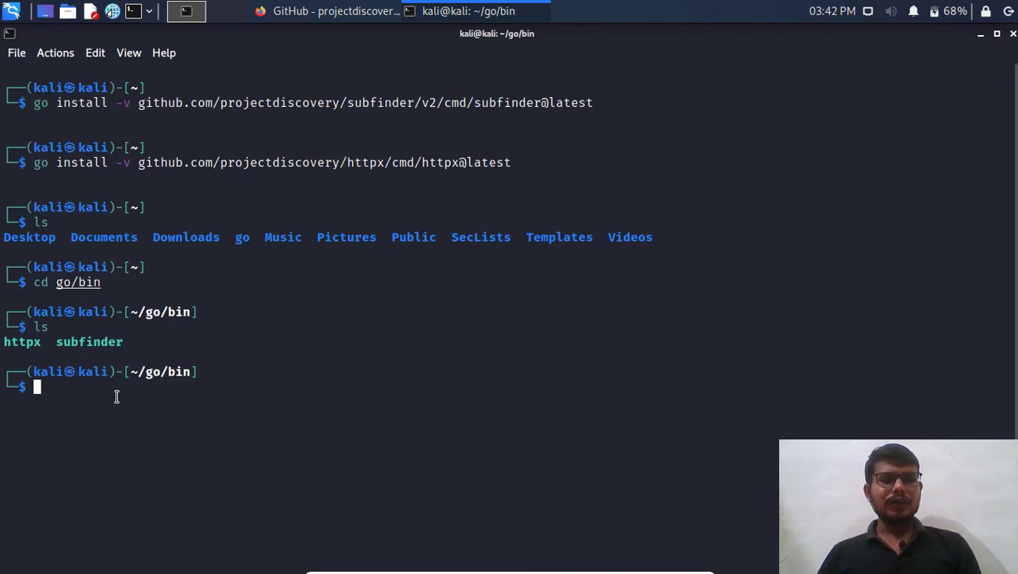
{"action": "mouse_move", "coordinate": [180, 381]}
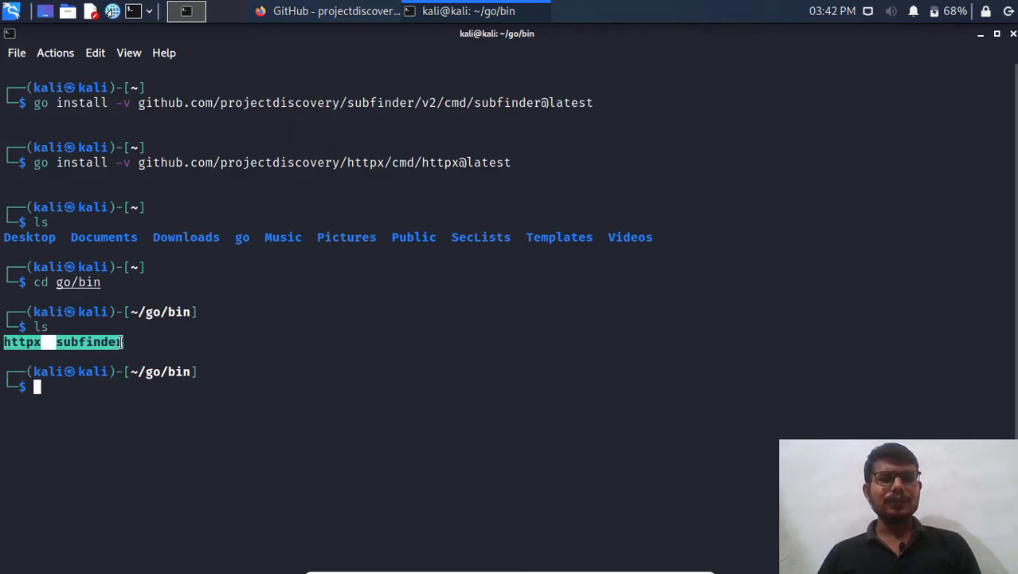
{"action": "mouse_move", "coordinate": [252, 343]}
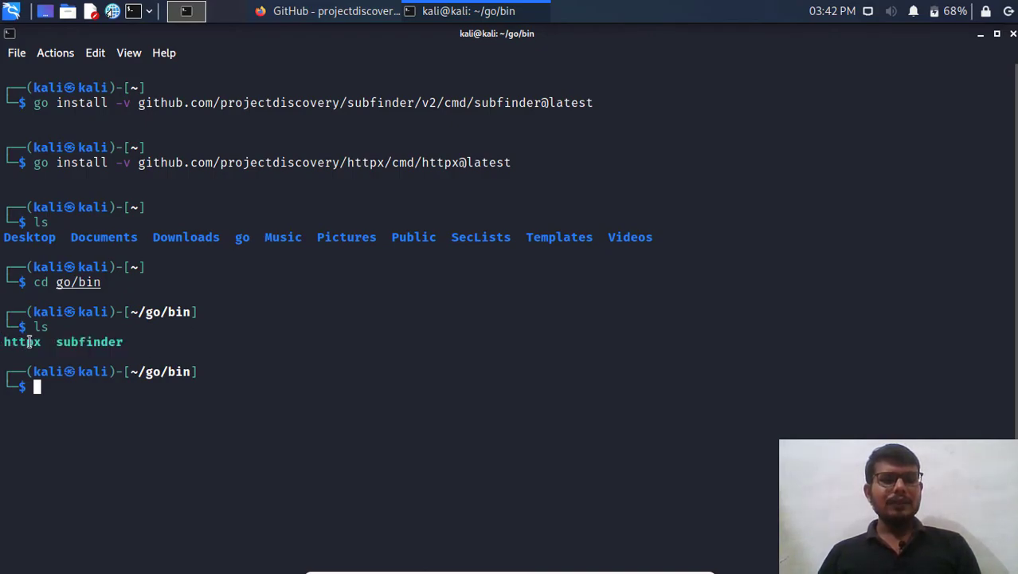
{"action": "mouse_move", "coordinate": [215, 359]}
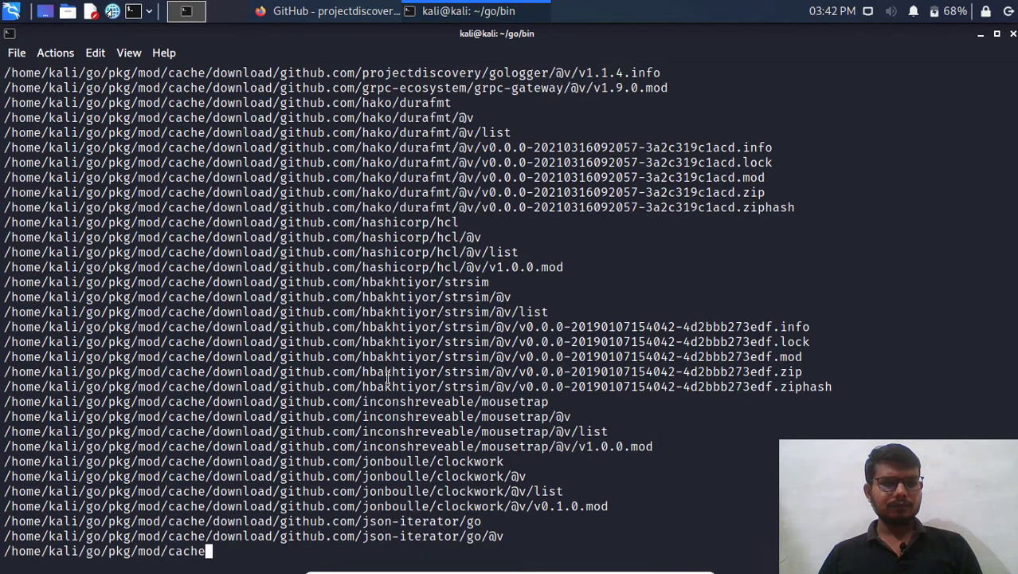
Run 'where go' to locate the Go binary at /usr/local/go/bin/go and highlight the path.
{"action": "scroll", "scroll_direction": "down", "scroll_amount": 3}
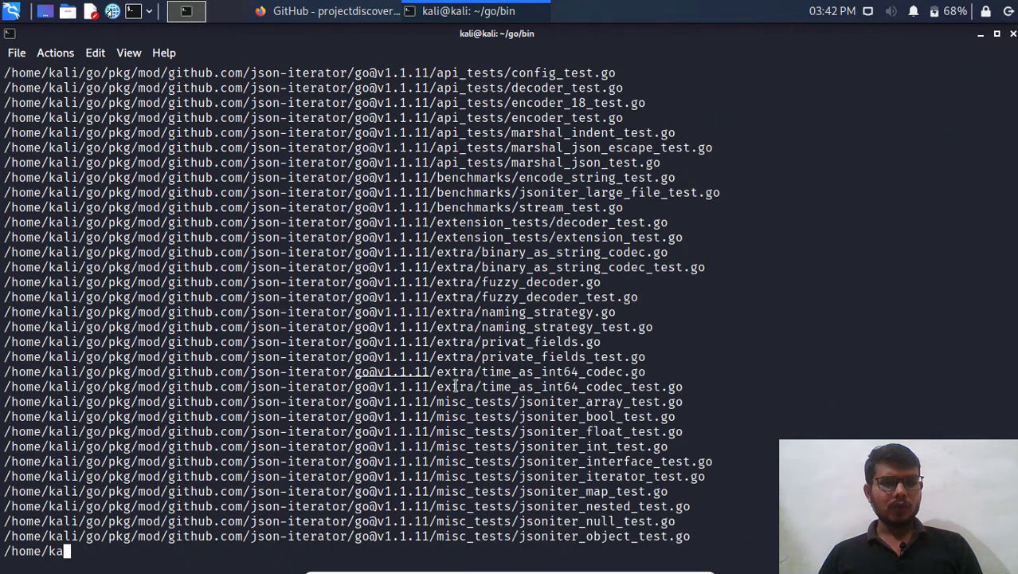
{"action": "scroll", "scroll_direction": "down", "scroll_amount": 3}
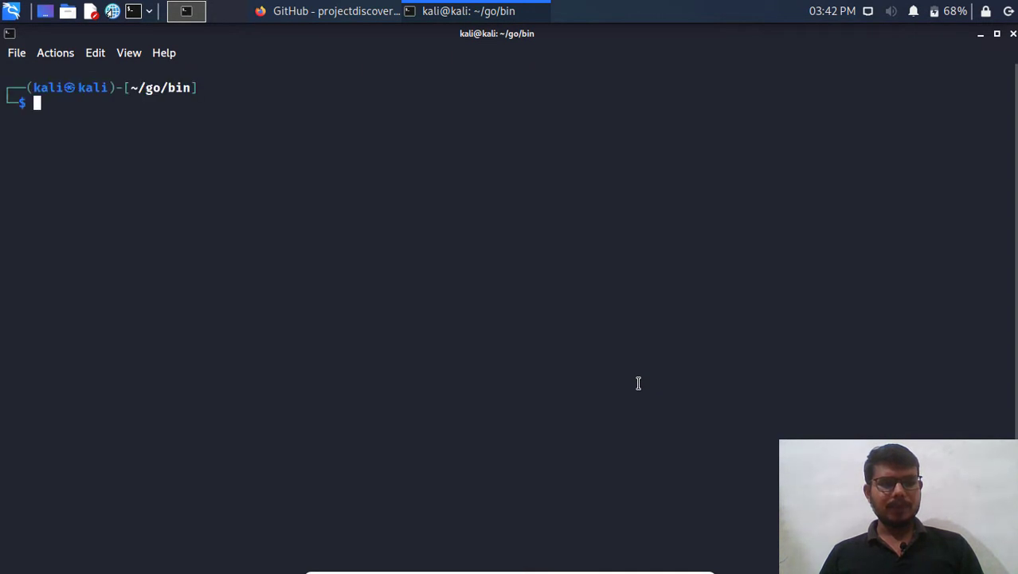
{"action": "type", "text": "where go"}
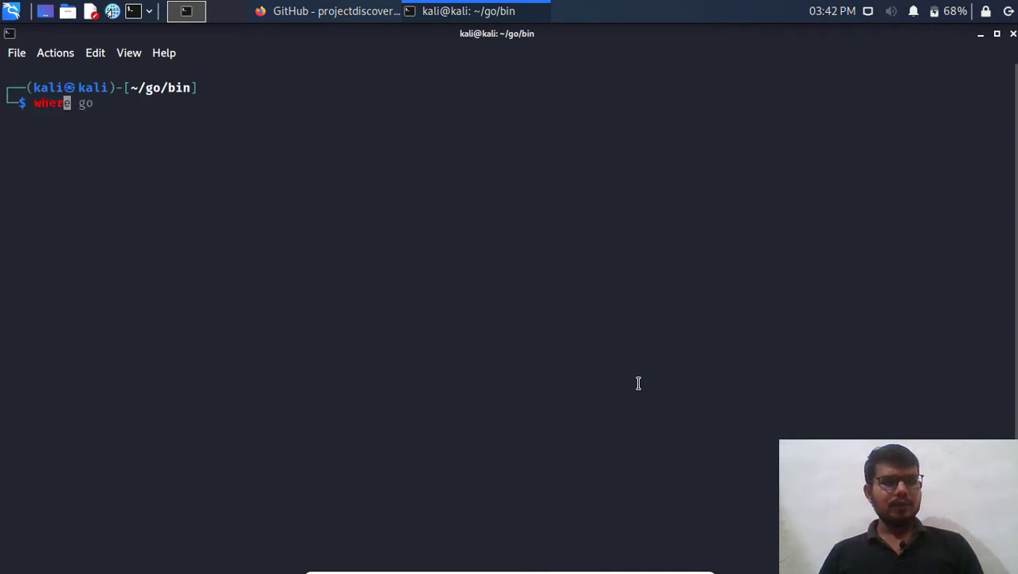
{"action": "key", "text": "Return"}
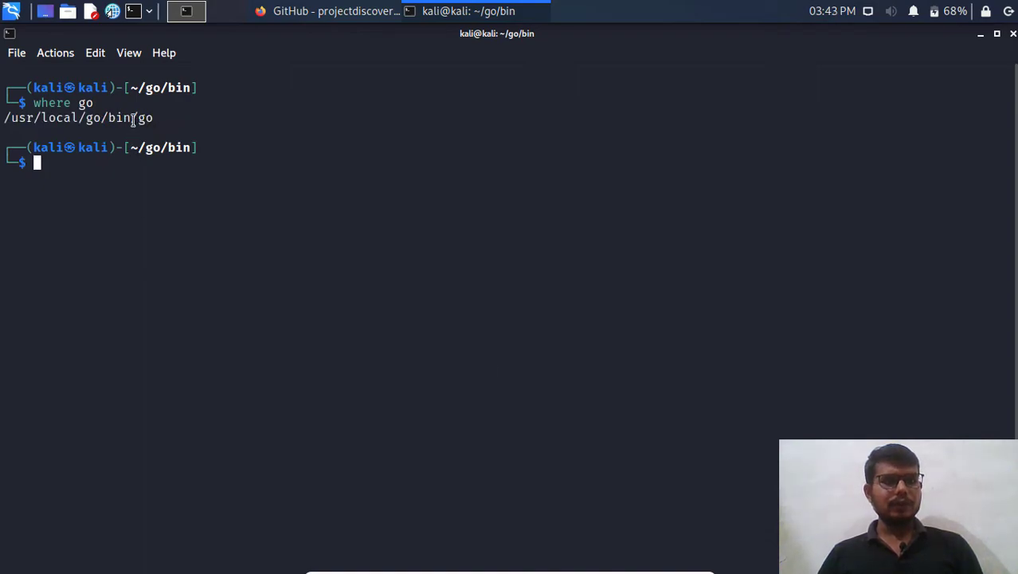
{"action": "double_click", "coordinate": [68, 117]}
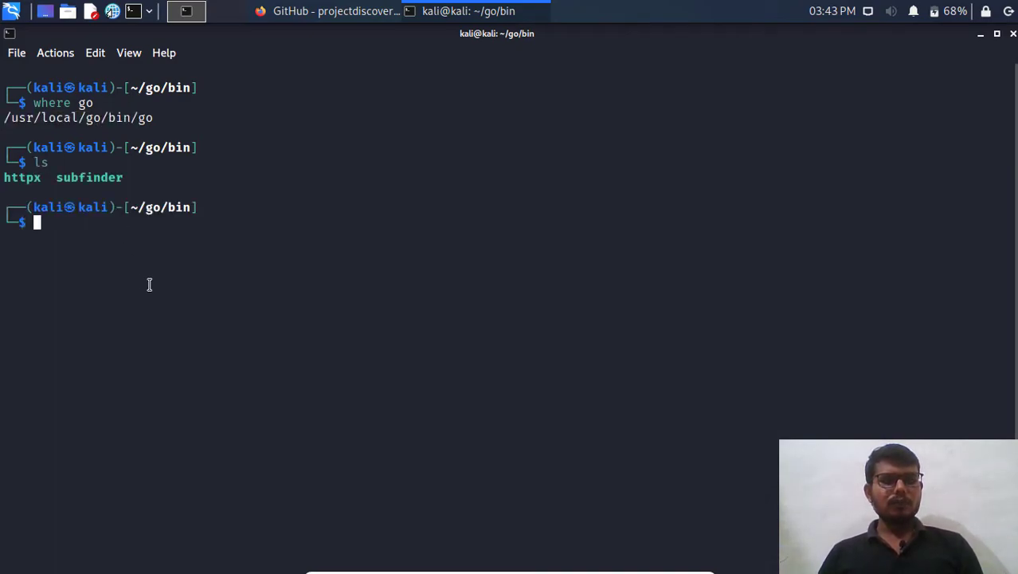
Move subfinder and httpx into /usr/local/go/bin with sudo, then clear the screen.
{"action": "type", "text": "sudo nano .zshrc"}
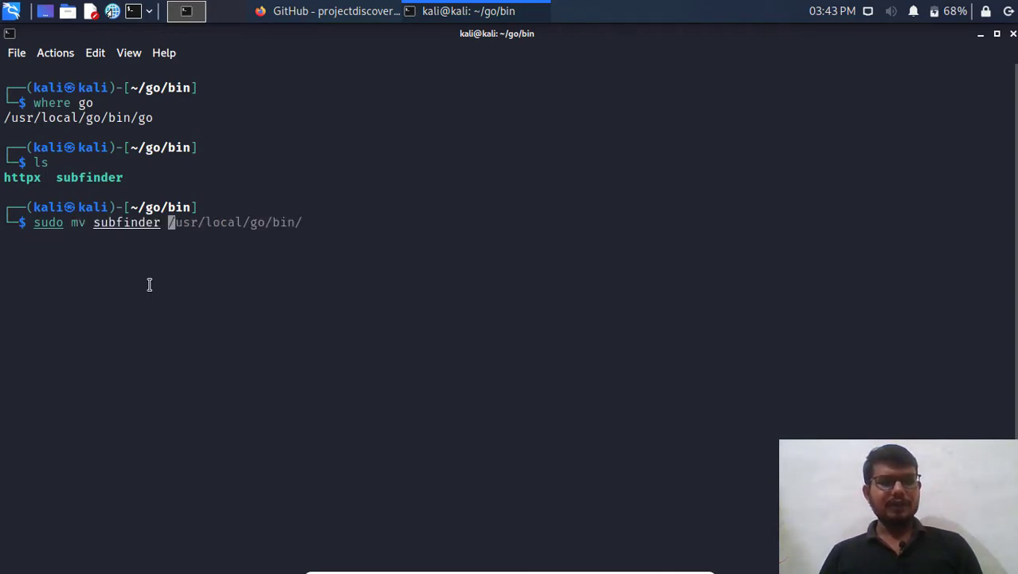
{"action": "key", "text": "Return"}
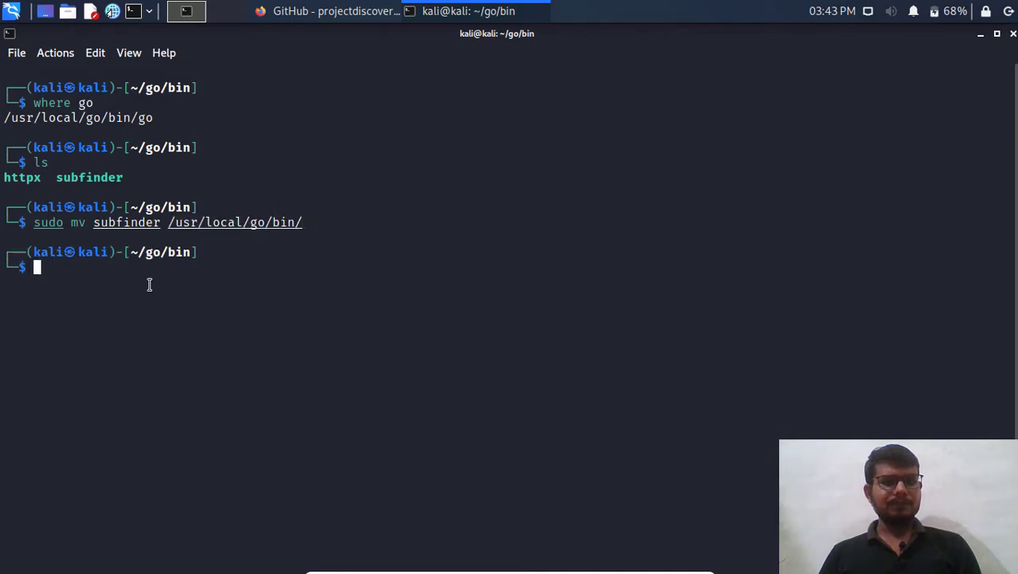
{"action": "mouse_move", "coordinate": [258, 268]}
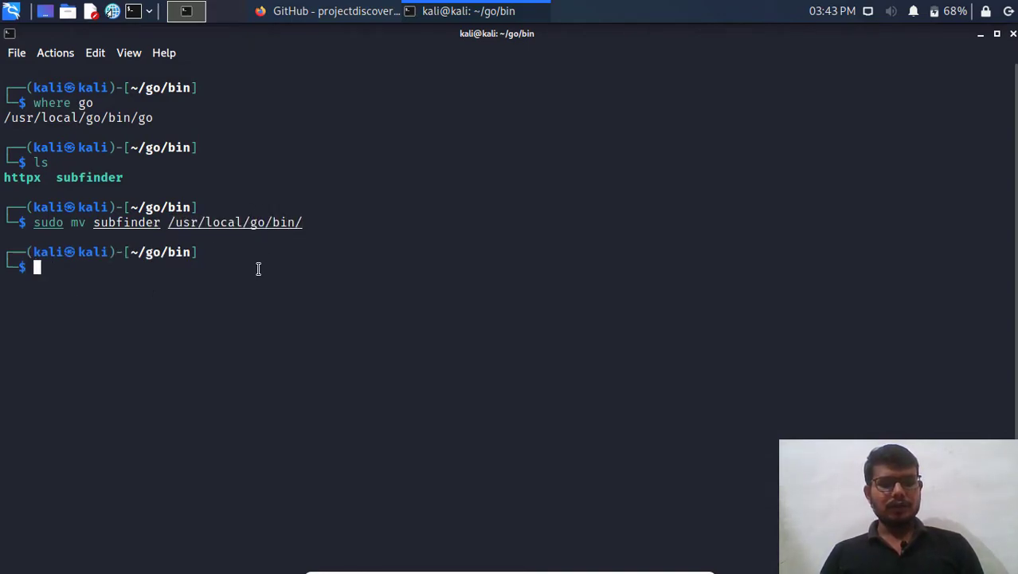
{"action": "key", "text": "Up"}
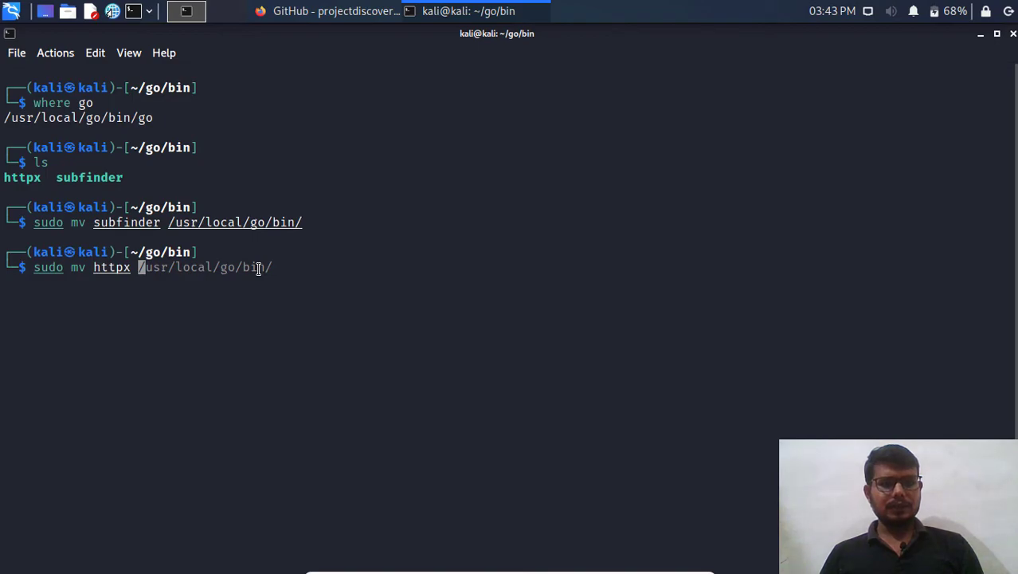
{"action": "key", "text": "Return"}
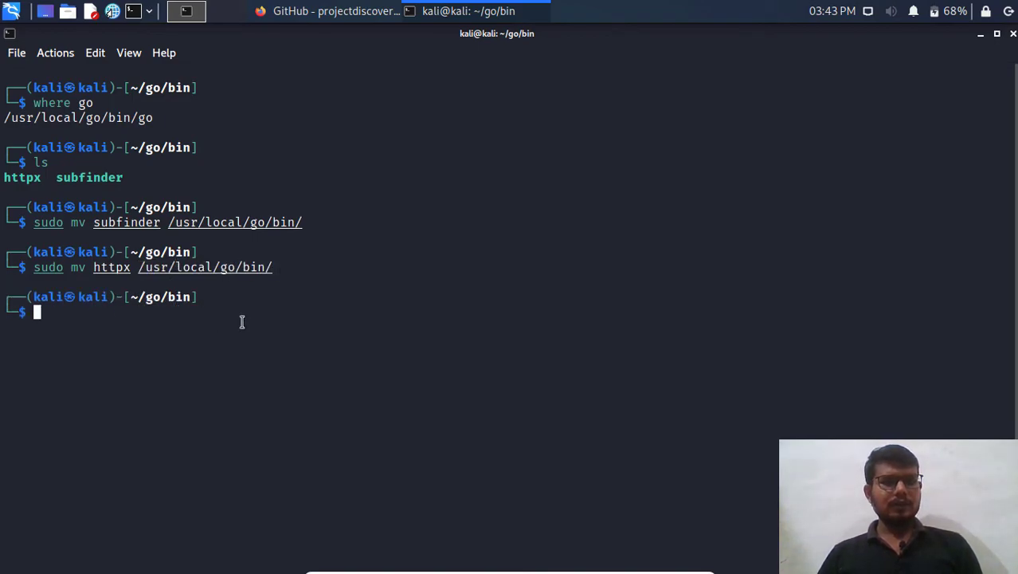
{"action": "type", "text": "clear"}
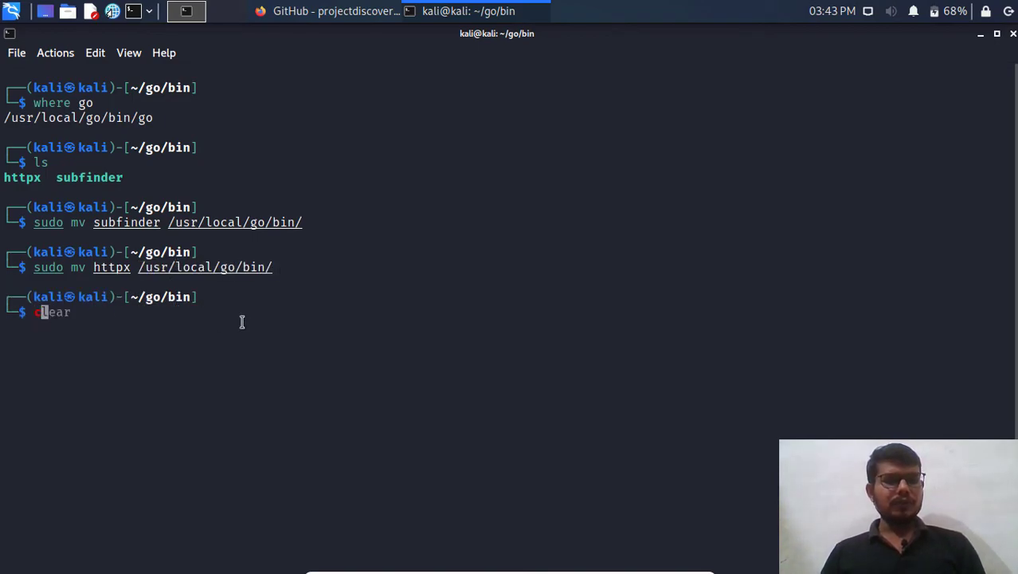
{"action": "key", "text": "Return"}
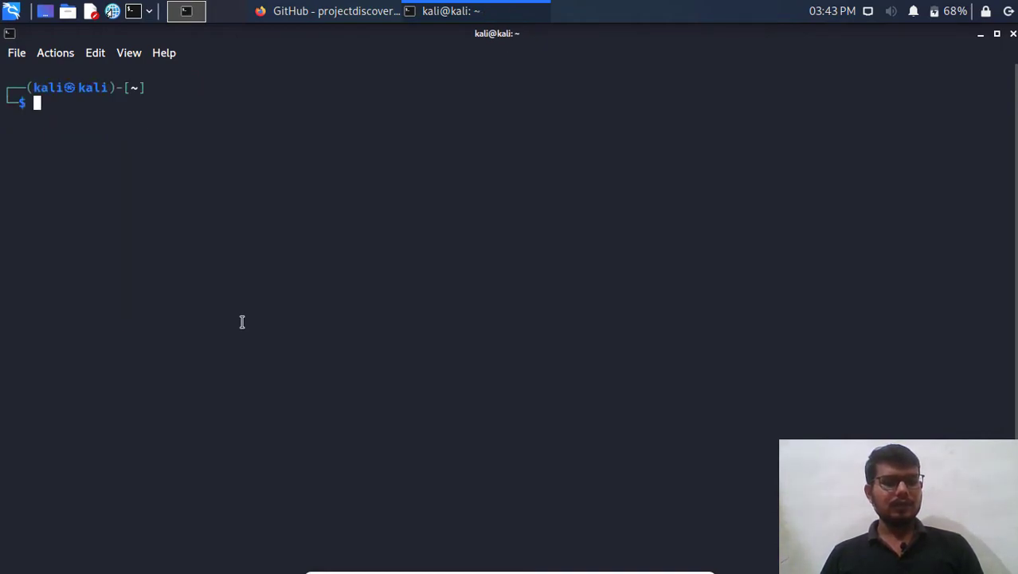
{"action": "type", "text": "subfinder -d hackerone.com -silent | httpx -title -content-length -status-code -o h1.txt"}
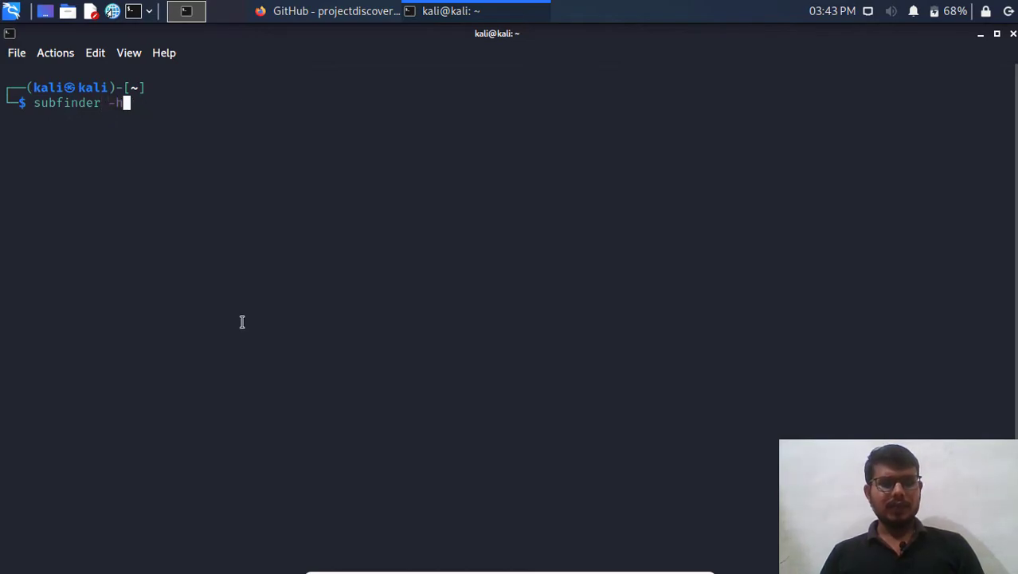
{"action": "key", "text": "Return"}
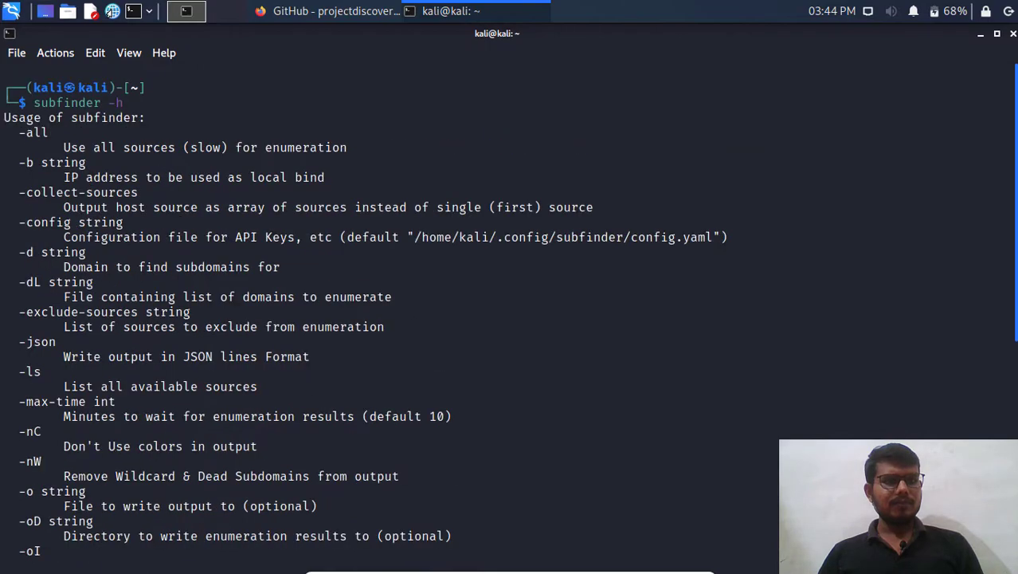
{"action": "scroll", "scroll_direction": "down", "scroll_amount": 3}
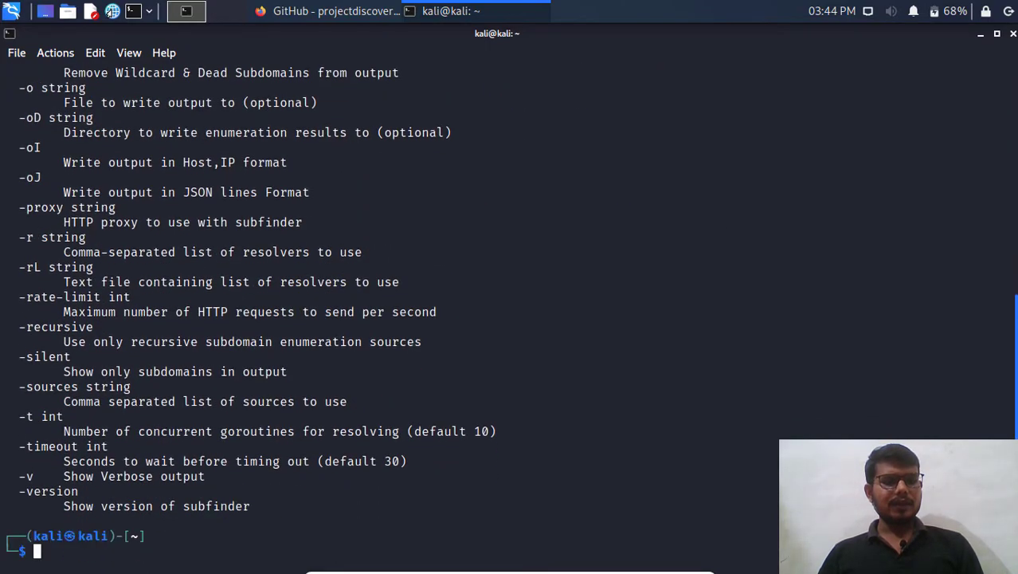
{"action": "key", "text": "ctrl+l"}
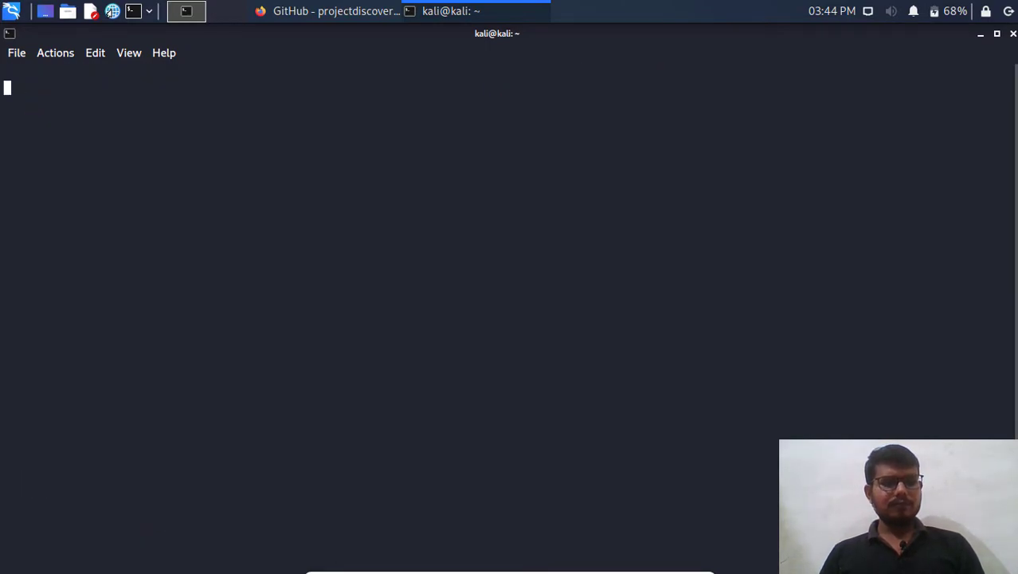
{"action": "type", "text": "httpx -h"}
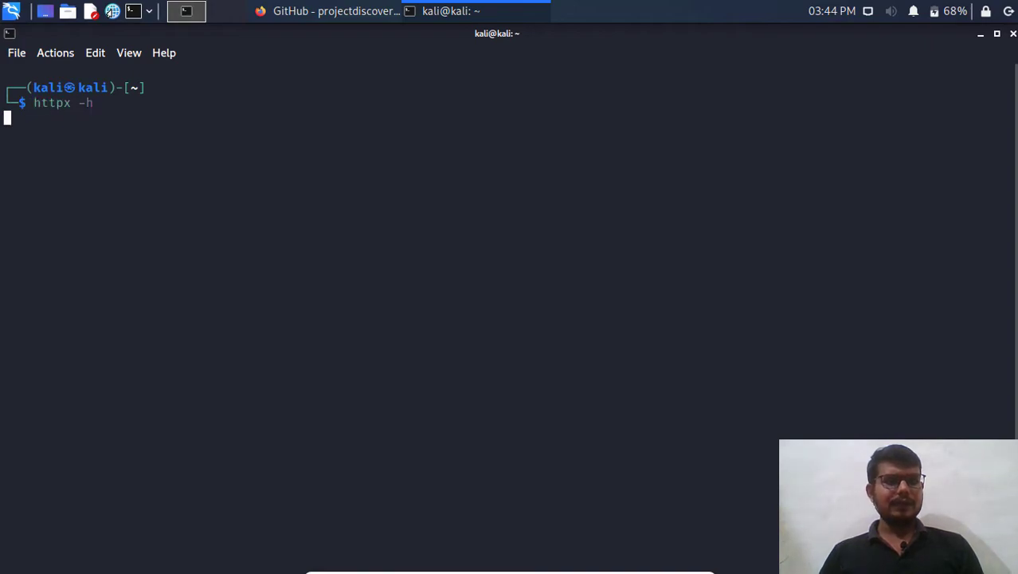
{"action": "key", "text": "Return"}
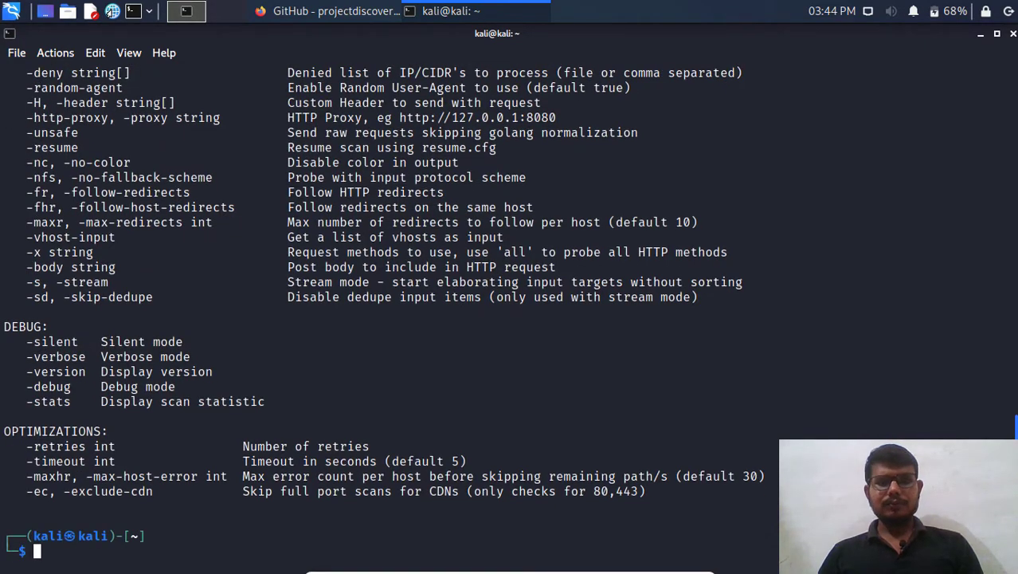
{"action": "scroll", "scroll_direction": "up", "scroll_amount": 3}
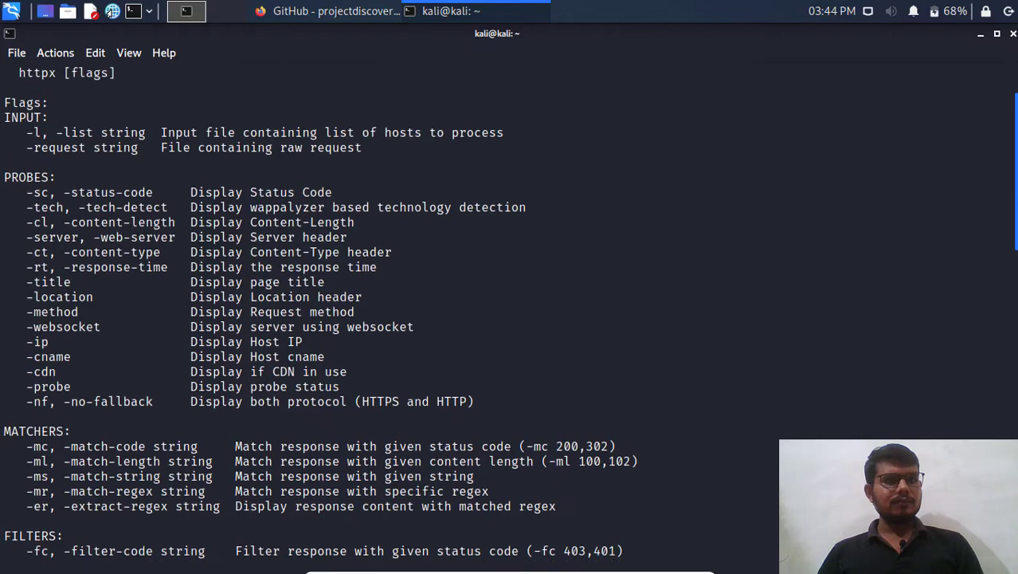
{"action": "scroll", "scroll_direction": "down", "scroll_amount": 3}
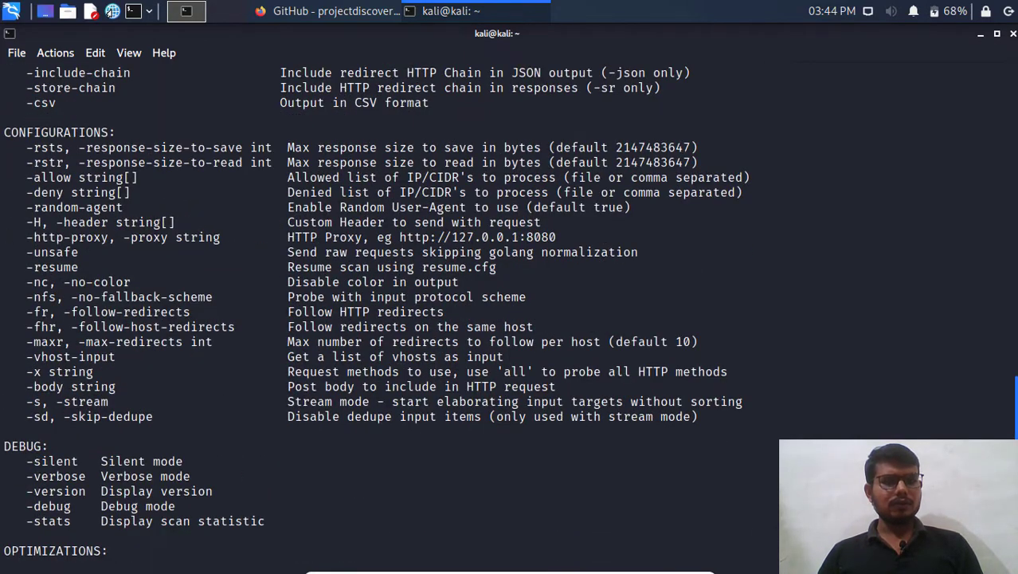
{"action": "scroll", "scroll_direction": "down", "scroll_amount": 3}
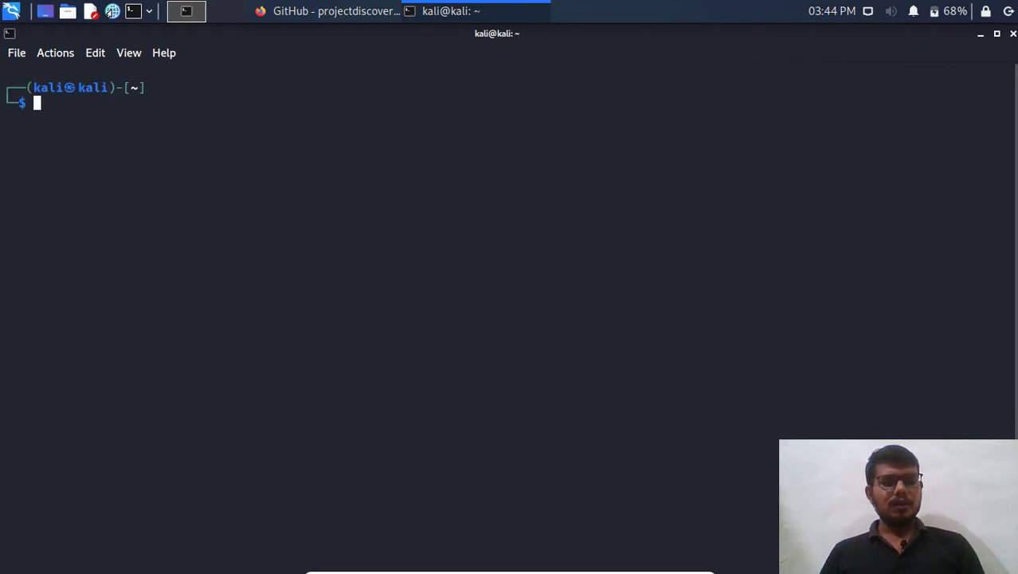
Run 'subfinder -d hackerone.com -silent | httpx -title -content-length -status-code -o h1.txt'.
{"action": "type", "text": "subd"}
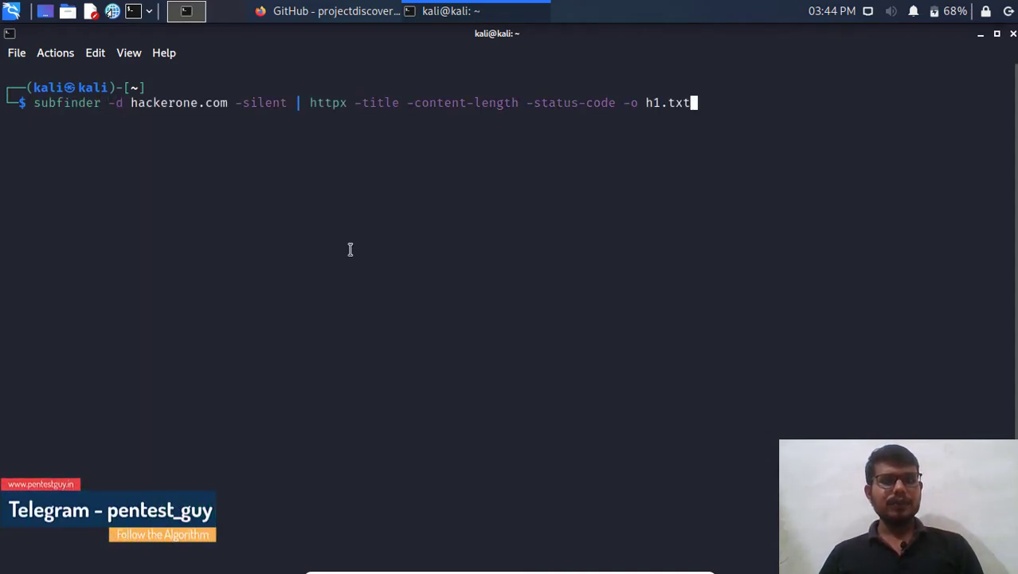
{"action": "mouse_move", "coordinate": [286, 123]}
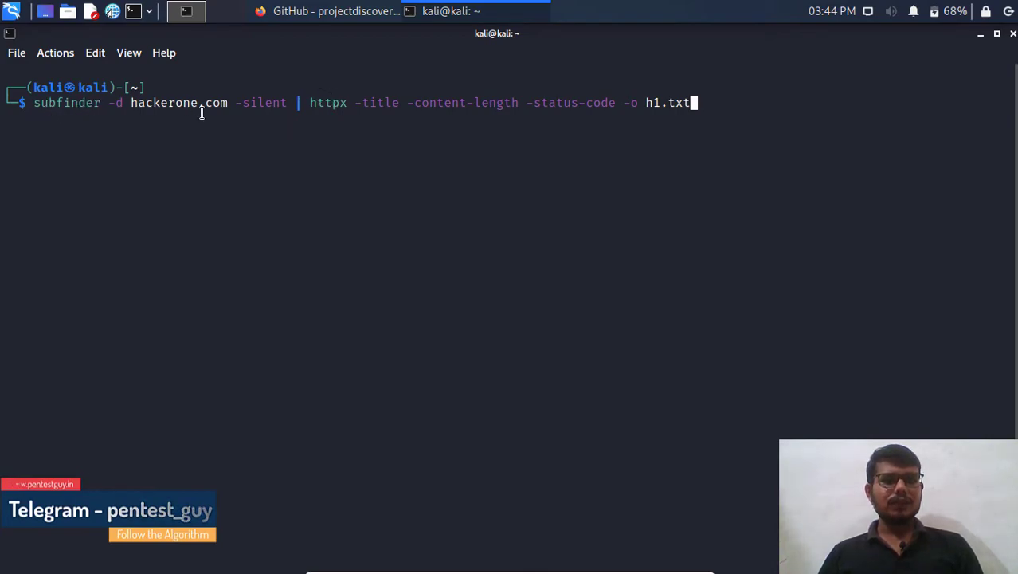
{"action": "mouse_move", "coordinate": [394, 109]}
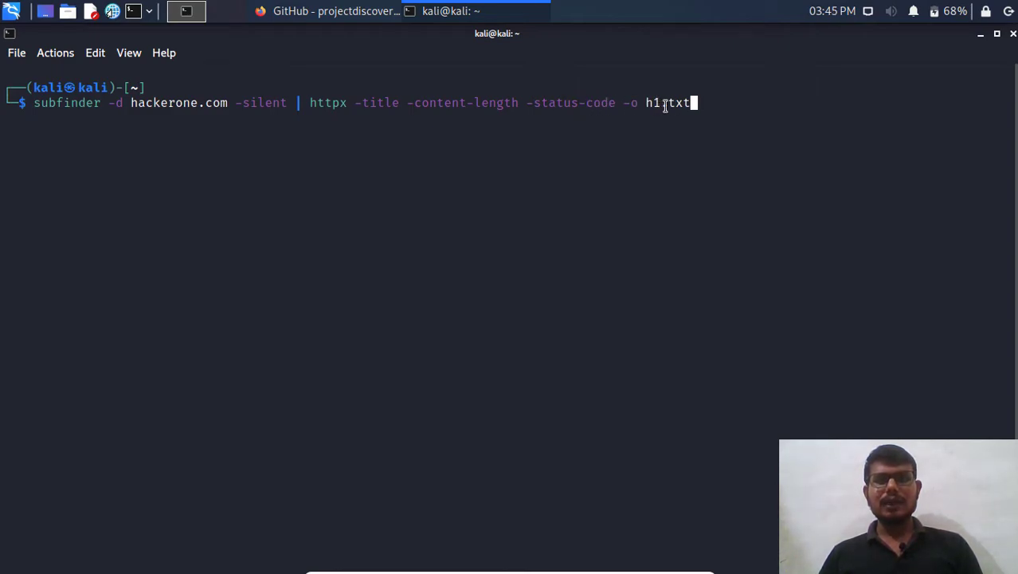
{"action": "type", "text": "."}
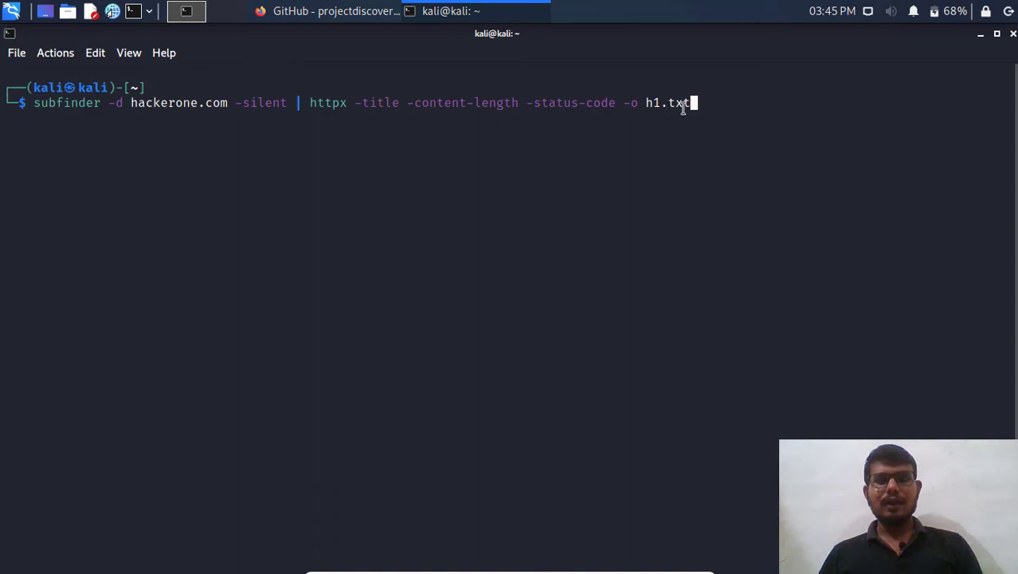
{"action": "mouse_move", "coordinate": [699, 140]}
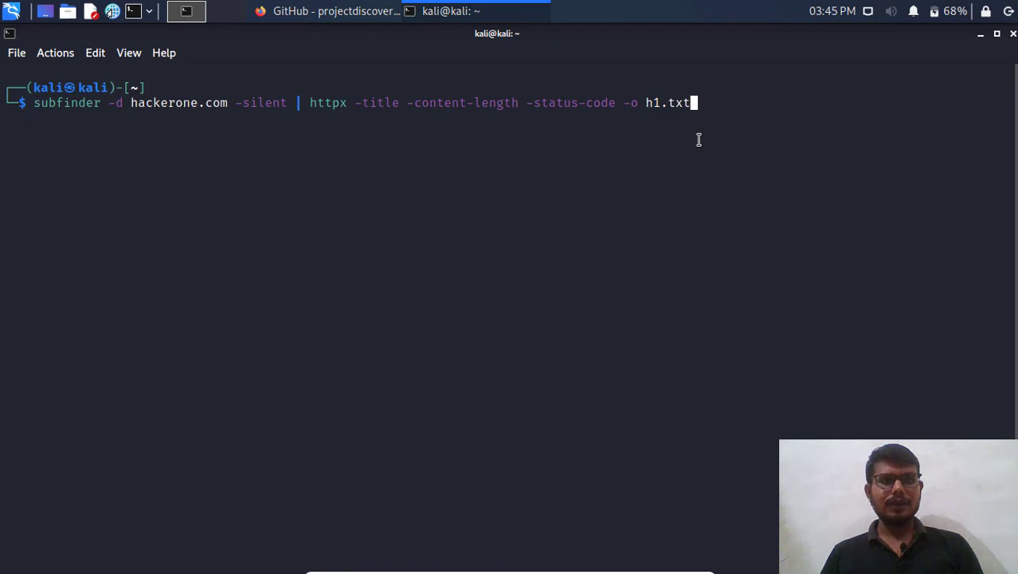
{"action": "key", "text": "Return"}
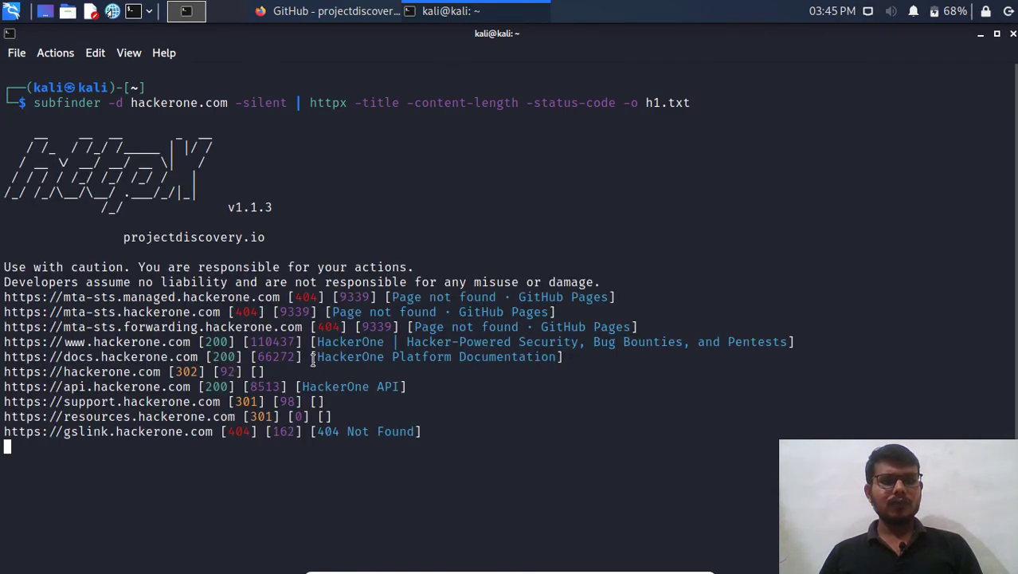
{"action": "mouse_move", "coordinate": [24, 380]}
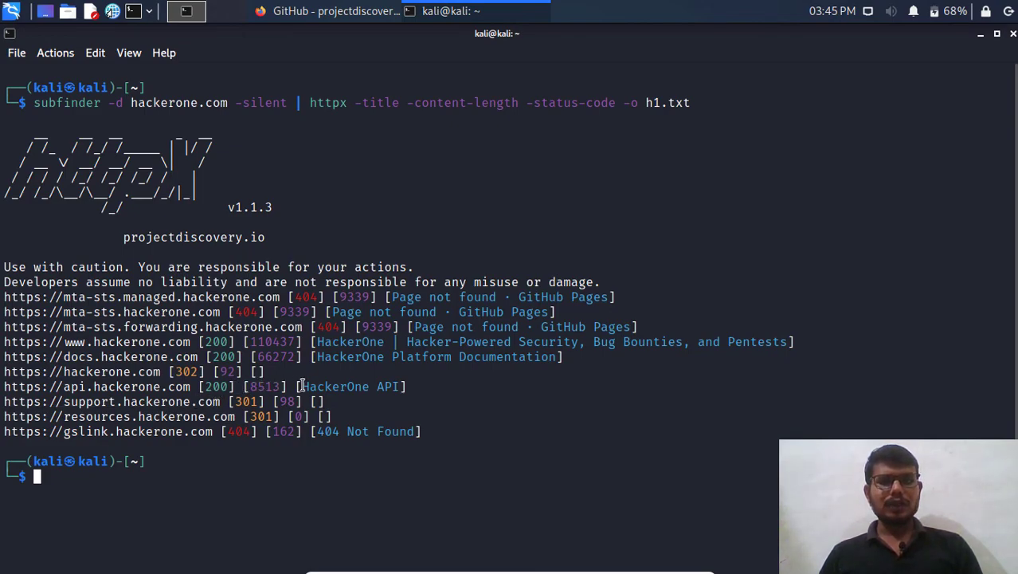
{"action": "mouse_move", "coordinate": [357, 387]}
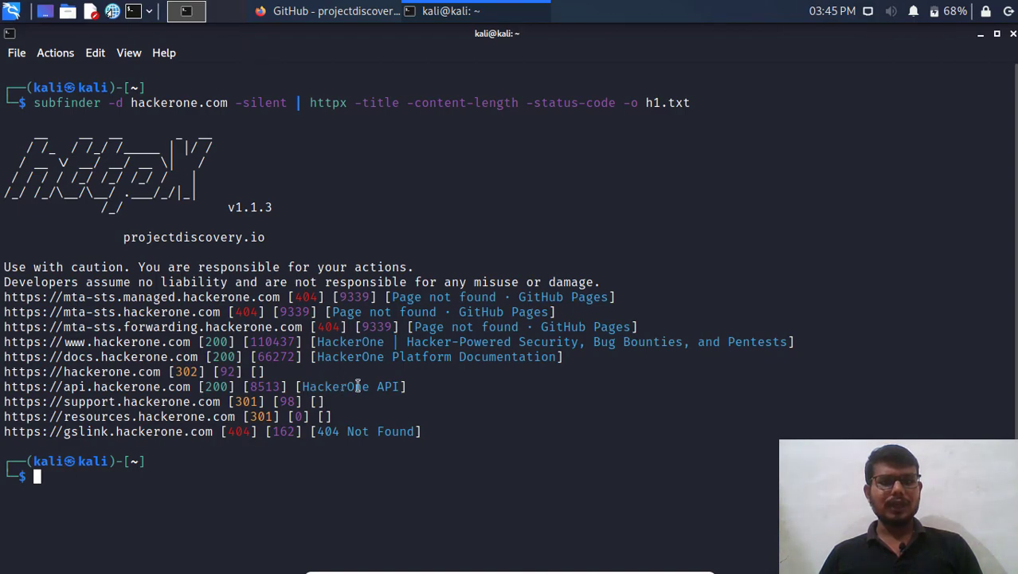
{"action": "mouse_move", "coordinate": [498, 405]}
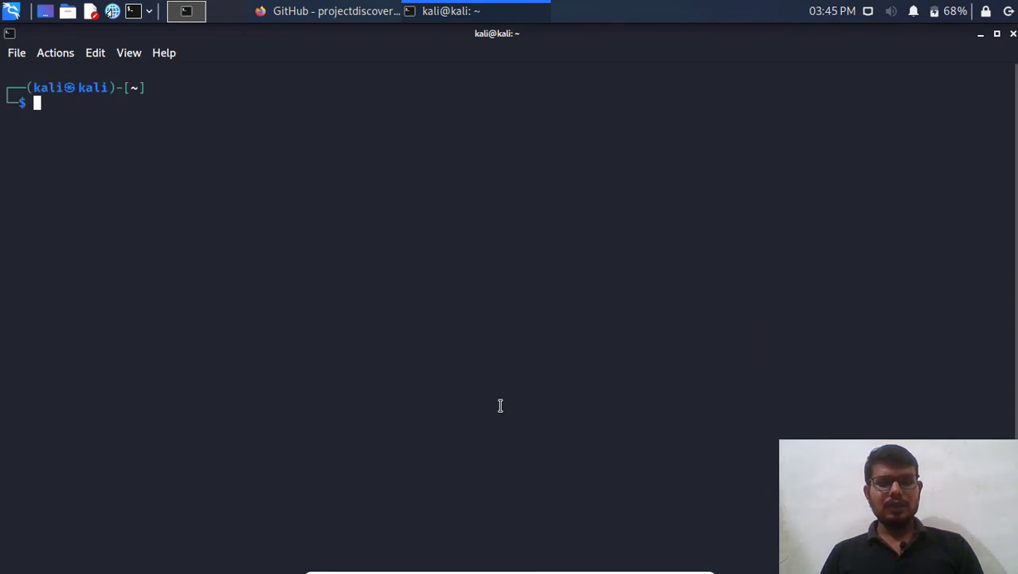
Display the saved h1.txt results with cat.
{"action": "type", "text": "cat 1.txt"}
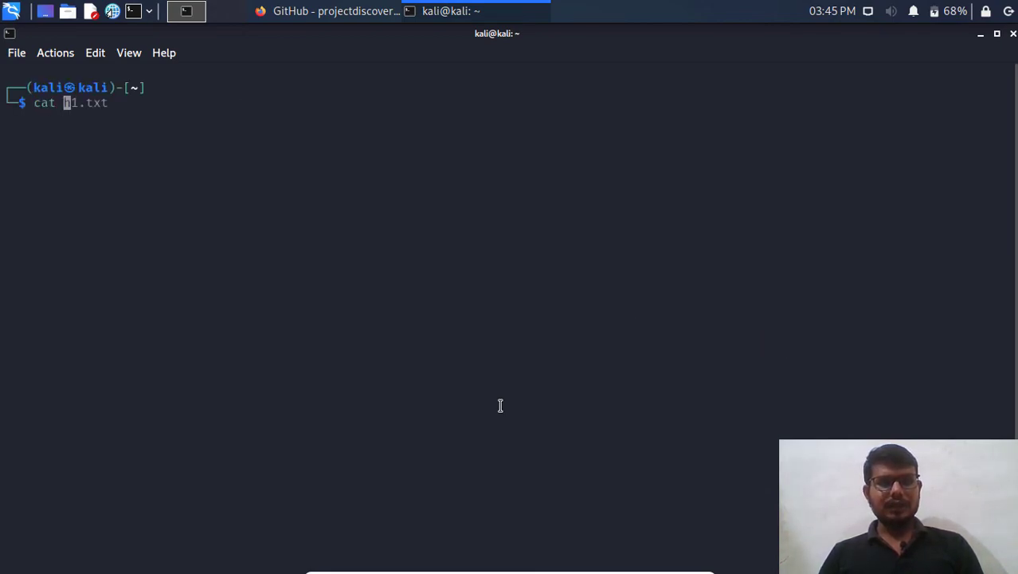
{"action": "key", "text": "Return"}
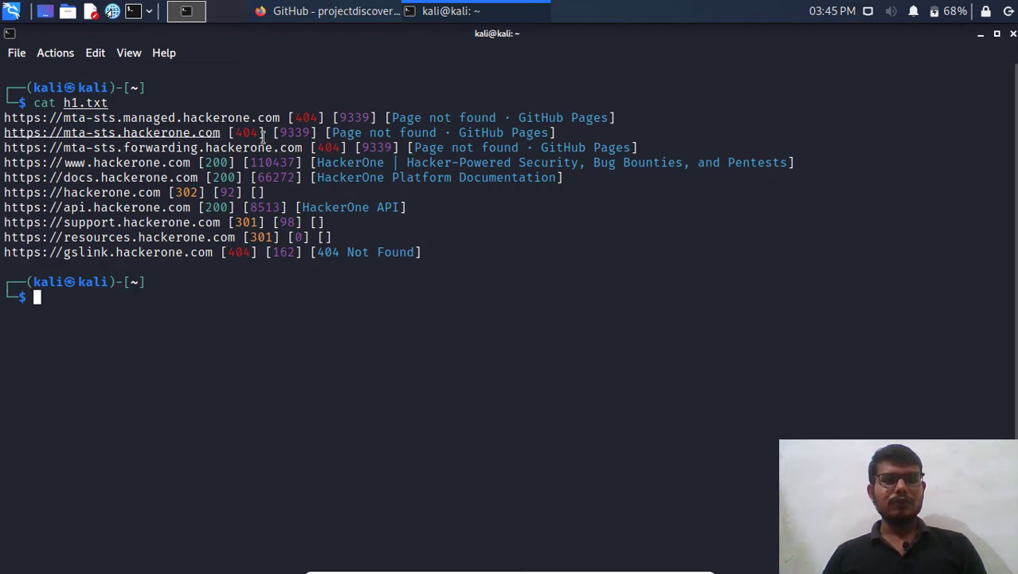
{"action": "mouse_move", "coordinate": [435, 198]}
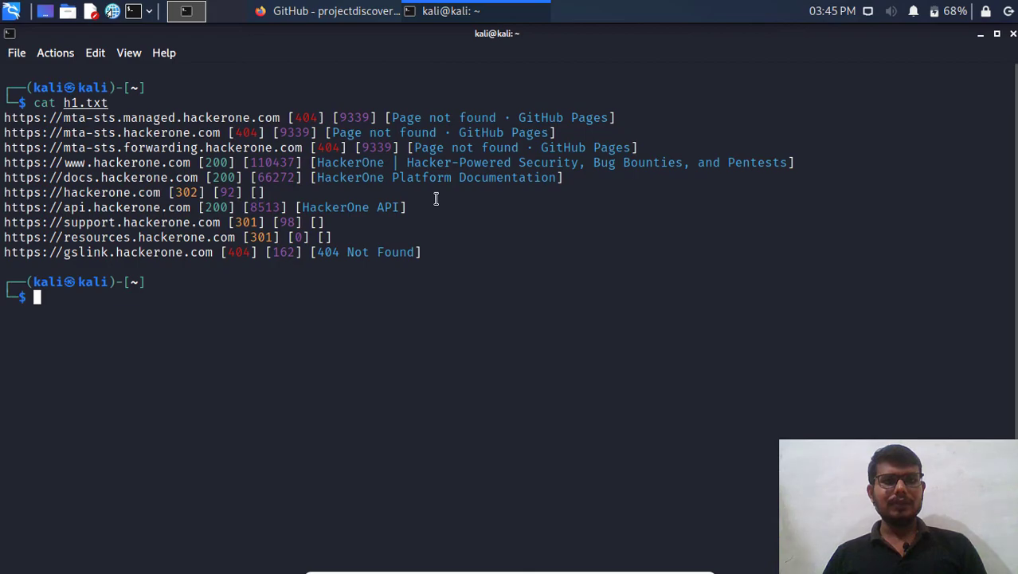